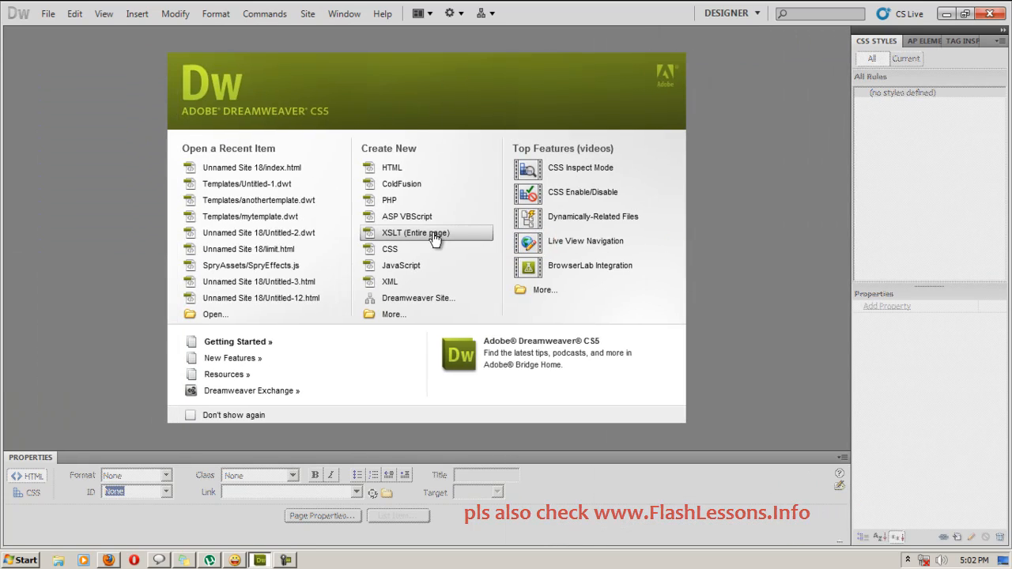
mouse_move(411, 168)
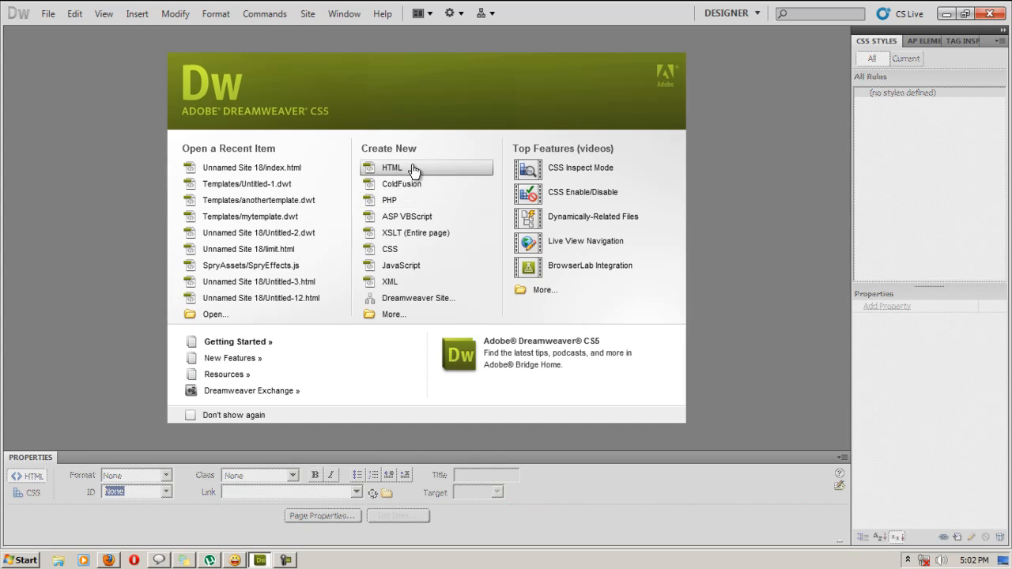
Step: Create a new blank HTML document from the Welcome Screen's Create New list
click(392, 166)
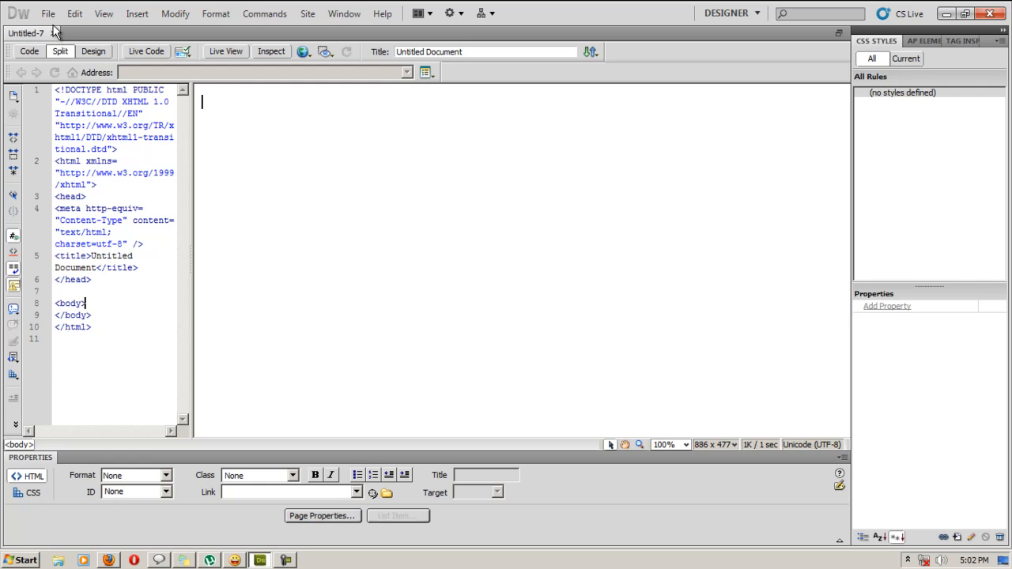
Step: Save the new page as index.html in Unnamed Site 18
click(48, 13)
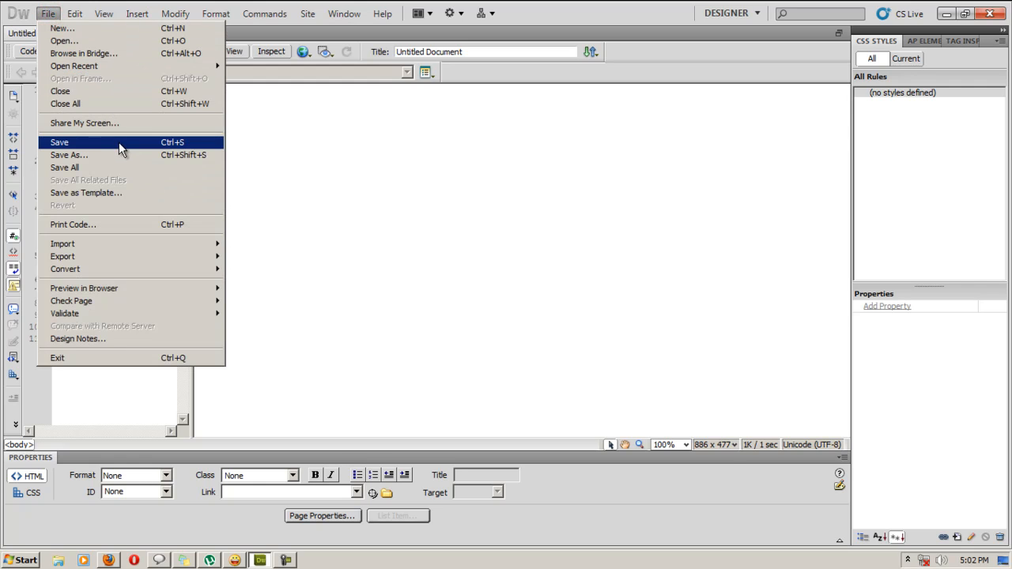
click(69, 155)
text(index)
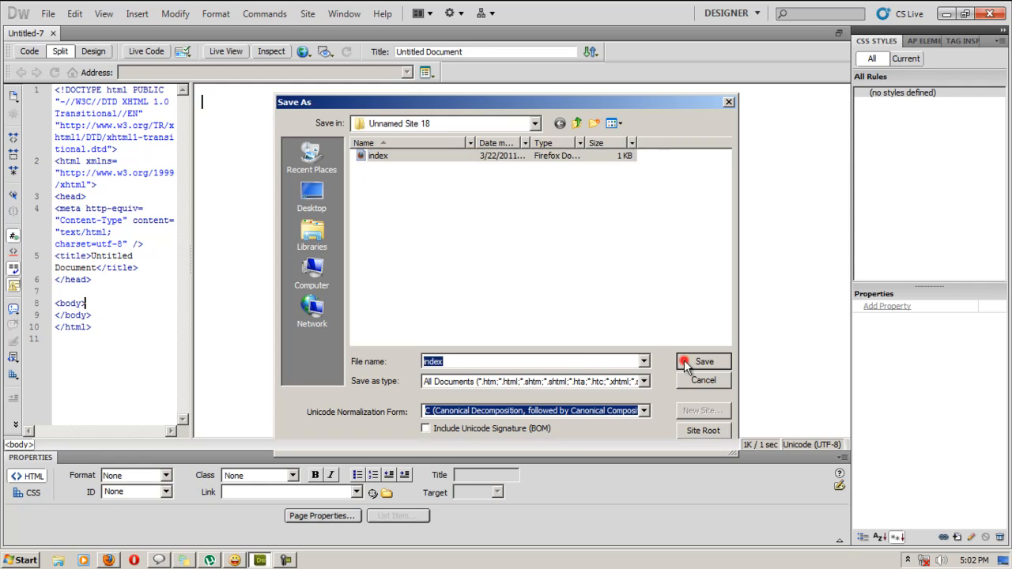
click(702, 361)
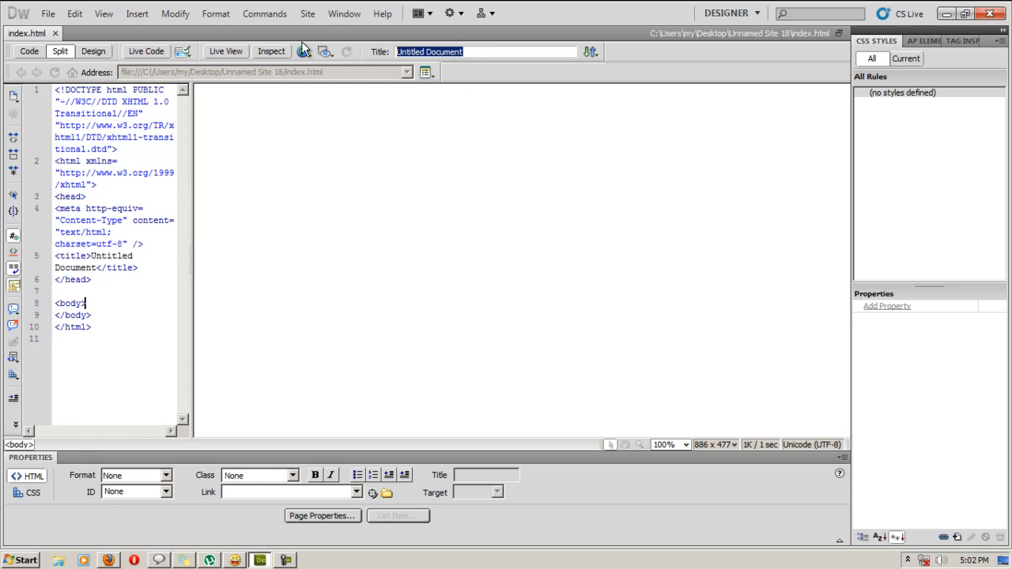
Step: Set the page title to 'menubar vertical'
text(menubar)
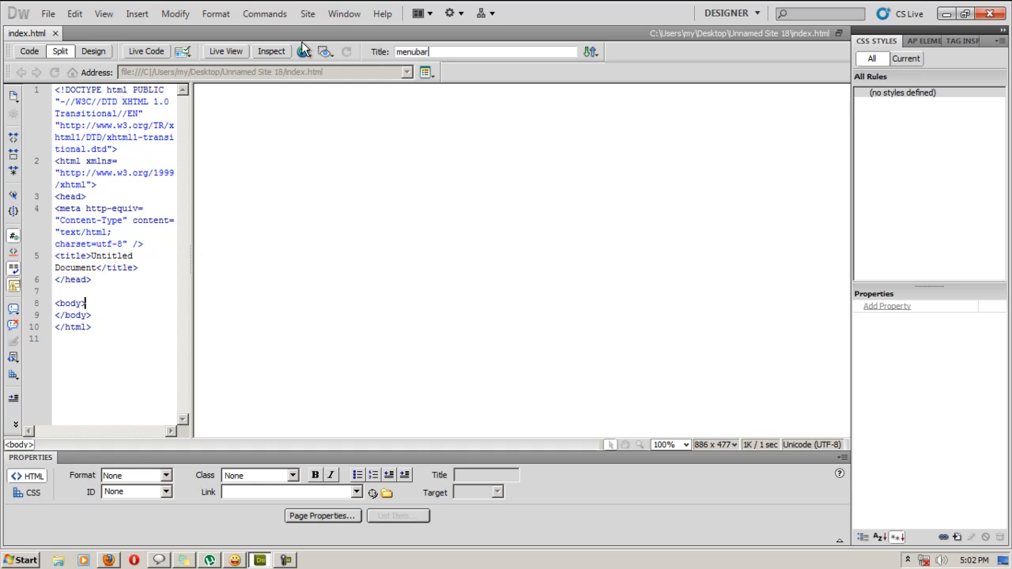
text(vertical)
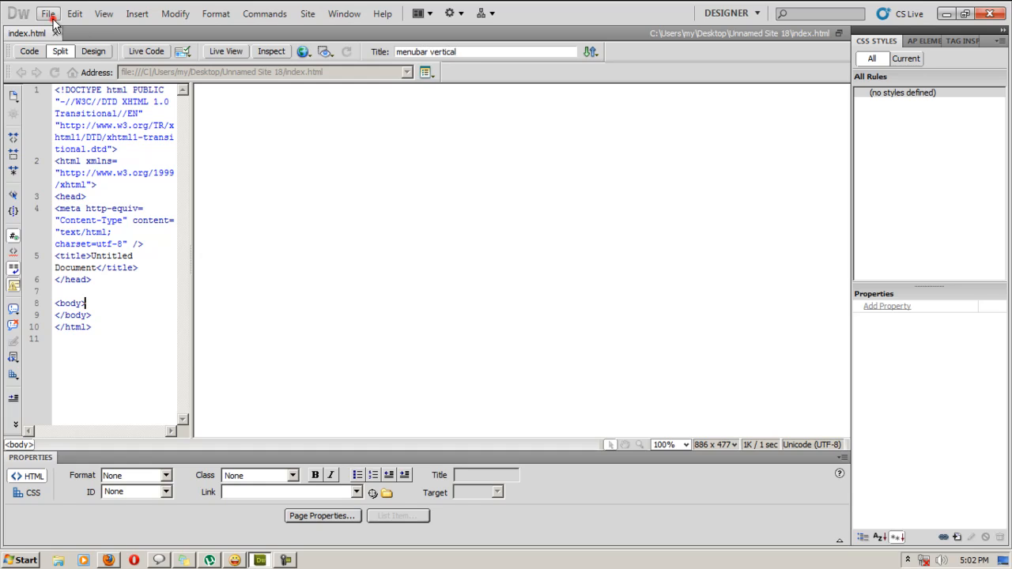
click(48, 14)
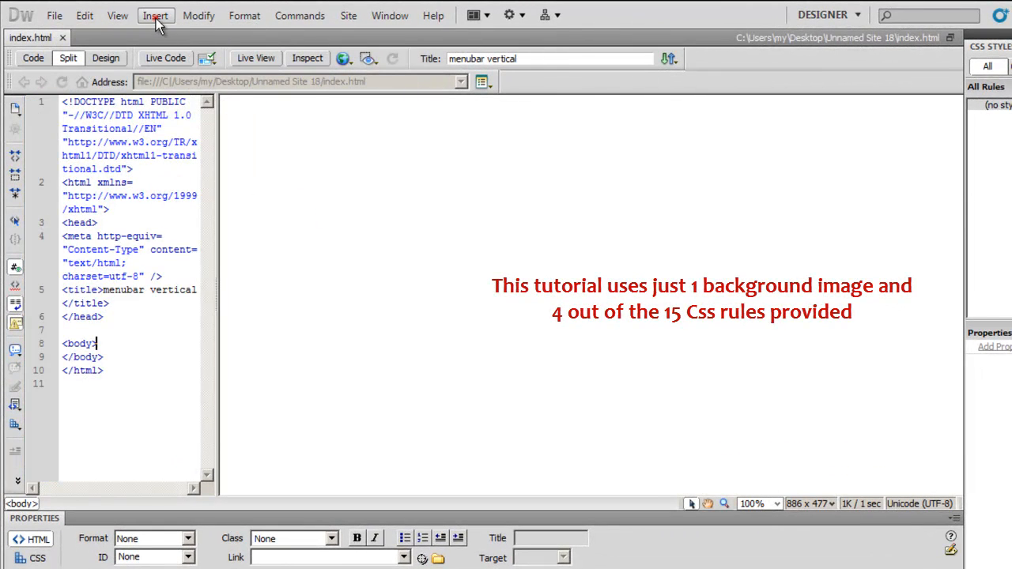
Step: Insert a vertical Spry Menu Bar with Items 1–4 and switch on Live View
click(155, 15)
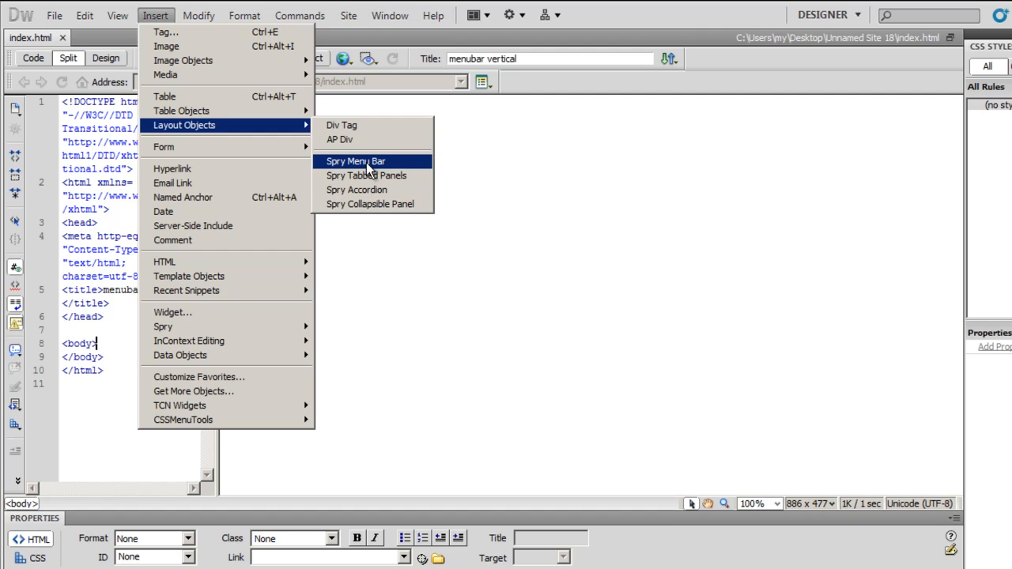
click(356, 162)
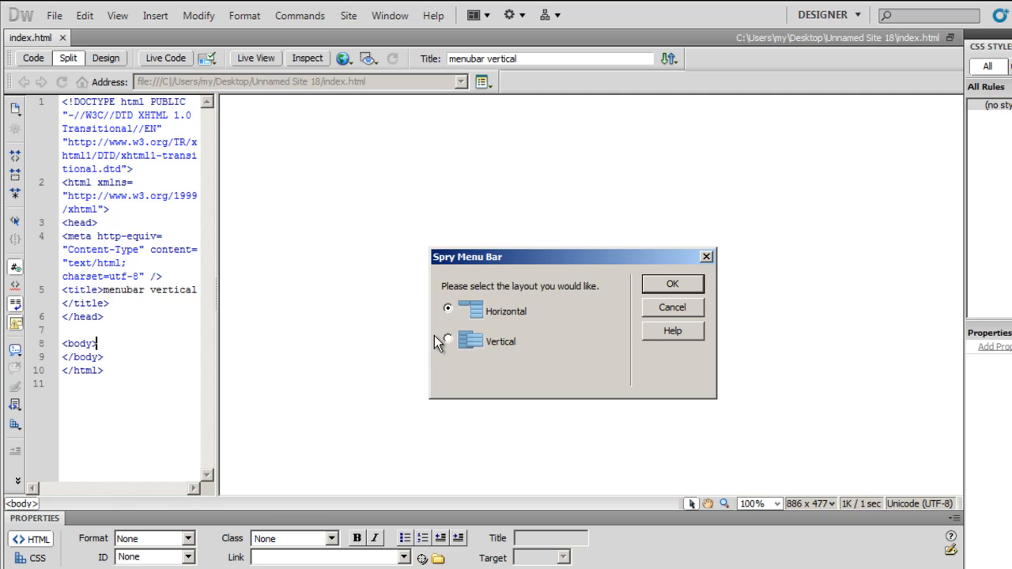
click(448, 341)
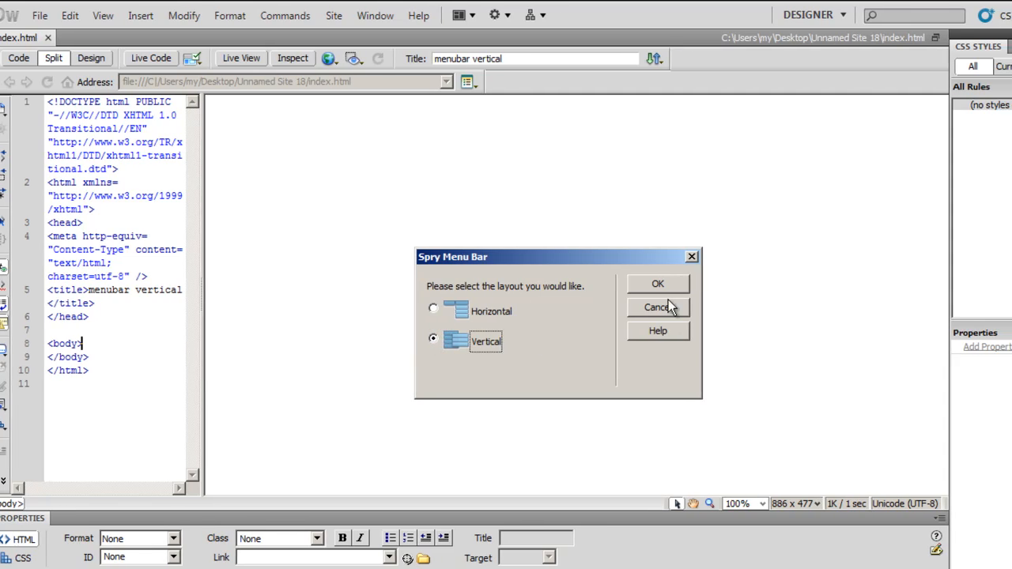
click(657, 283)
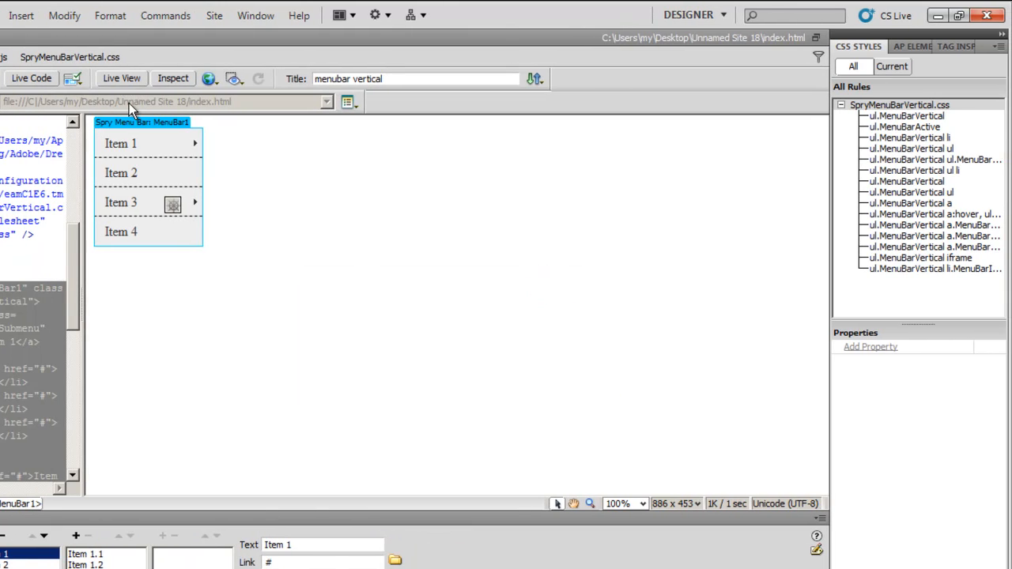
click(121, 77)
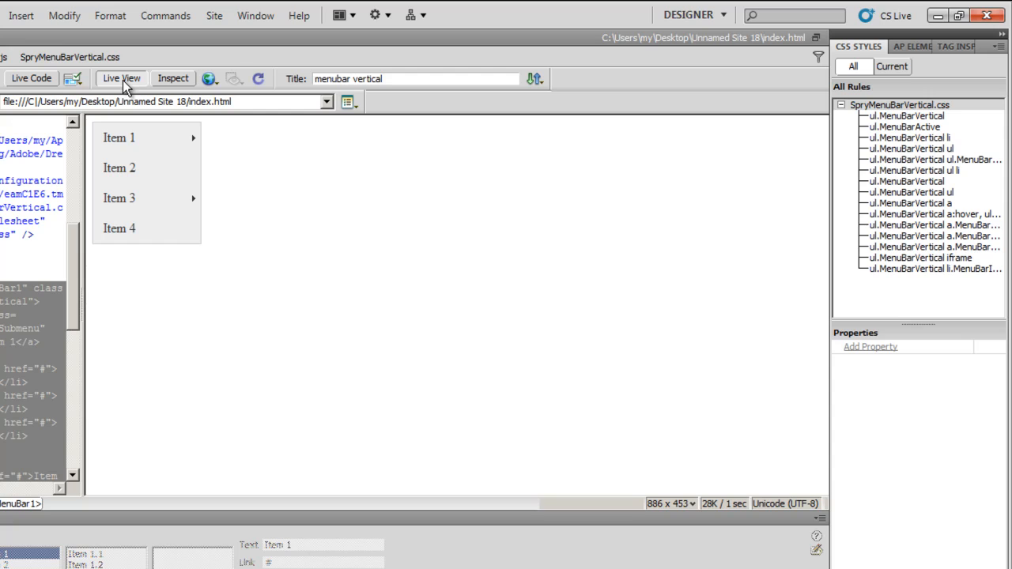
click(121, 78)
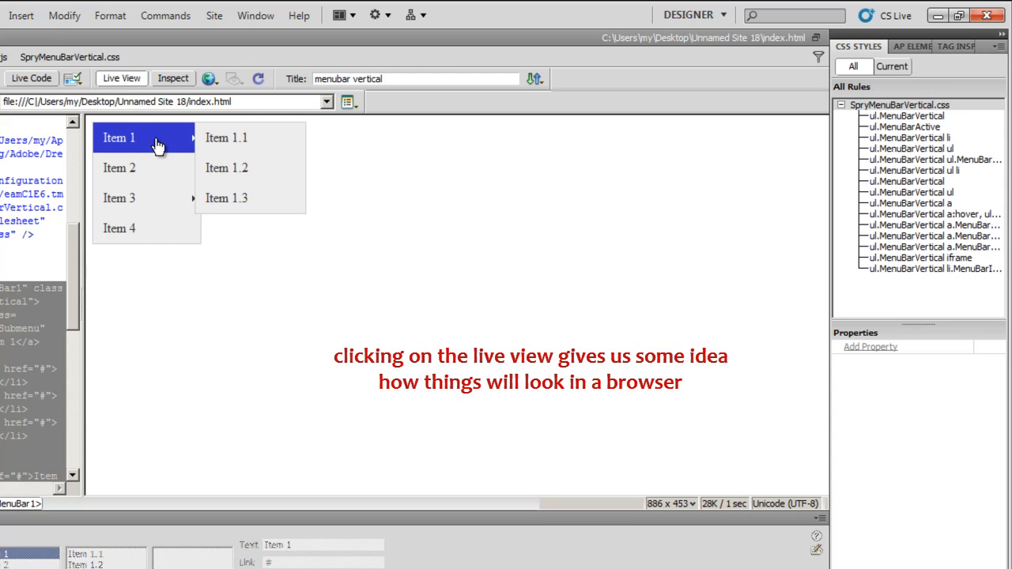
mouse_move(146, 198)
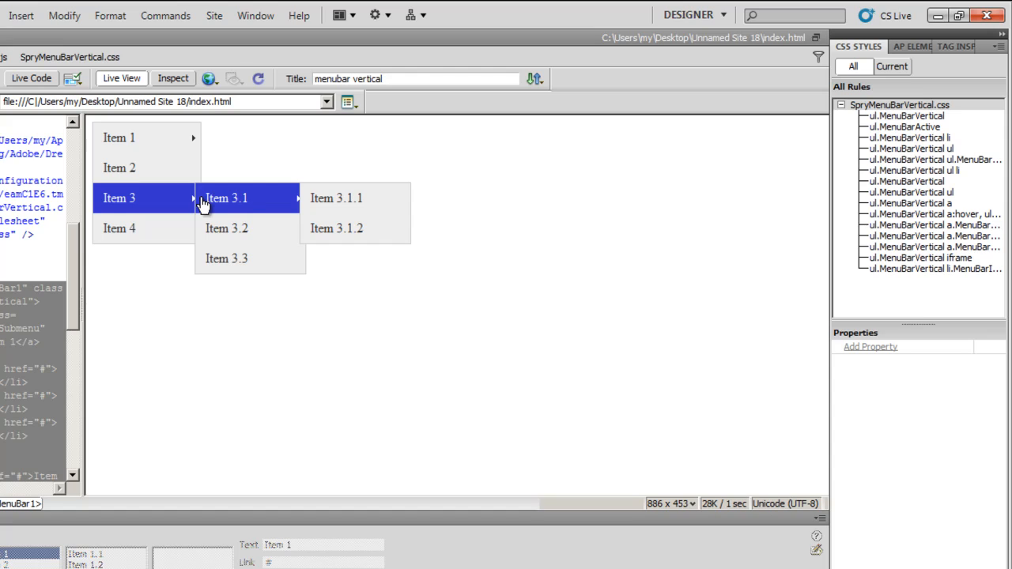
mouse_move(241, 258)
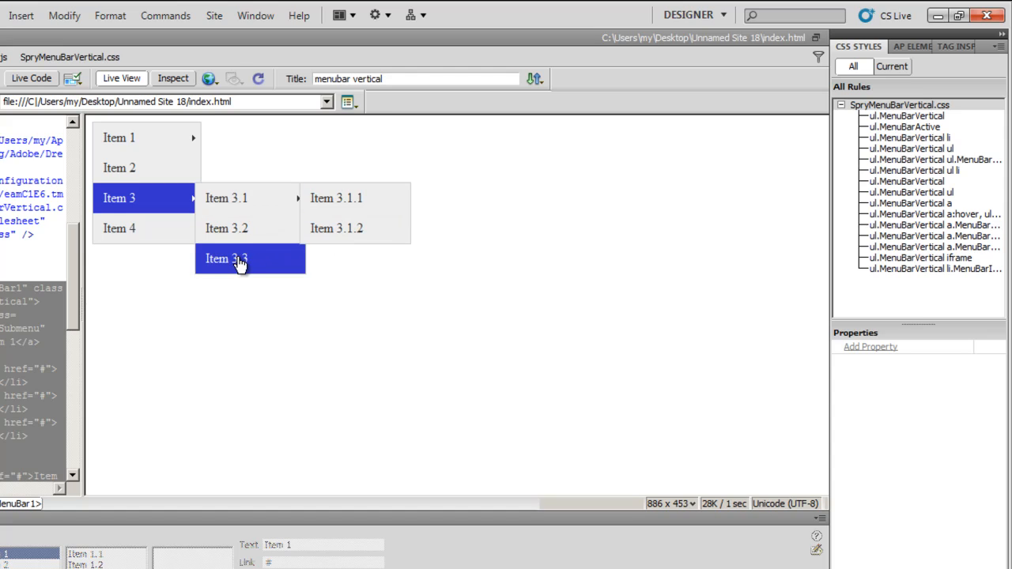
mouse_move(145, 145)
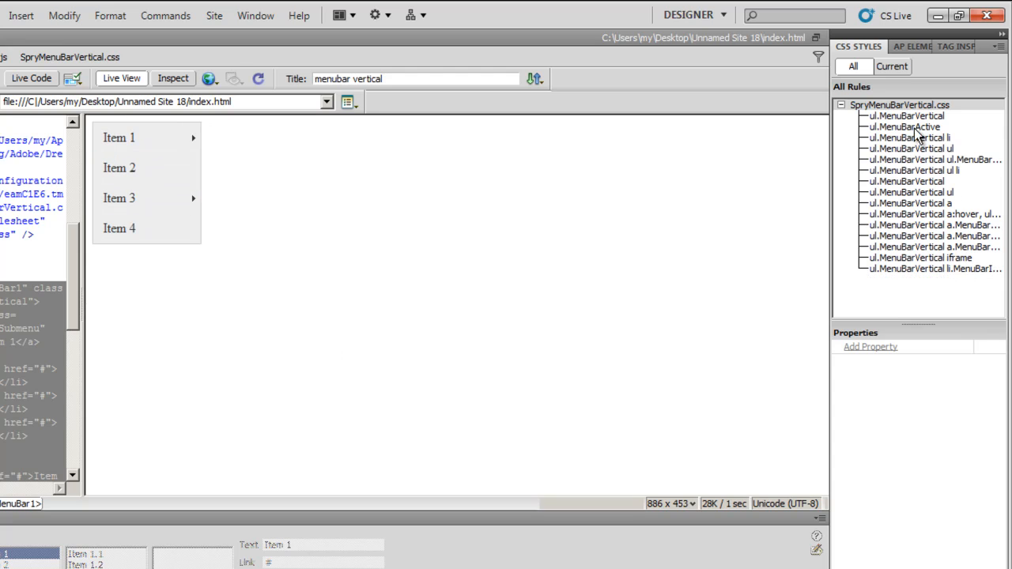
click(933, 270)
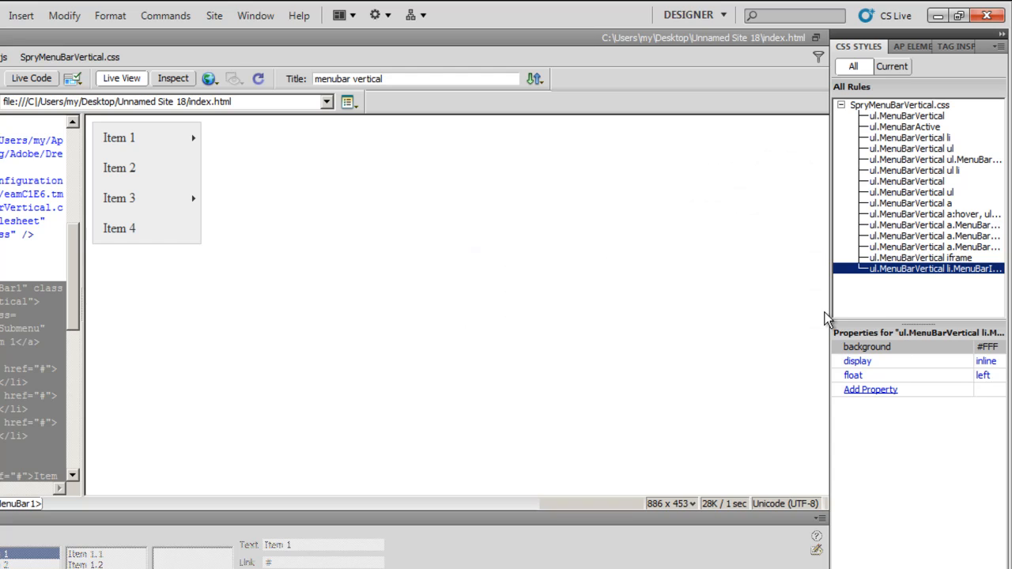
mouse_move(830, 315)
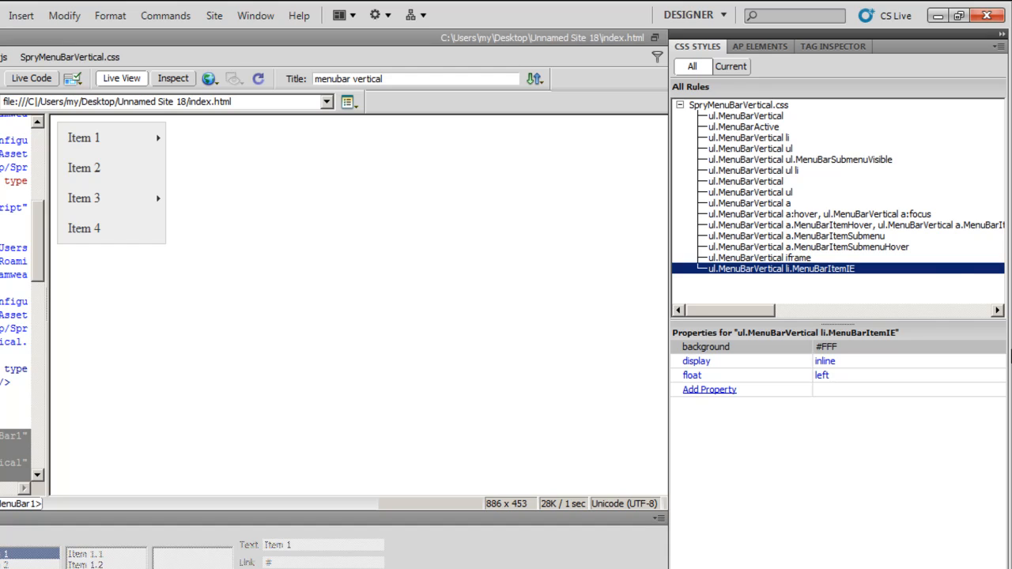
mouse_move(755, 207)
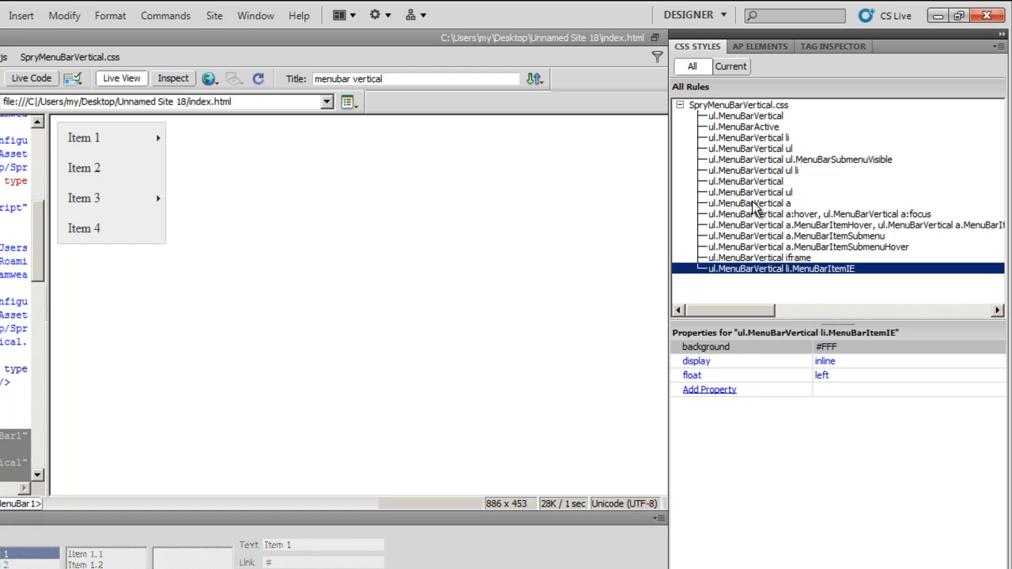
click(746, 203)
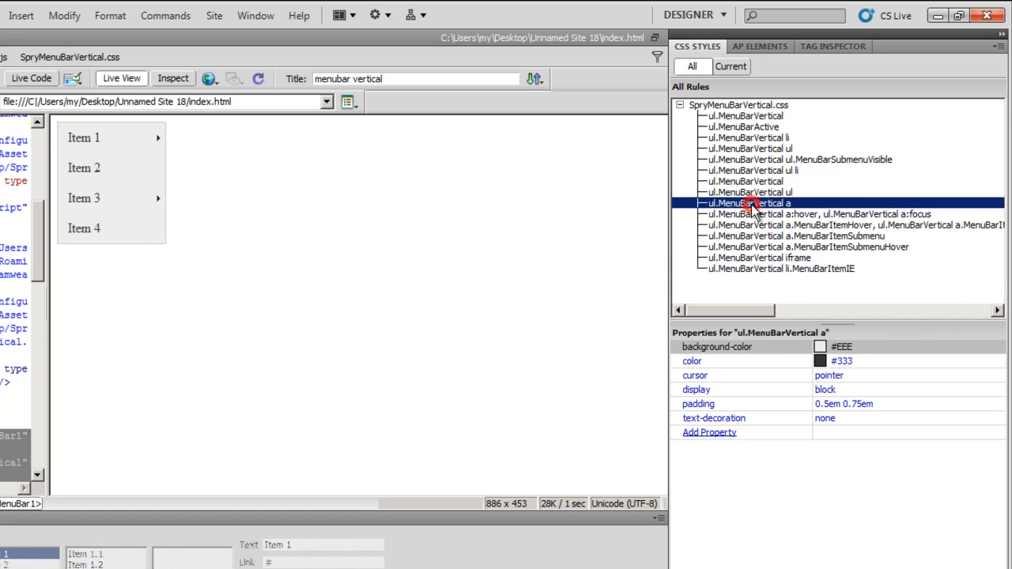
click(822, 213)
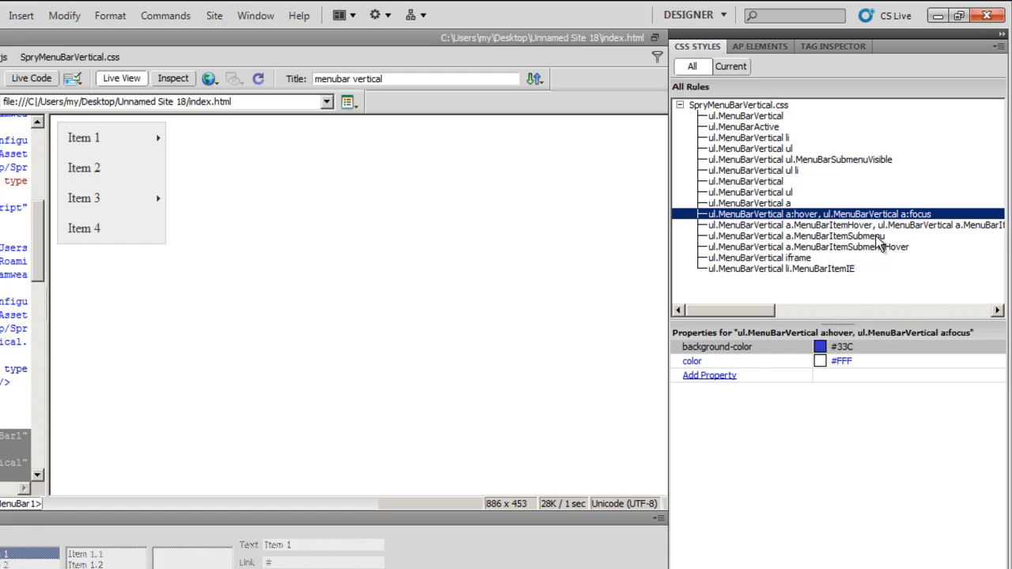
click(808, 246)
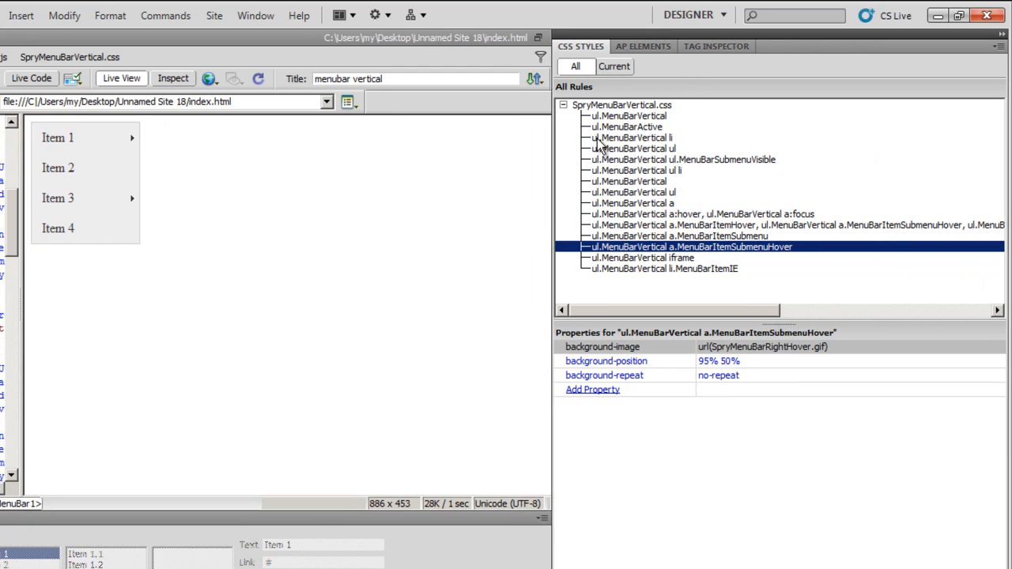
click(628, 115)
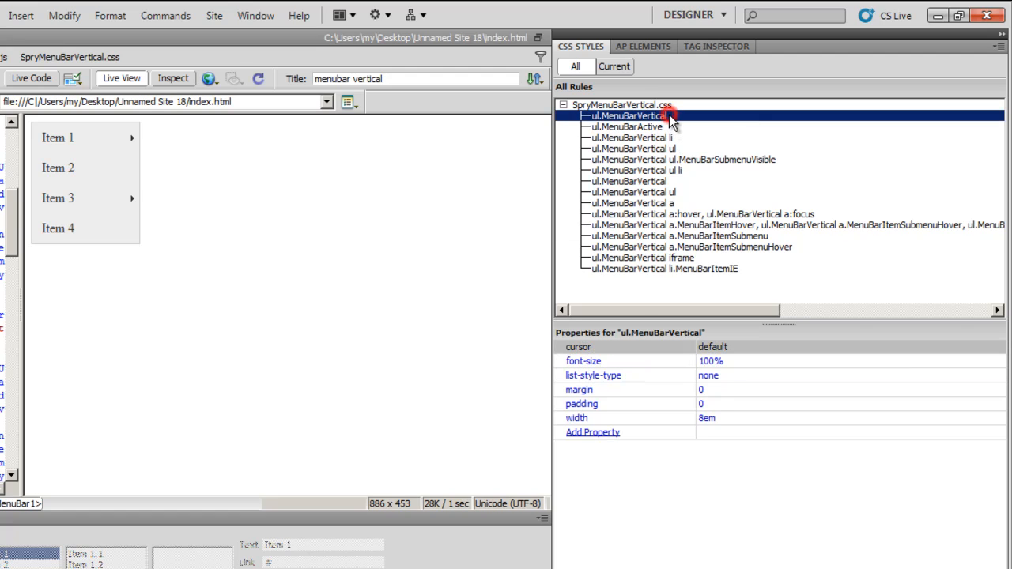
click(627, 126)
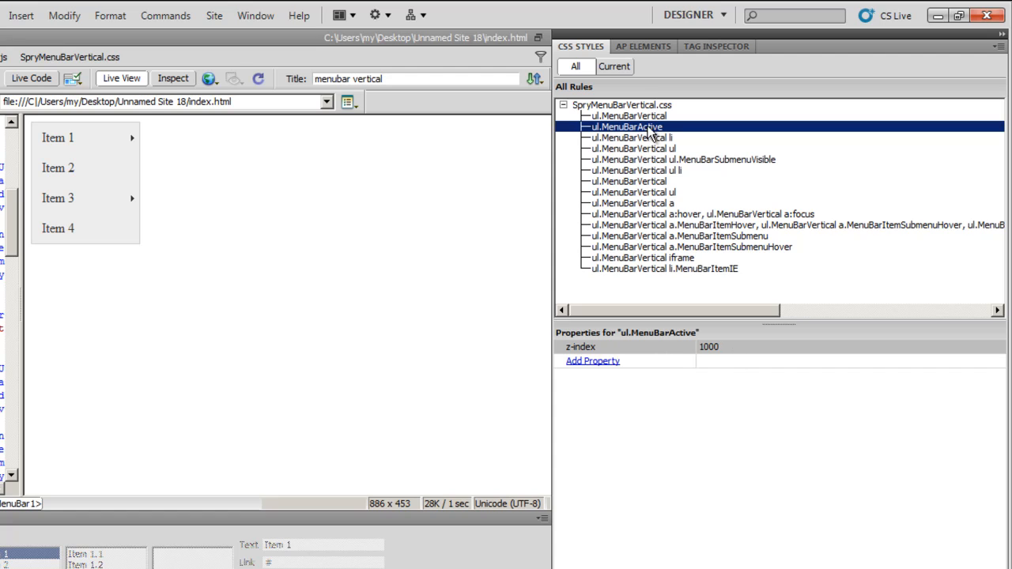
click(629, 137)
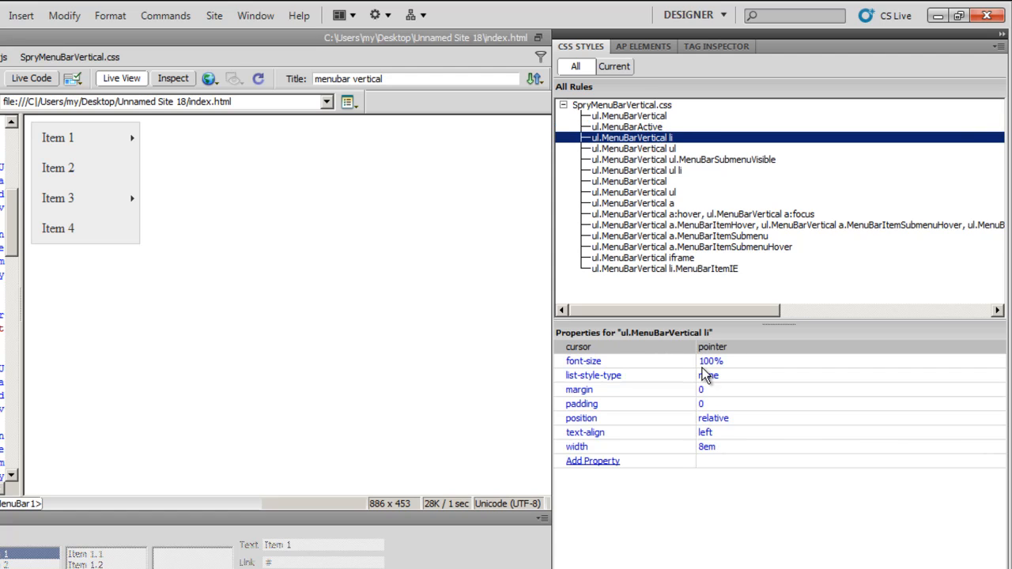
click(629, 116)
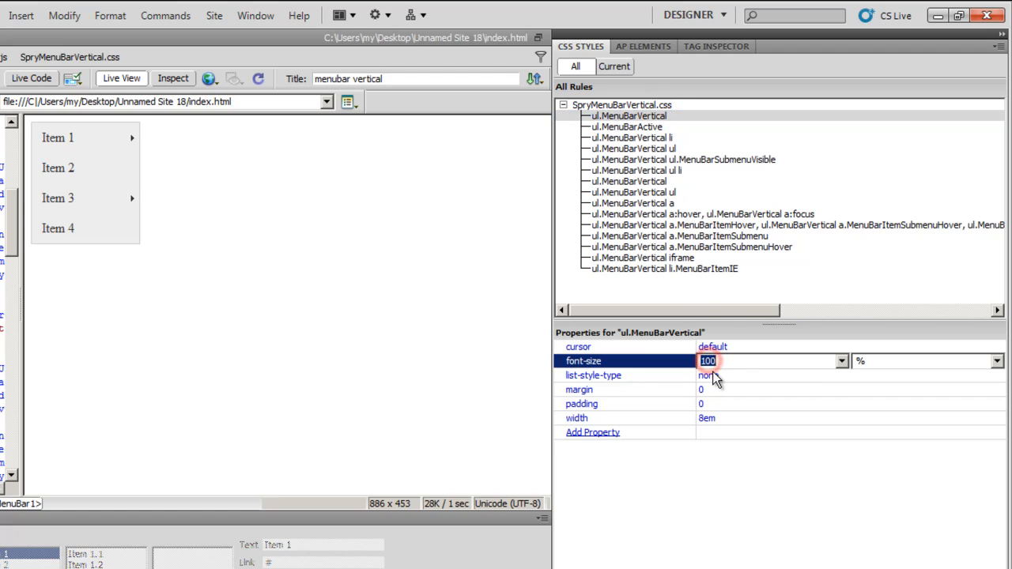
text(50)
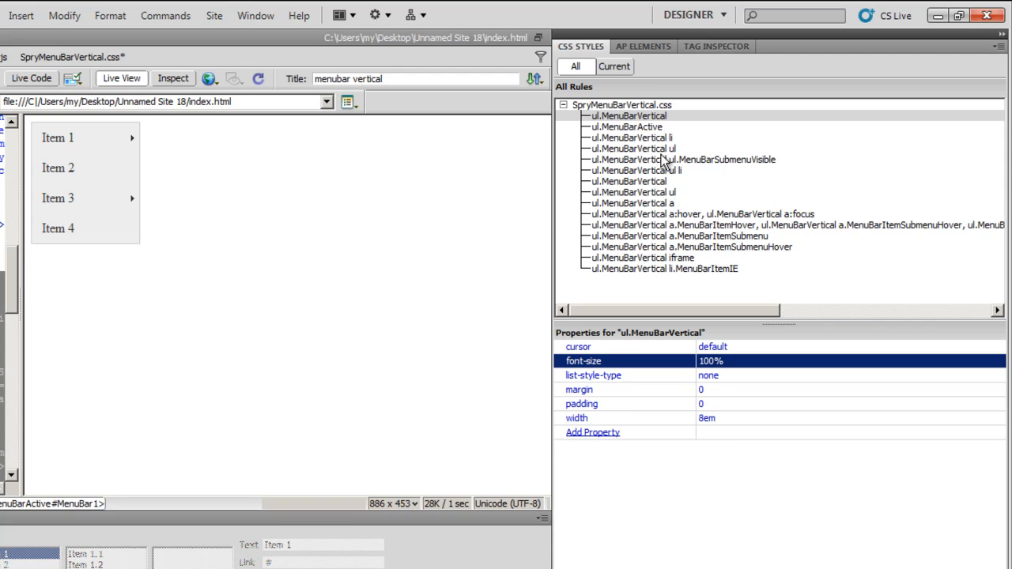
mouse_move(664, 213)
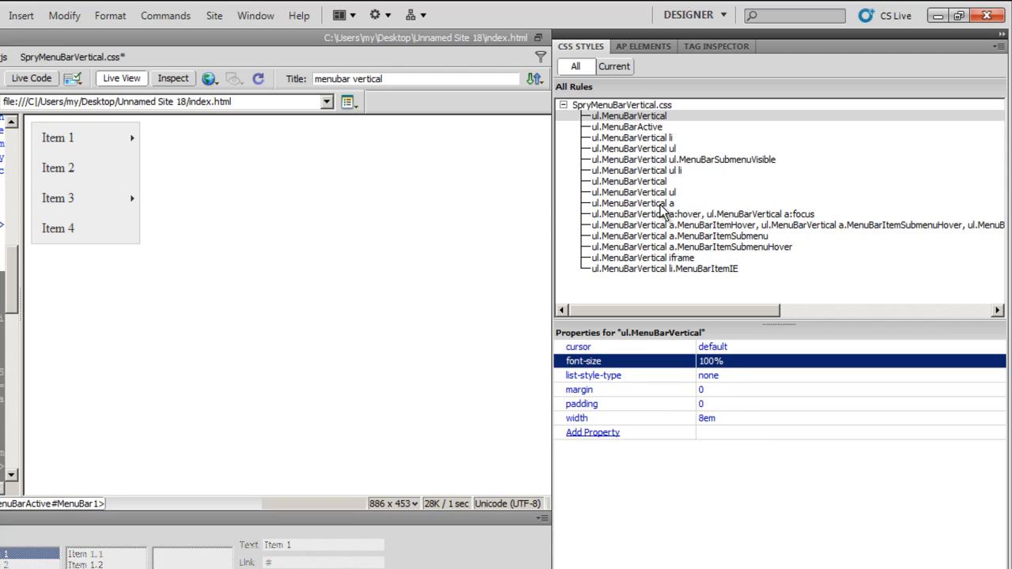
click(637, 203)
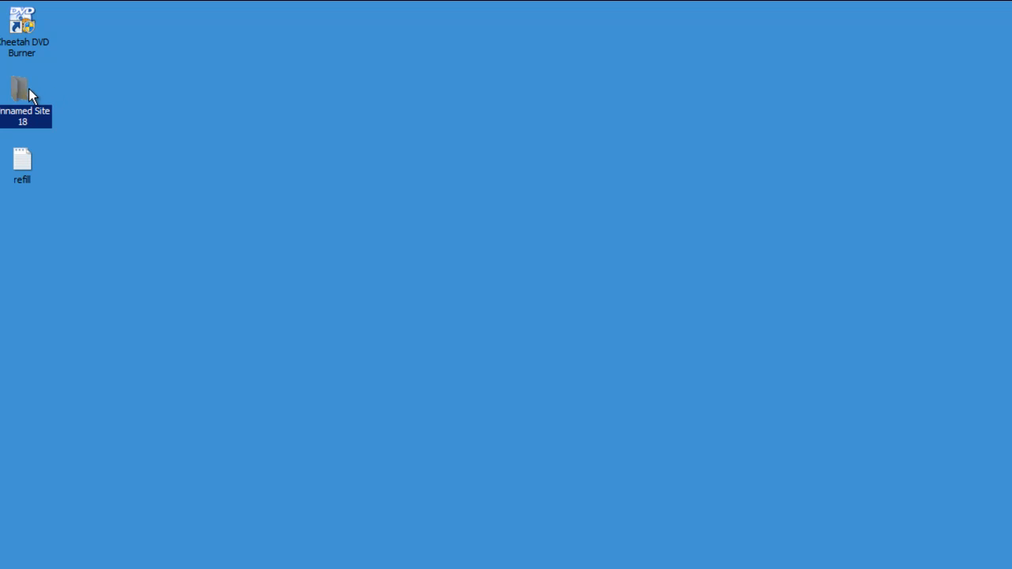
Step: Open divBG.png from the Unnamed Site 18 folder in the photo viewer
double_click(23, 86)
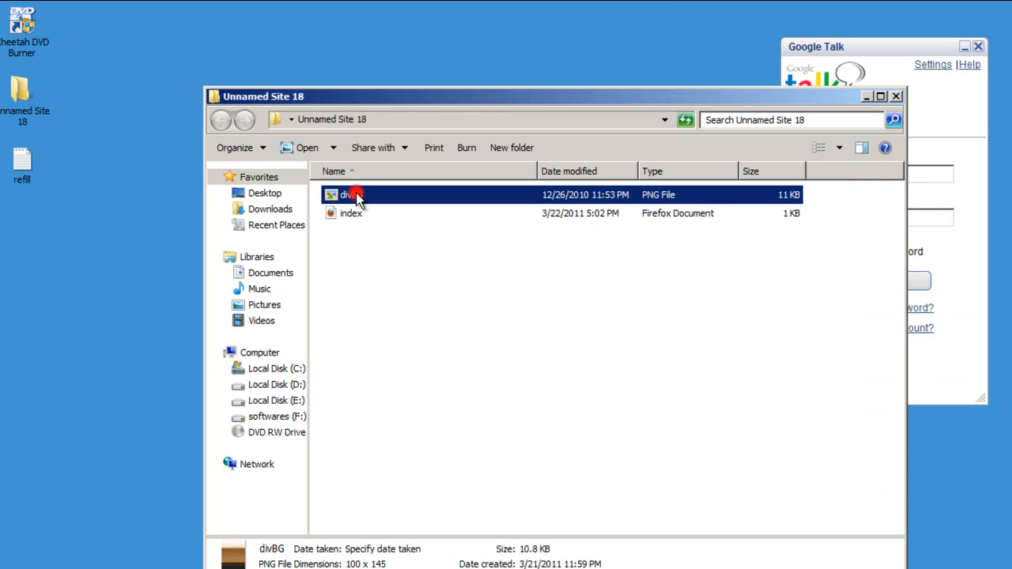
double_click(346, 195)
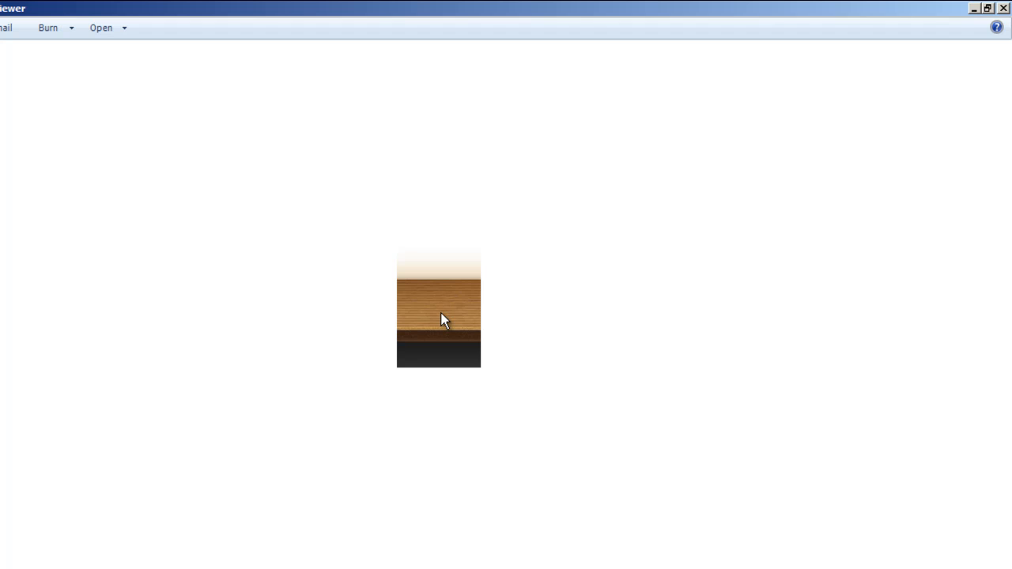
mouse_move(572, 363)
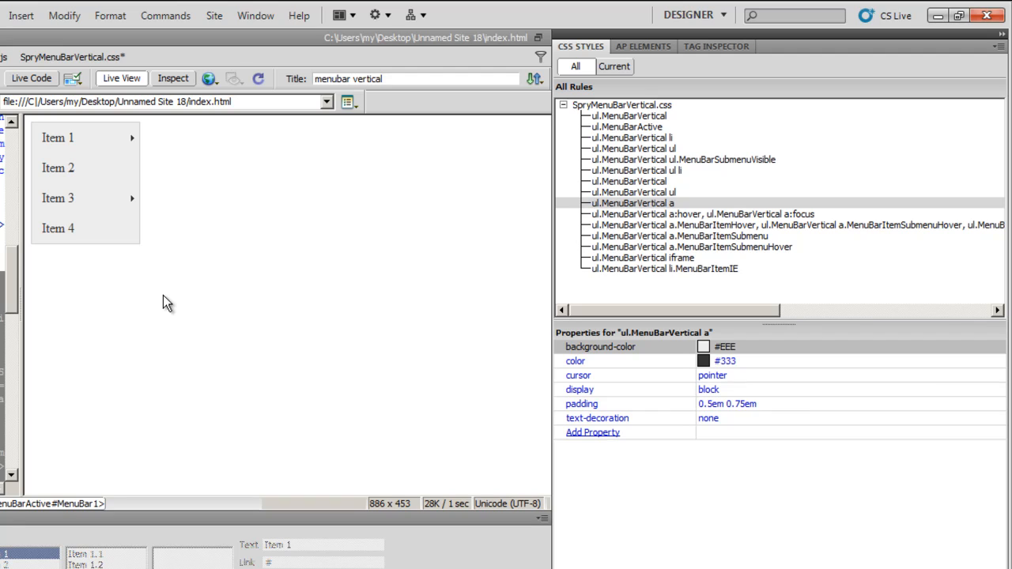
double_click(632, 204)
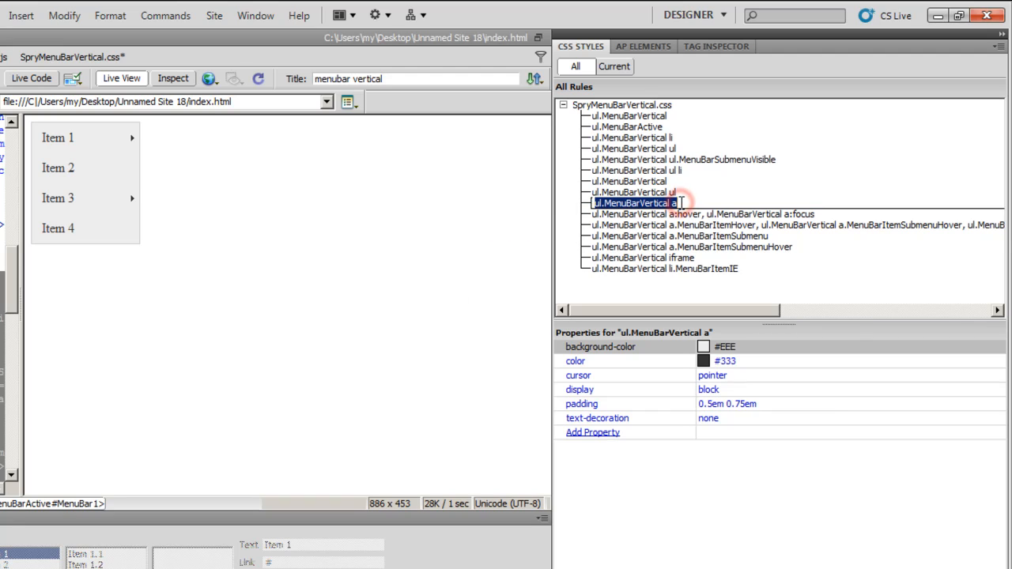
click(632, 192)
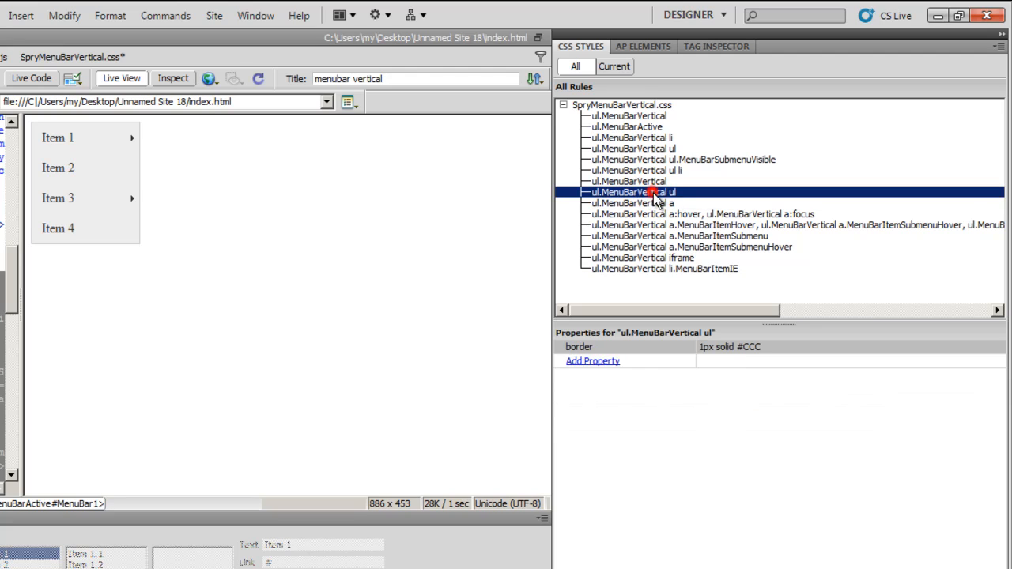
click(631, 202)
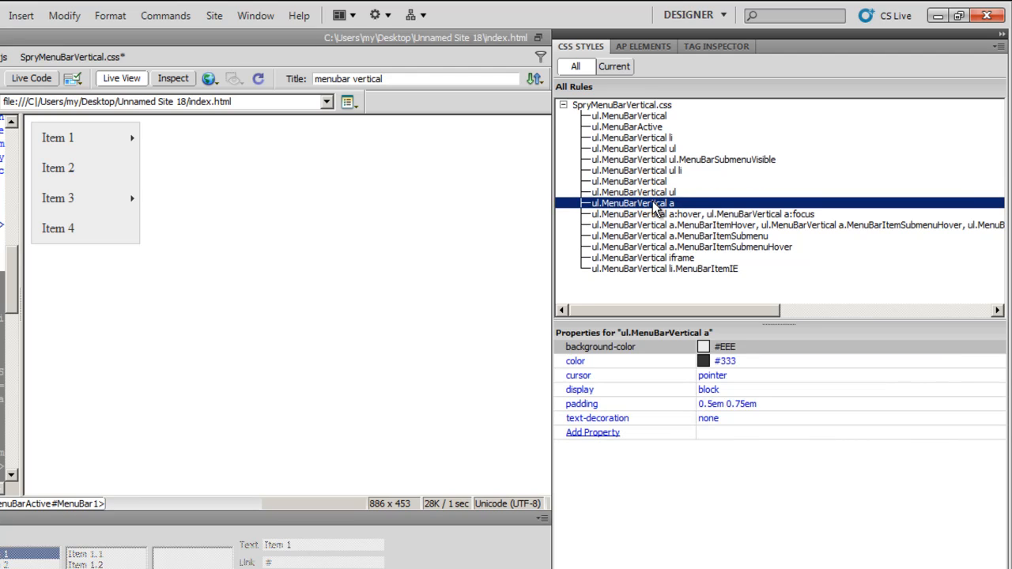
mouse_move(656, 239)
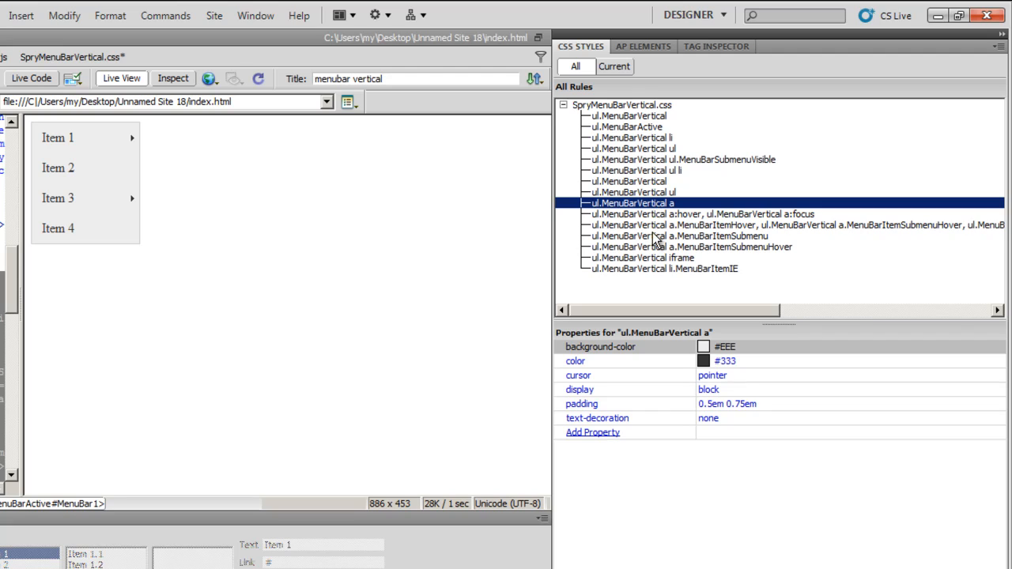
mouse_move(672, 212)
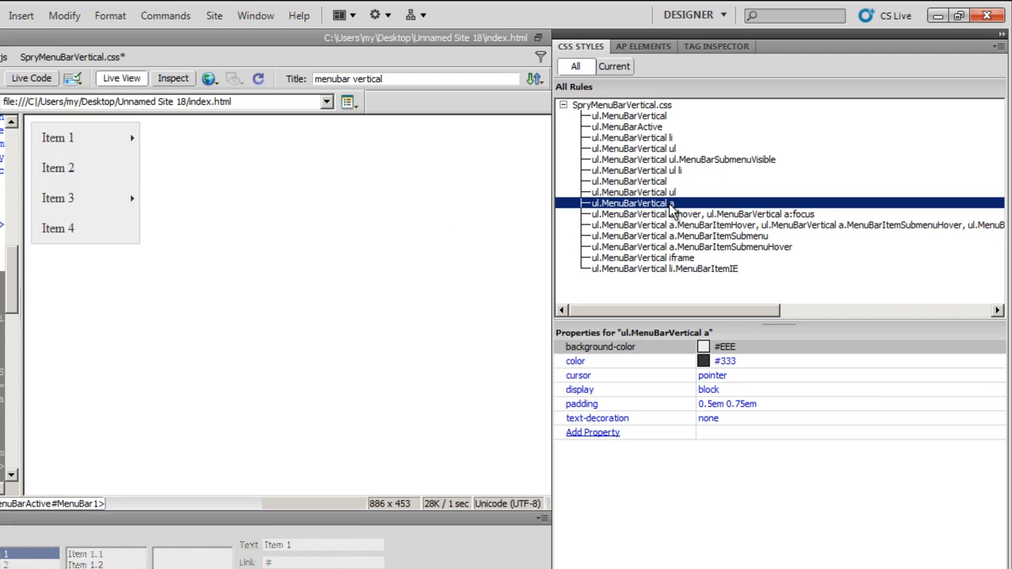
Step: Give the ul.MenuBarVertical a rule a divBG.png background with repeat-x
double_click(630, 204)
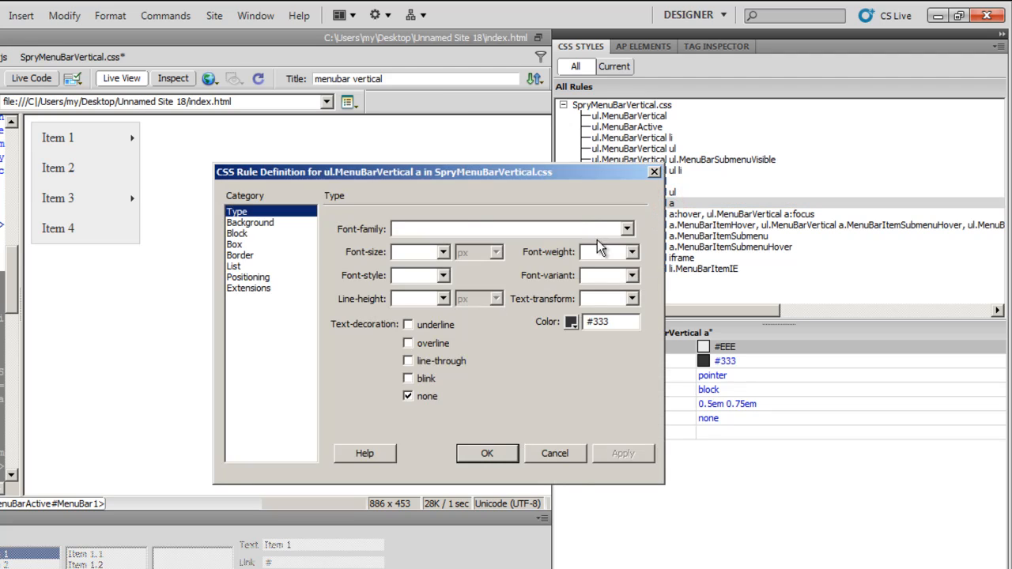
click(250, 222)
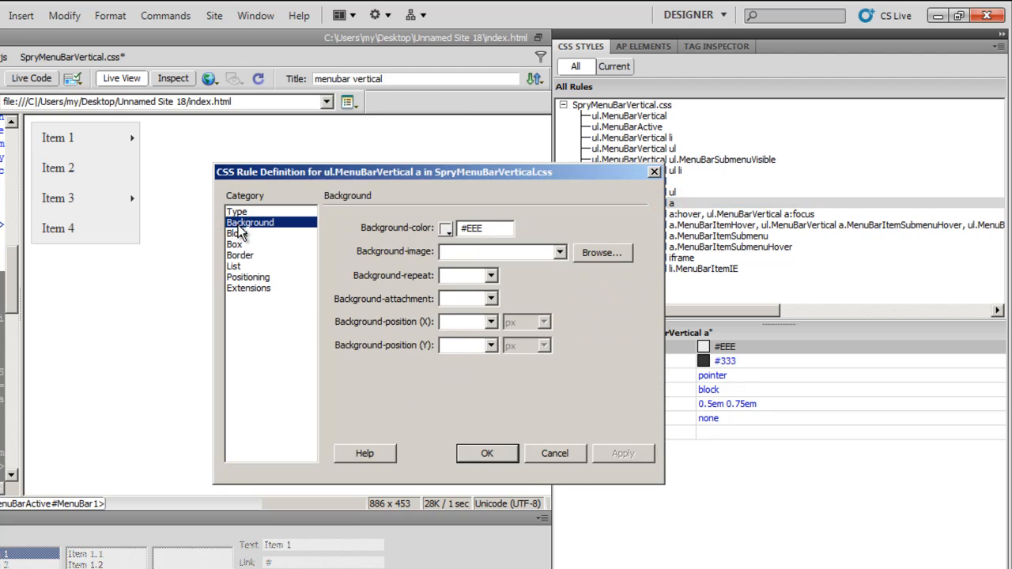
click(602, 252)
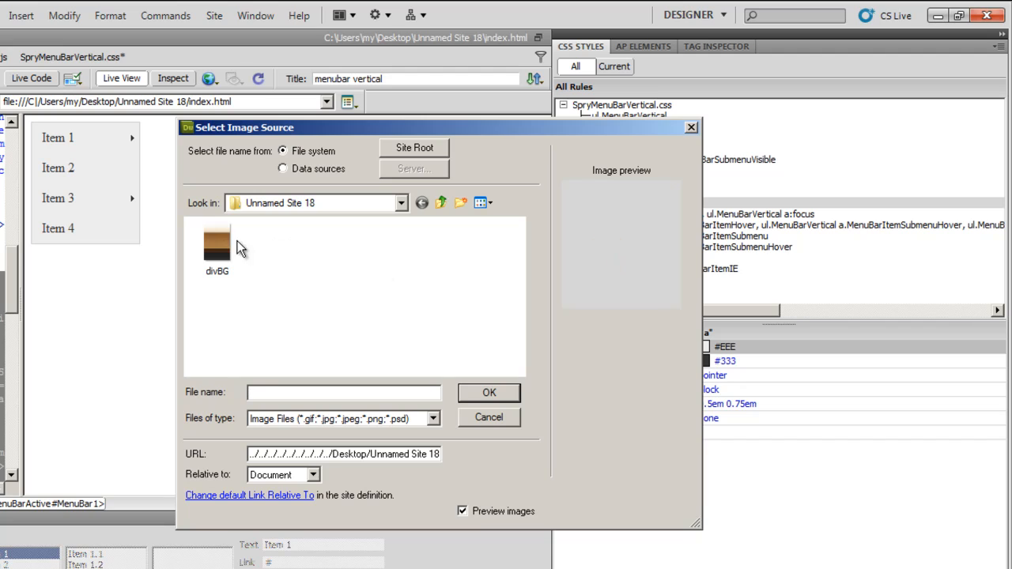
click(217, 245)
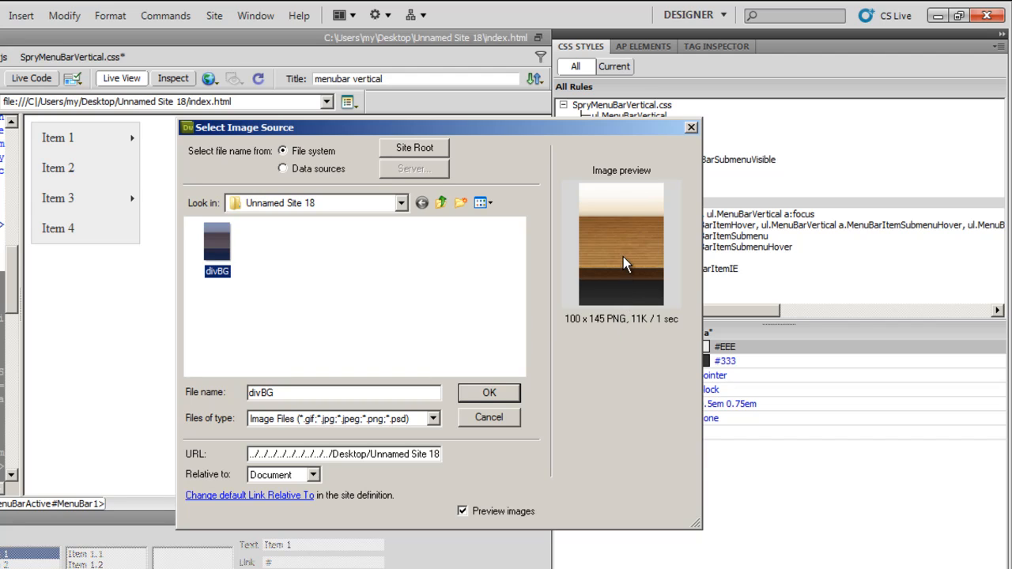
mouse_move(574, 358)
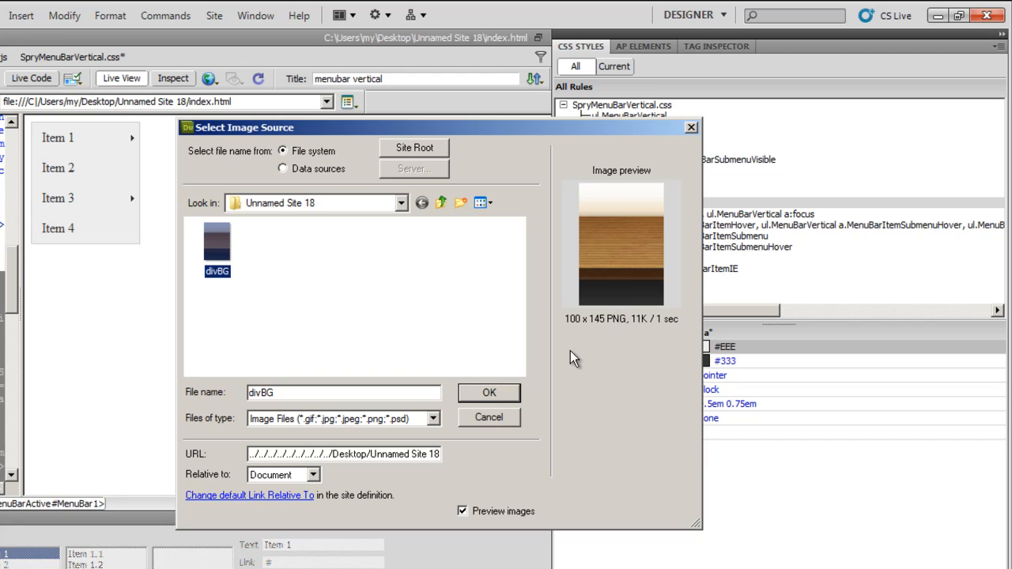
click(489, 393)
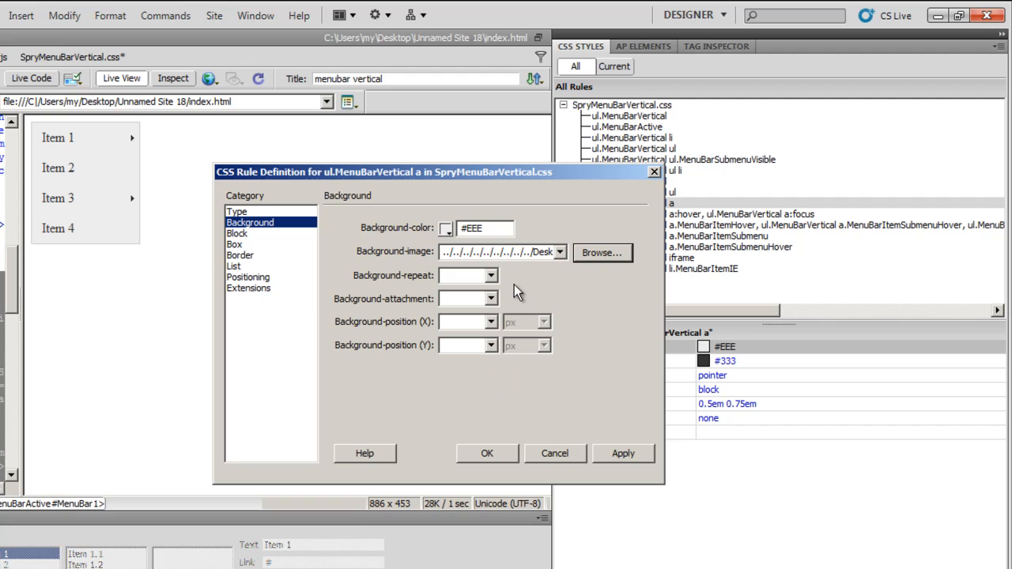
click(490, 275)
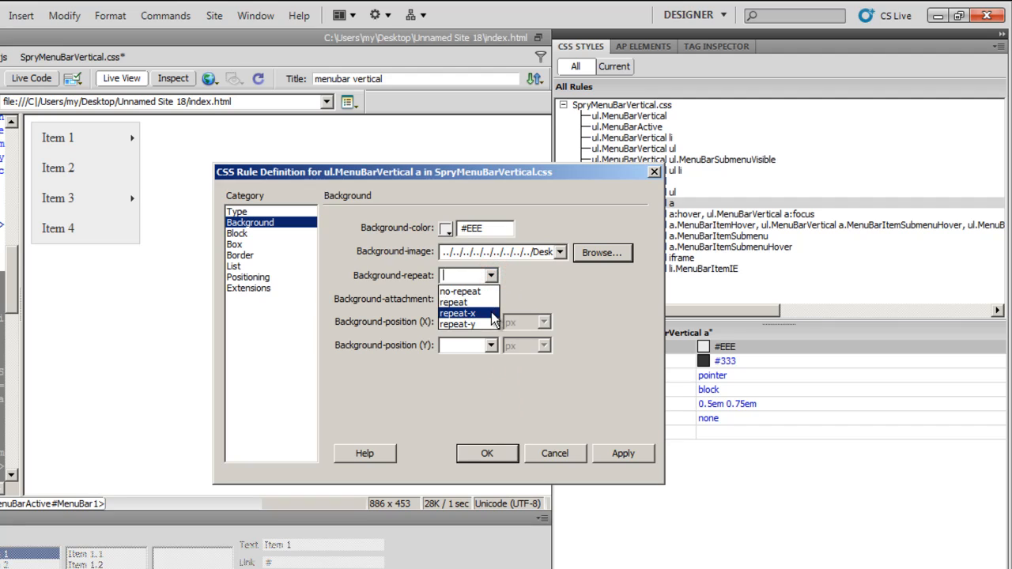
click(458, 312)
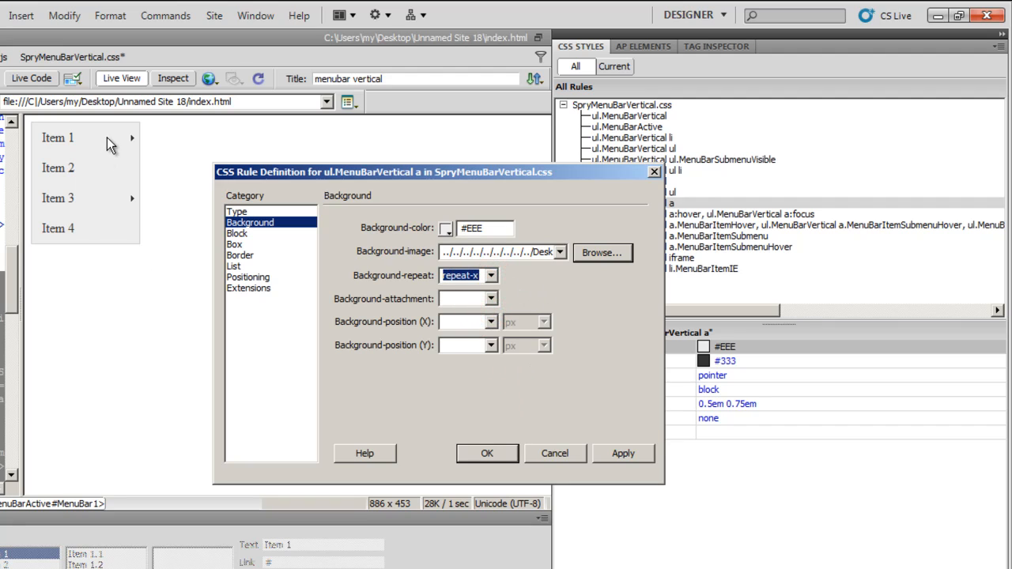
mouse_move(109, 260)
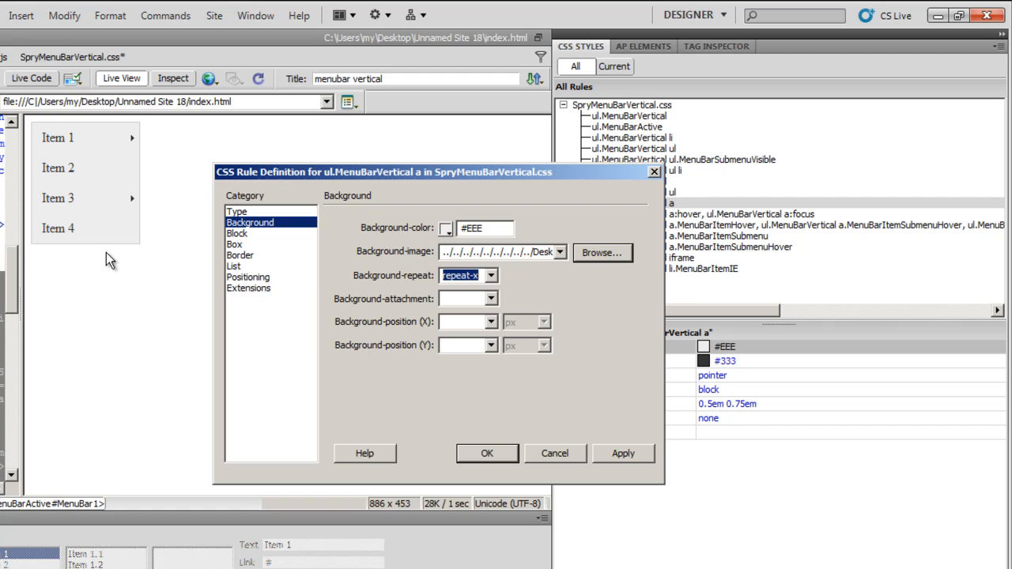
mouse_move(581, 427)
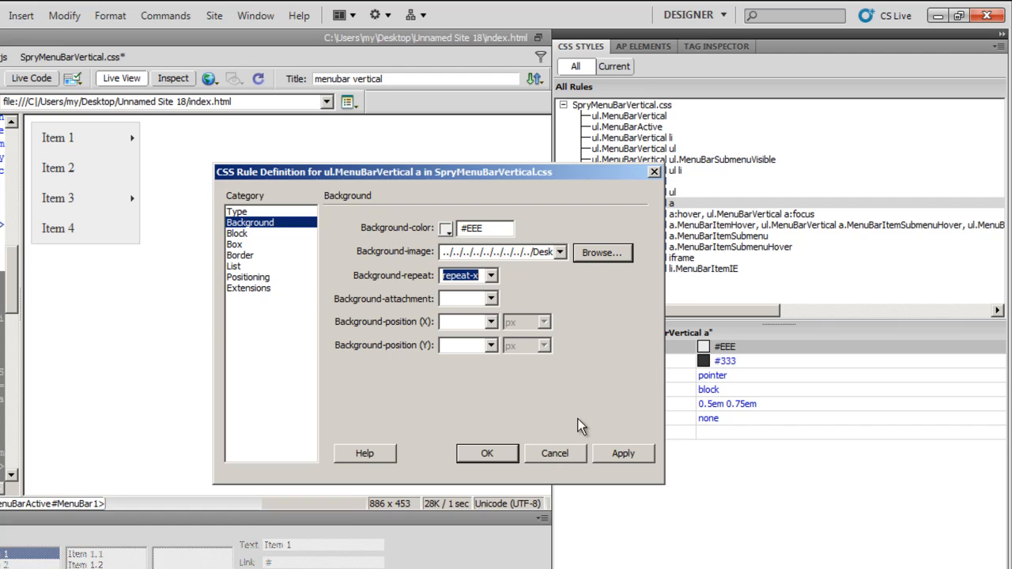
click(487, 453)
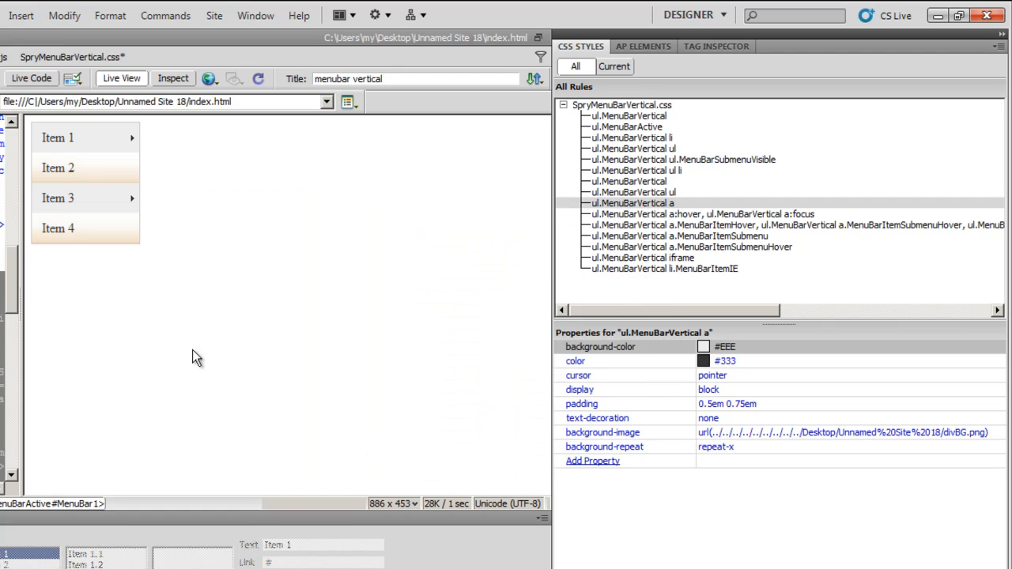
mouse_move(85, 137)
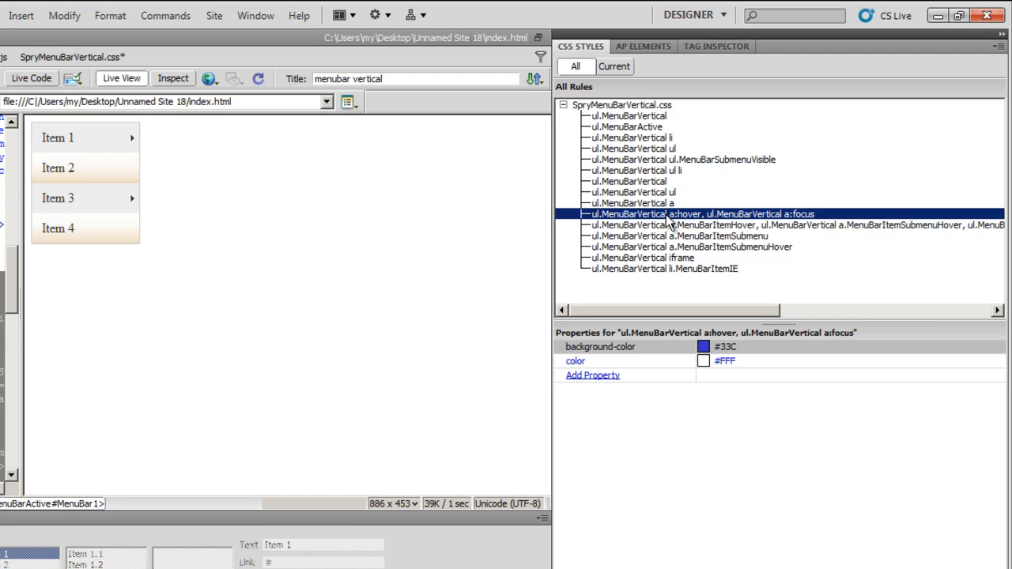
Step: Add divBG.png as the background image of the a:hover, a:focus rule
double_click(702, 214)
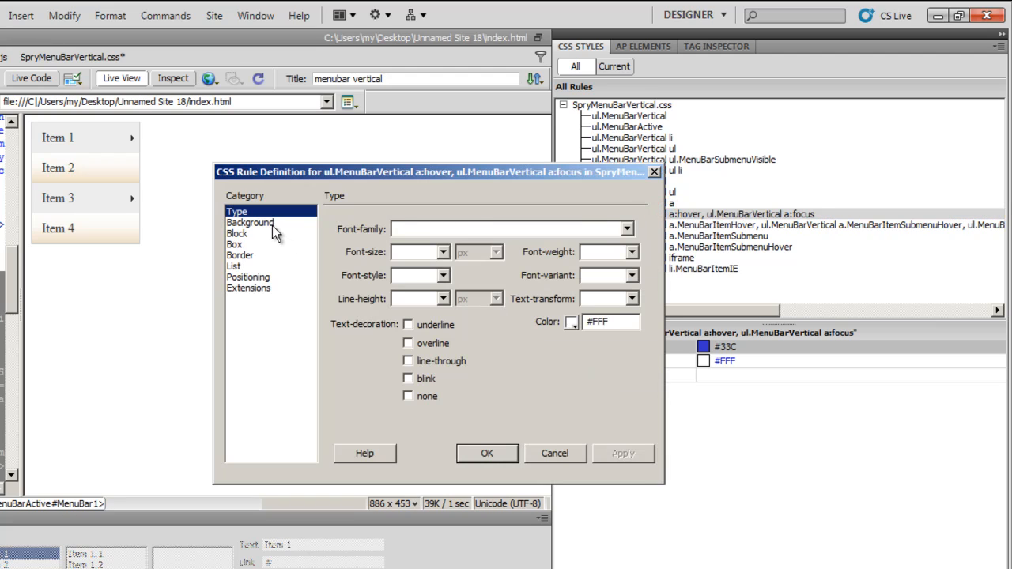
click(249, 222)
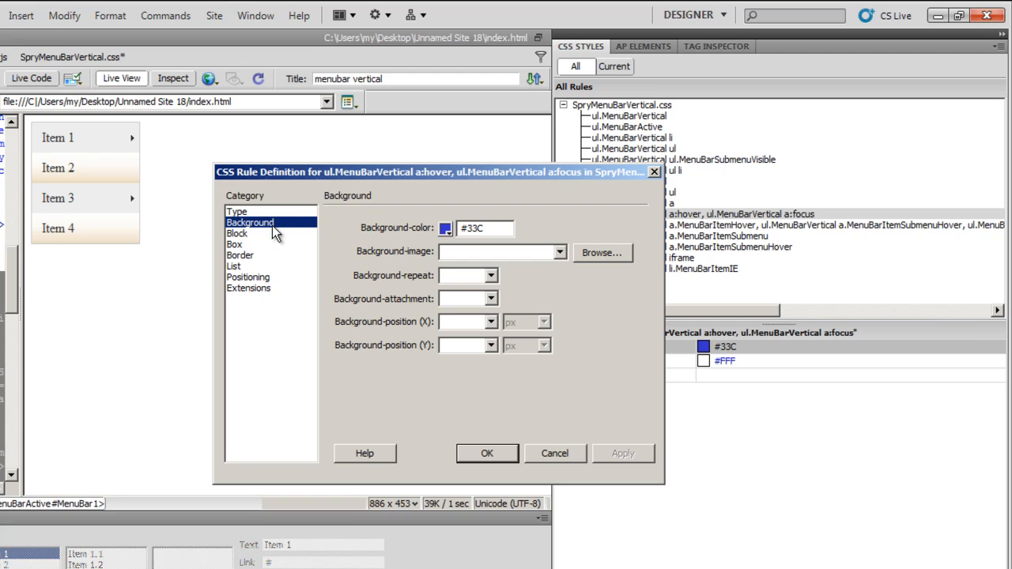
mouse_move(546, 174)
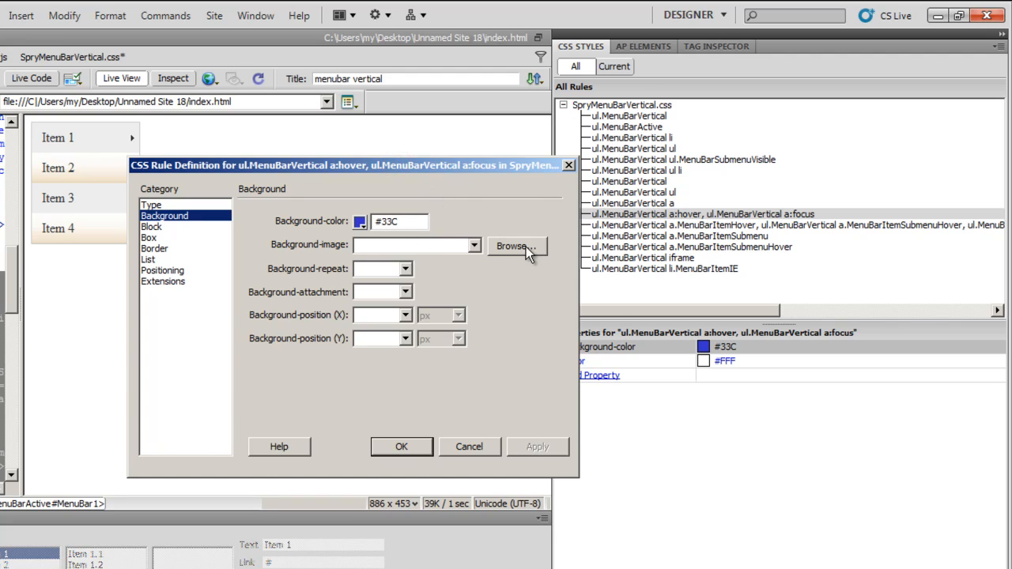
click(517, 246)
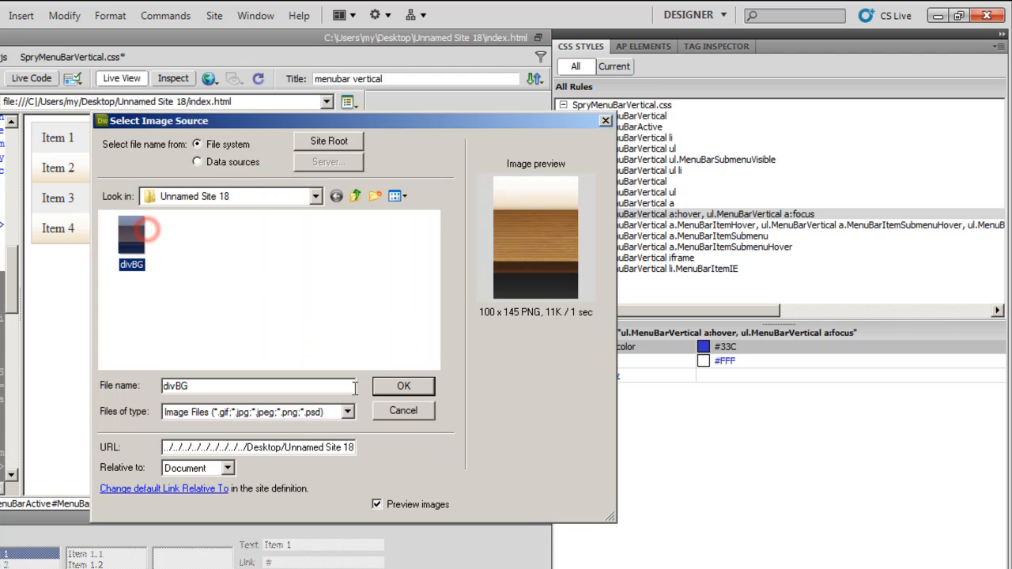
click(403, 385)
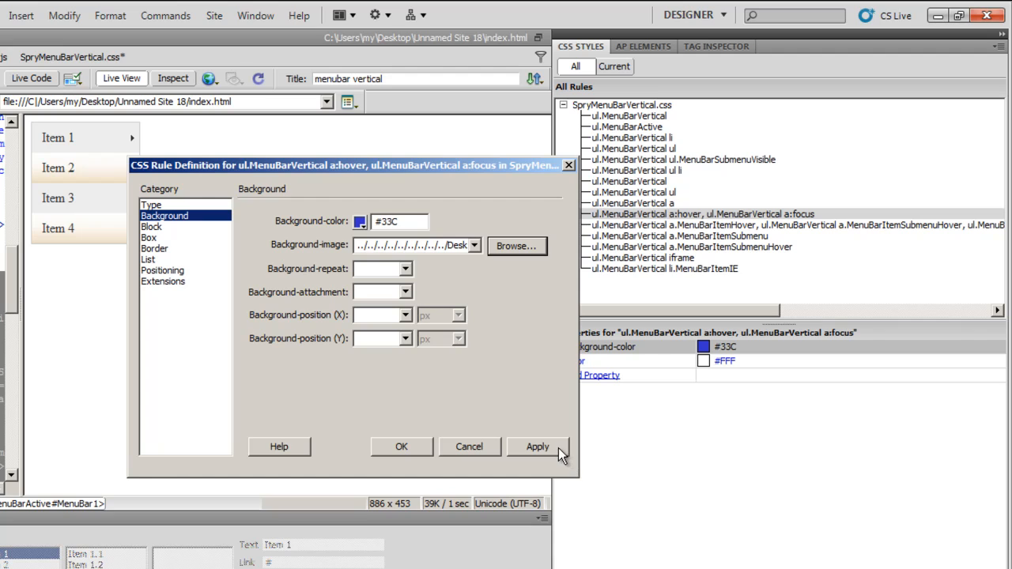
click(401, 447)
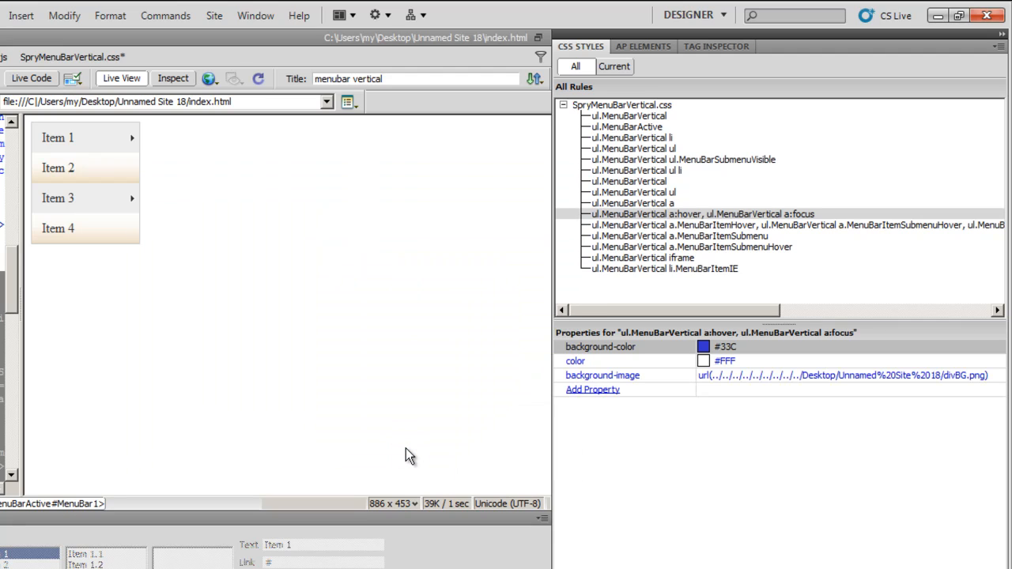
mouse_move(83, 139)
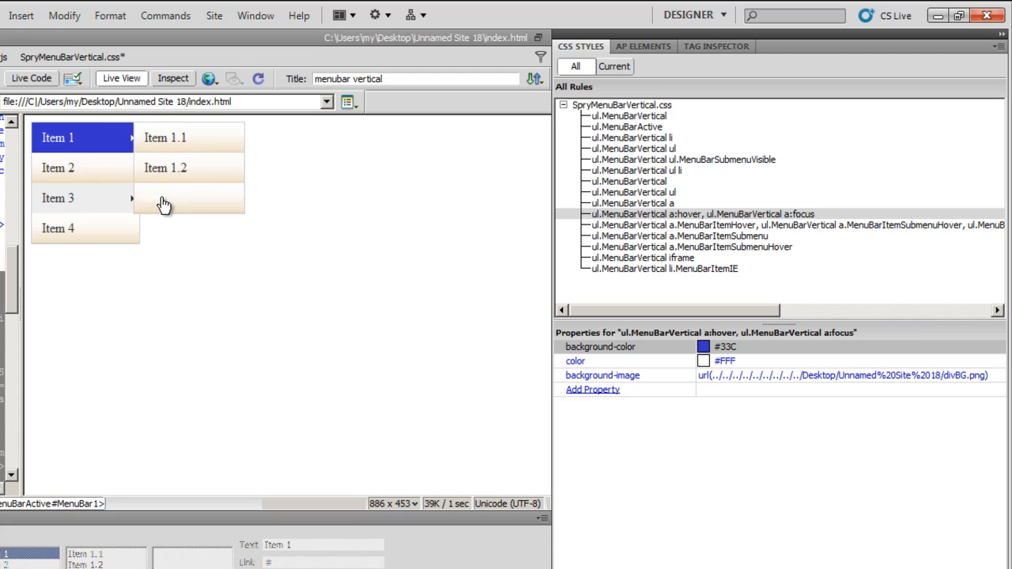
Step: Set the hover/focus rule's background position to 0% X and 95% Y
double_click(695, 214)
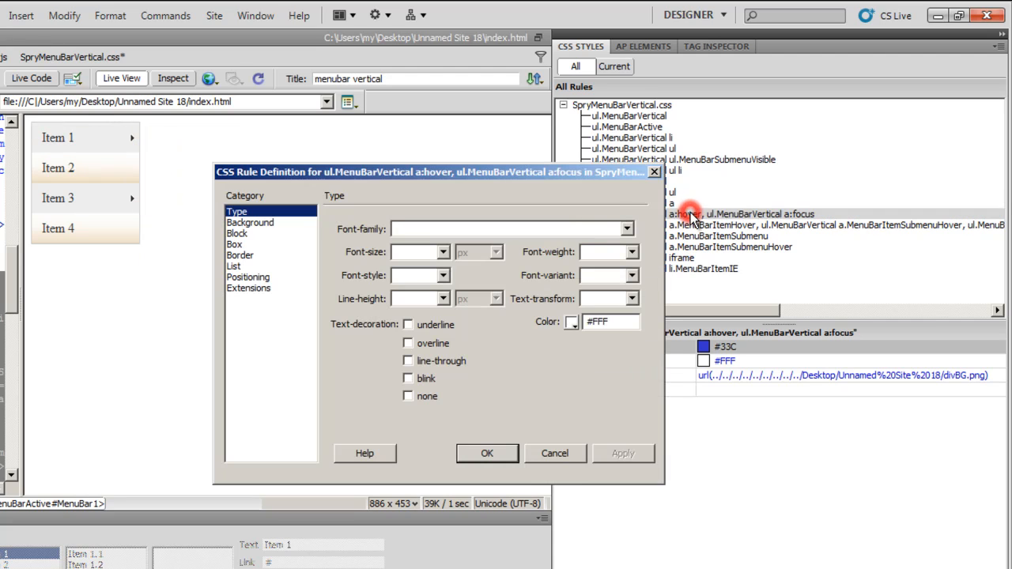
click(250, 223)
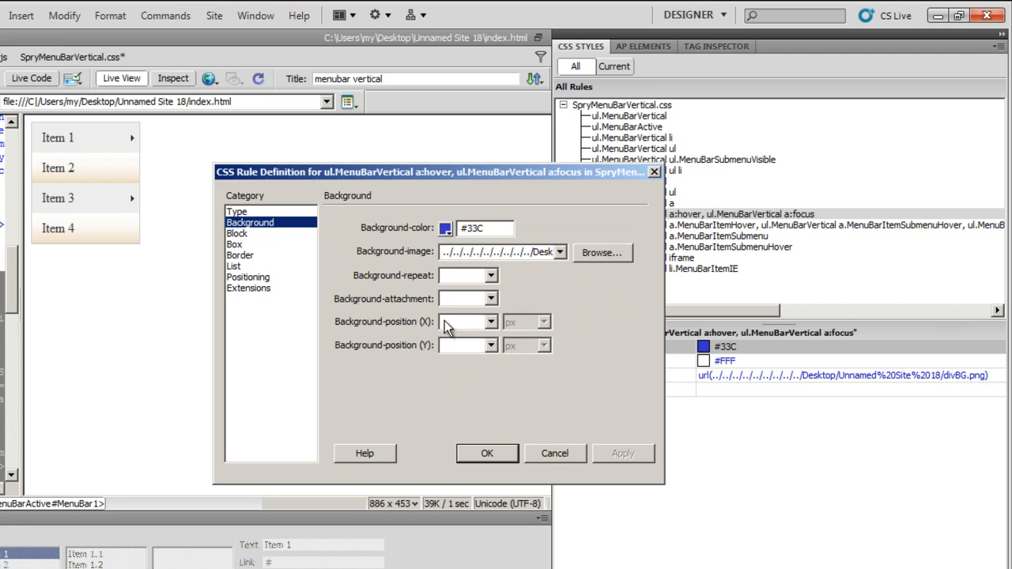
click(462, 322)
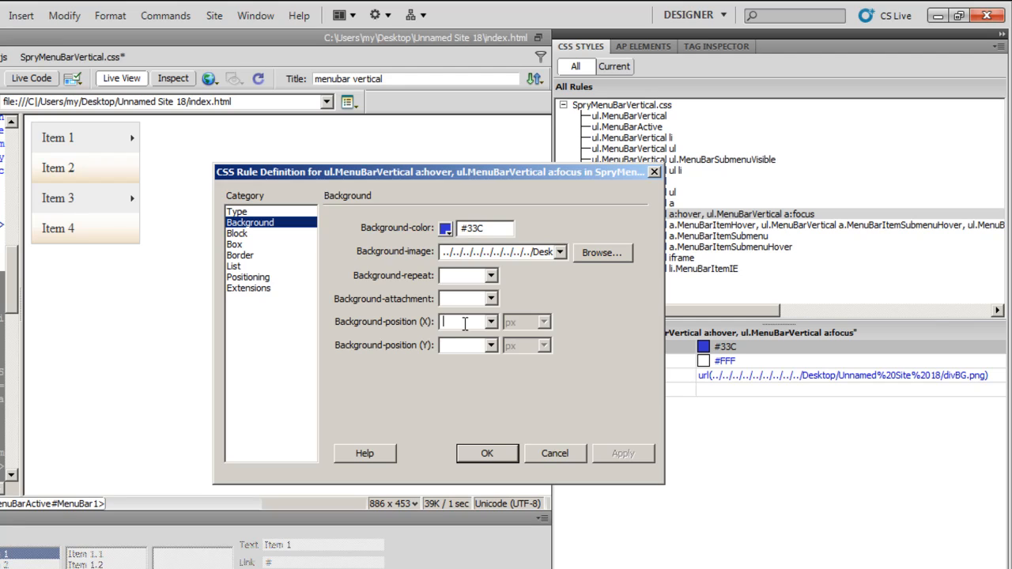
click(462, 321)
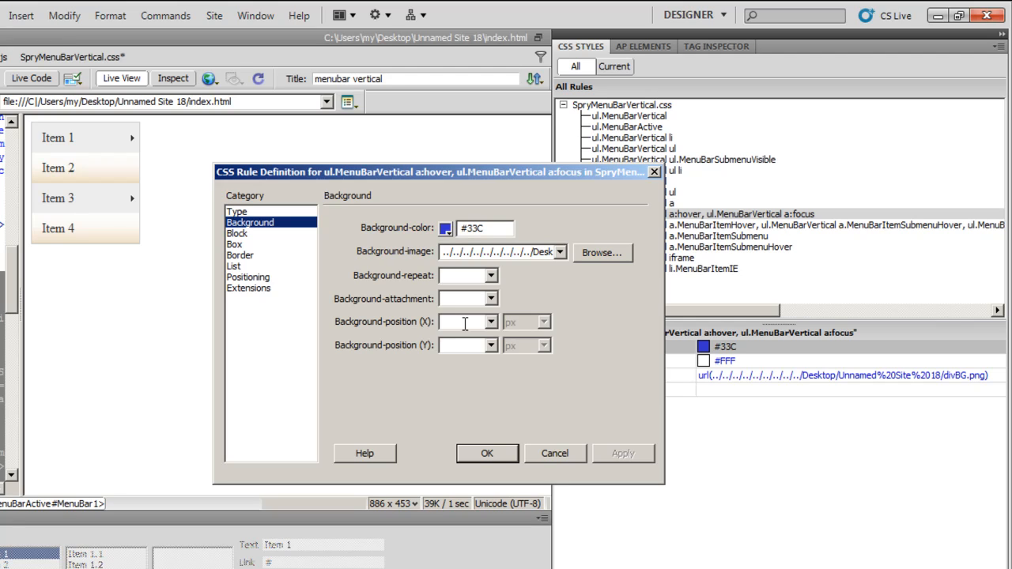
text(0)
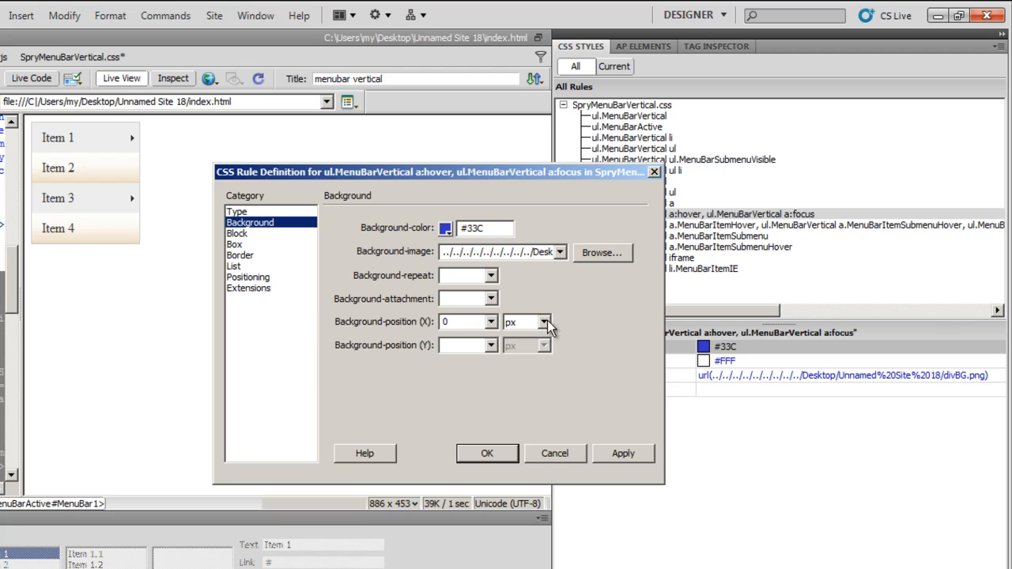
click(543, 322)
text(95)
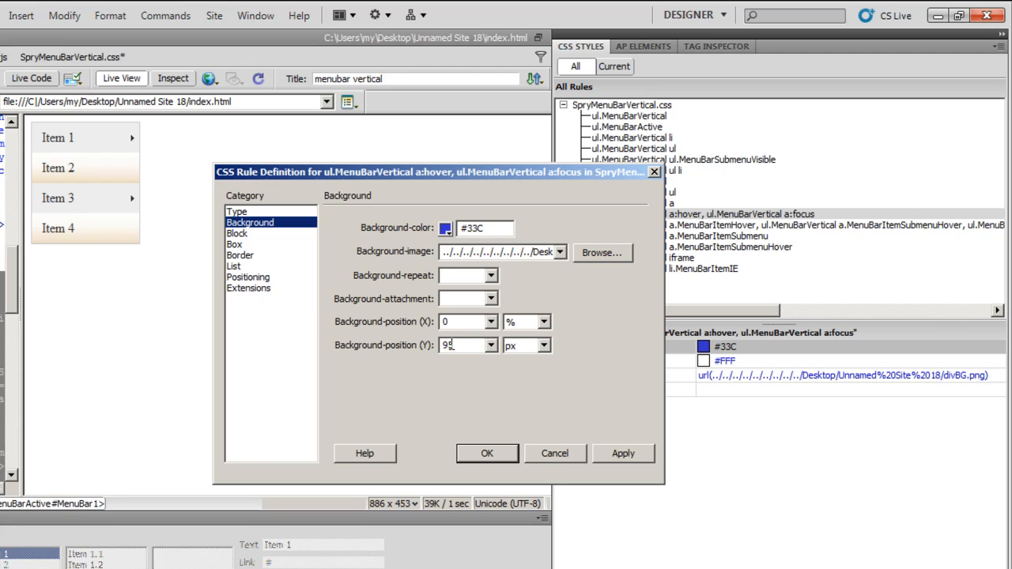
click(543, 344)
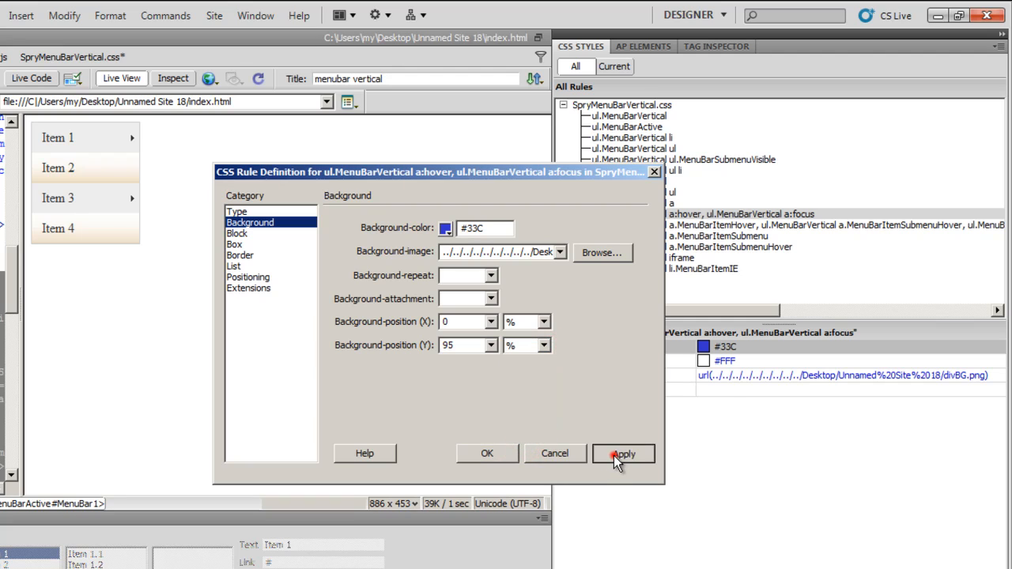
click(623, 453)
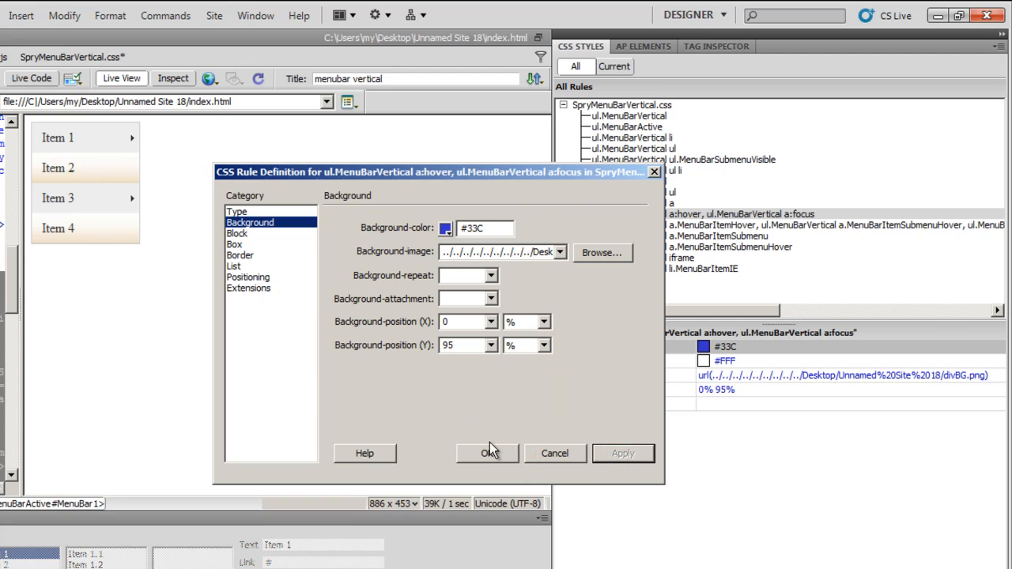
click(487, 453)
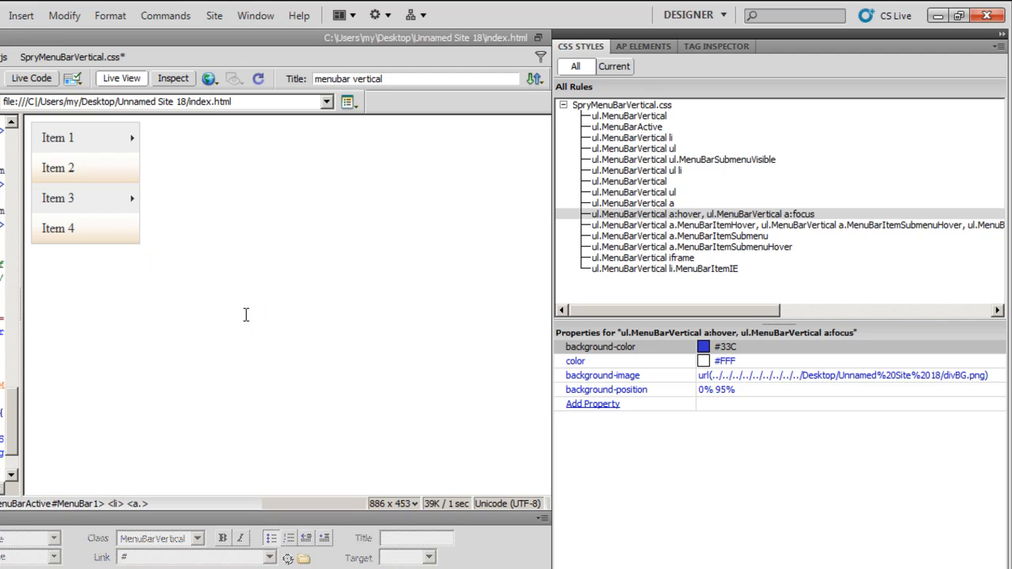
mouse_move(249, 322)
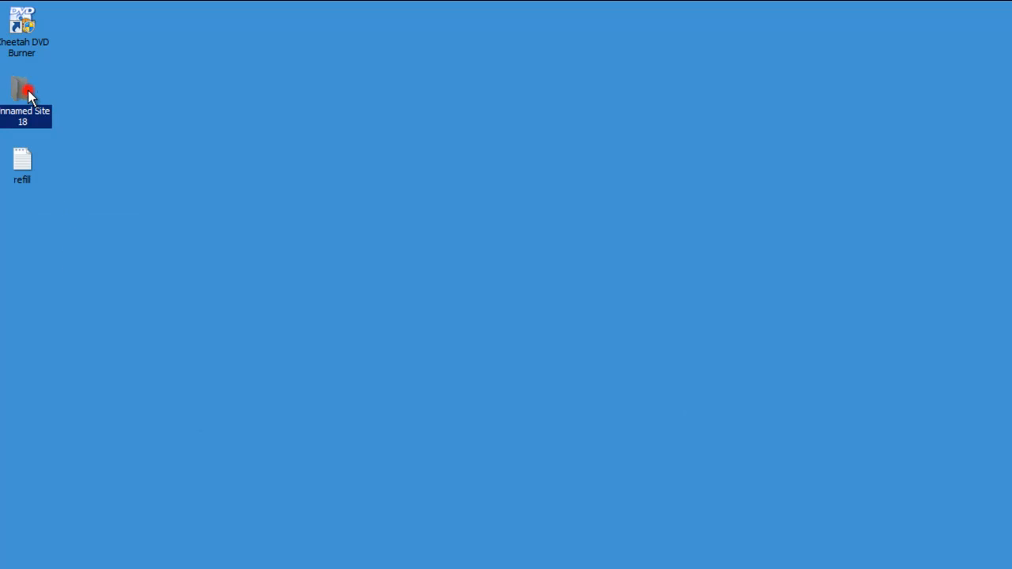
Step: Open the Unnamed Site 18 folder from the desktop
double_click(23, 91)
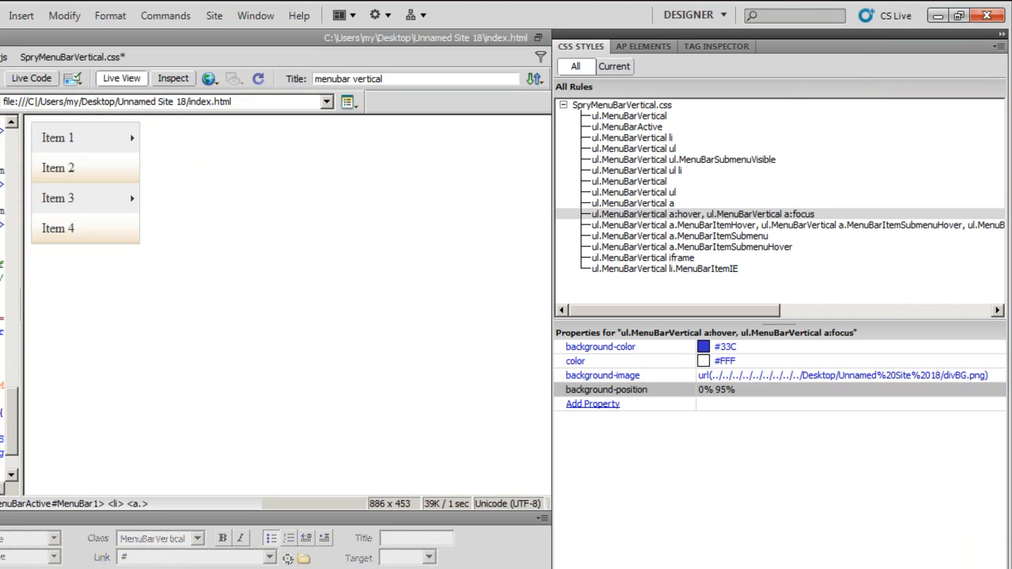
mouse_move(151, 240)
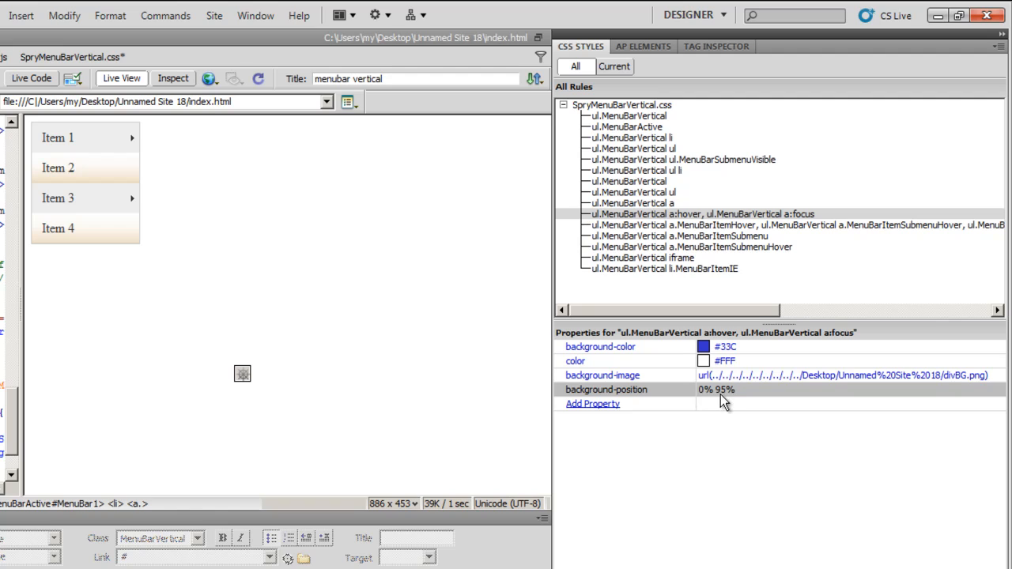
mouse_move(726, 399)
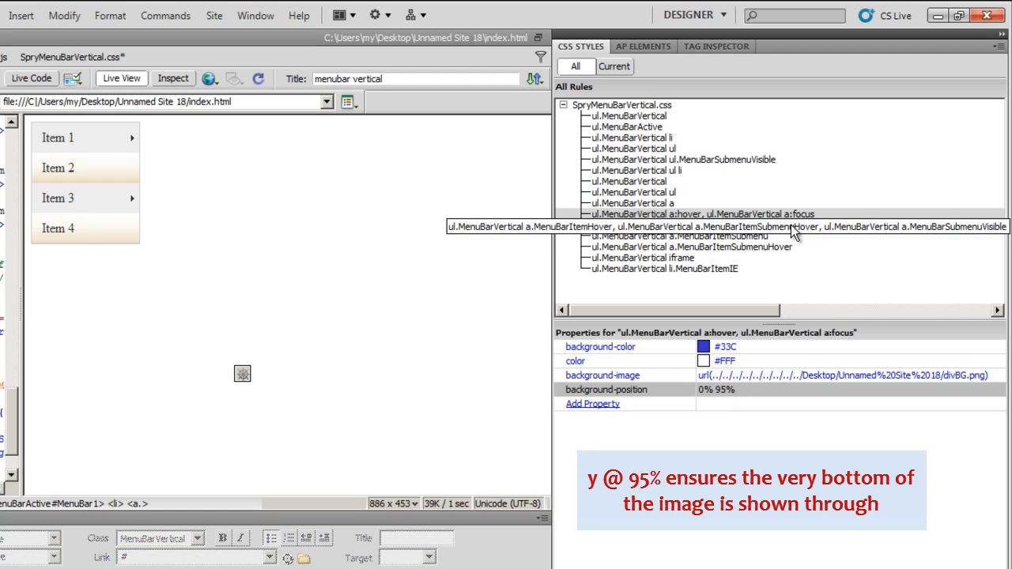
Step: Select MenuBarItemHover, then ul.MenuBarVertical a.MenuBarItemSubmenu in the All Rules list
click(712, 227)
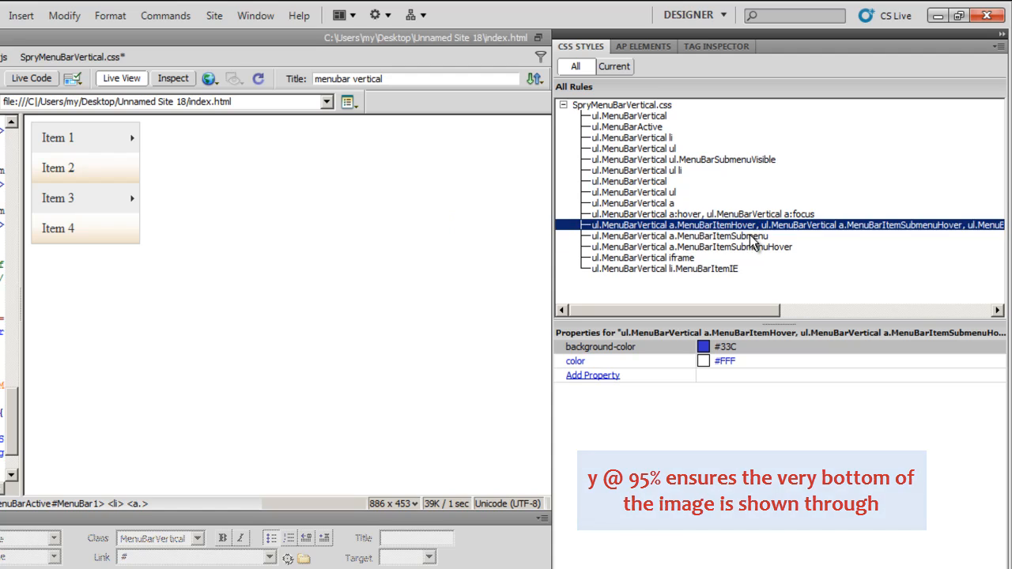
click(676, 235)
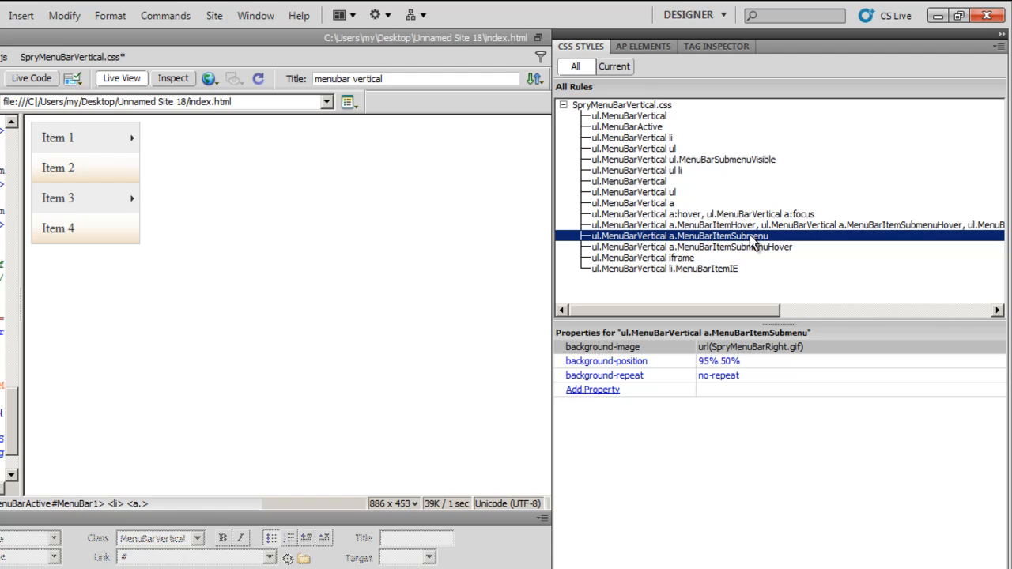
Step: Set the MenuBarItemSubmenu rule background to site-root divBG.png, repeat-x
double_click(676, 236)
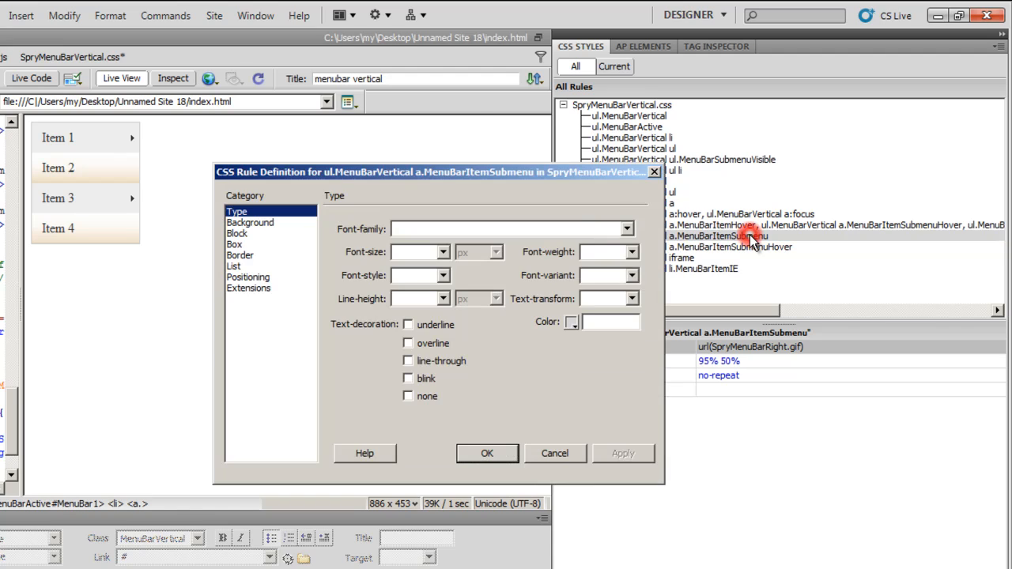
click(250, 222)
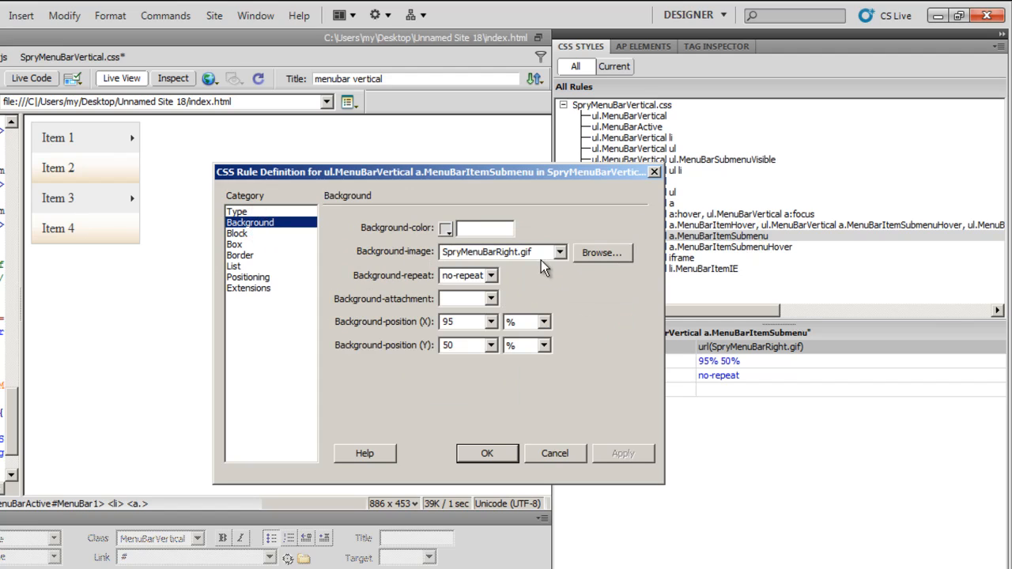
click(603, 252)
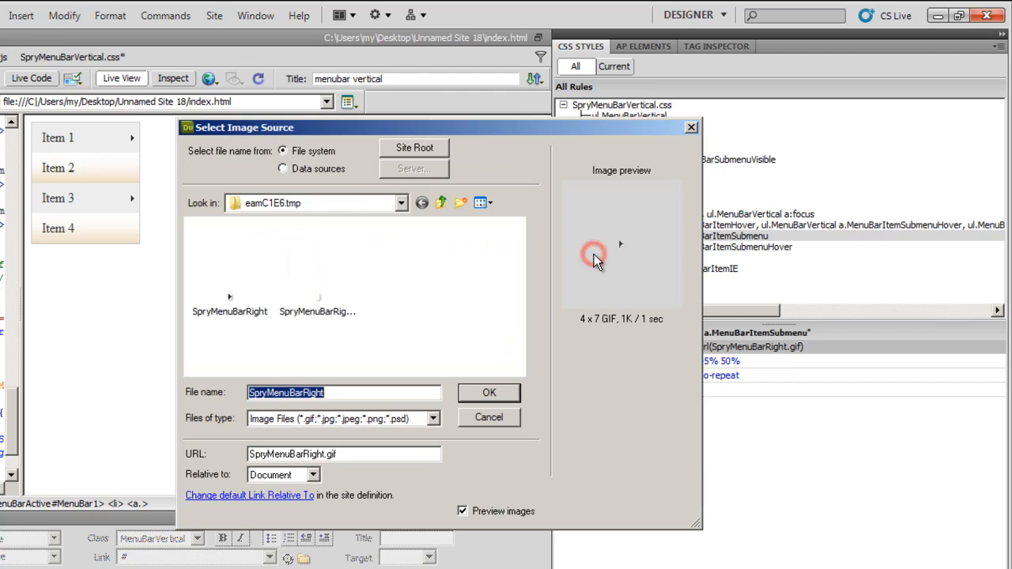
click(414, 148)
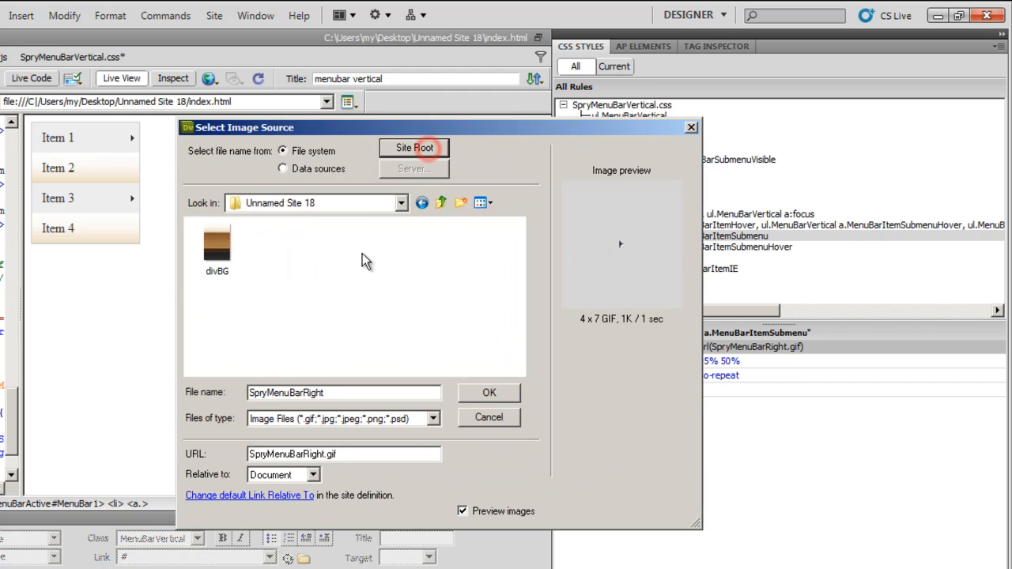
click(217, 245)
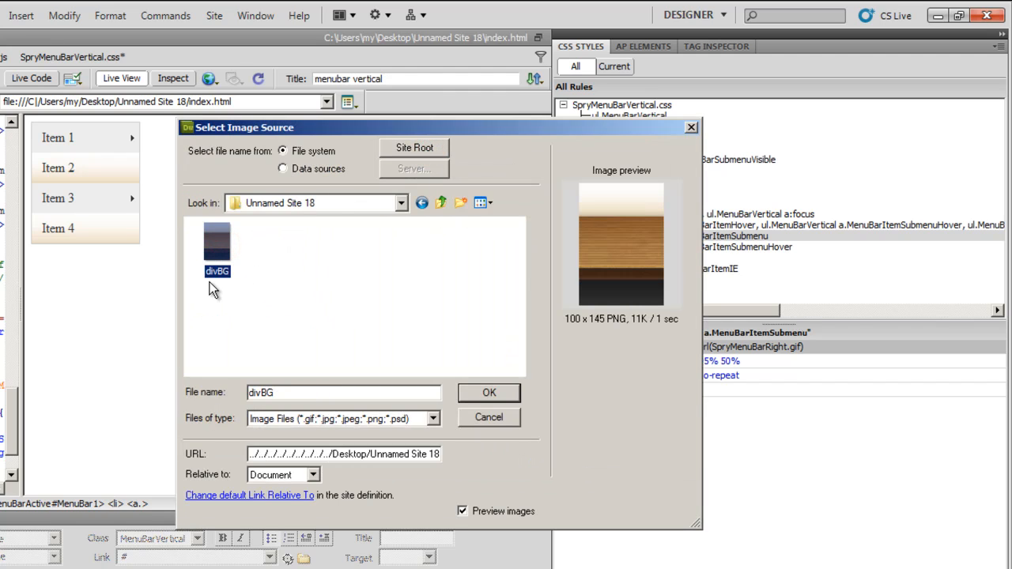
click(488, 392)
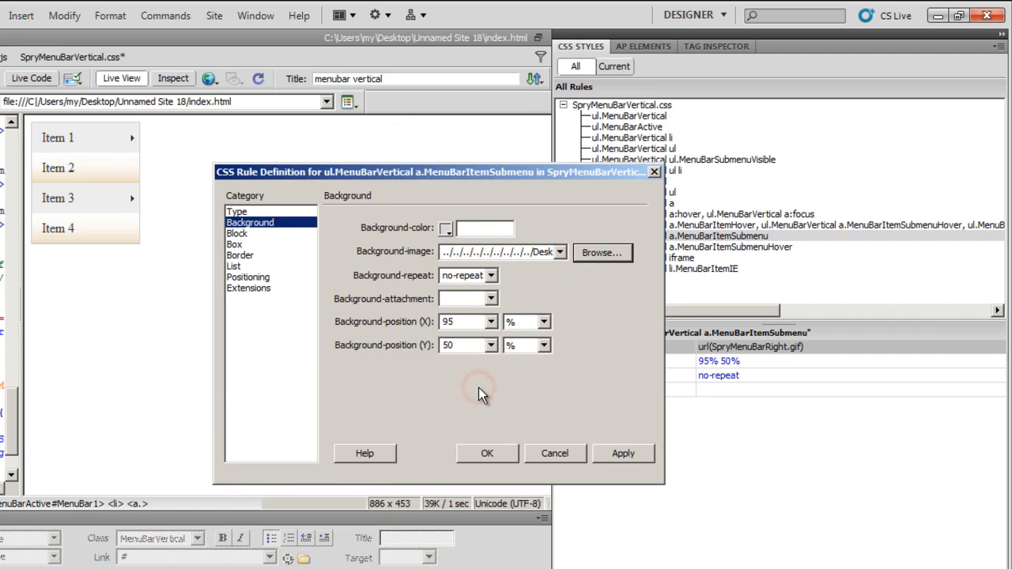
click(490, 275)
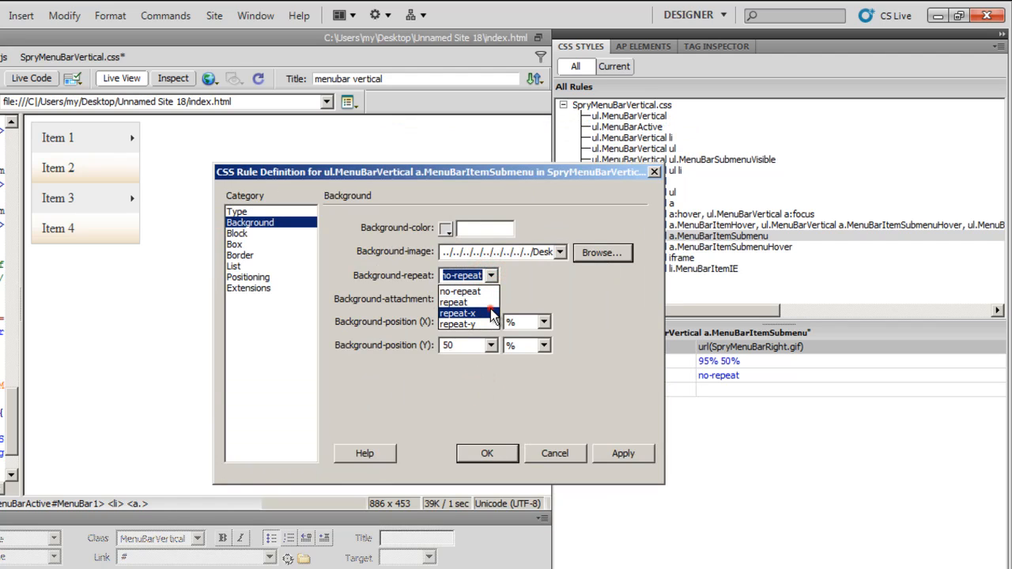
click(458, 313)
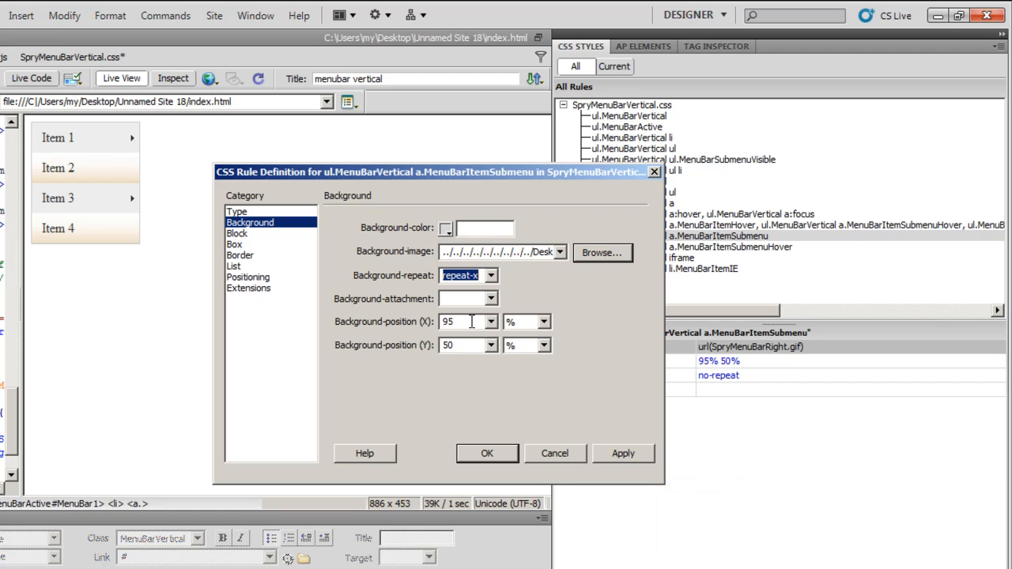
click(487, 453)
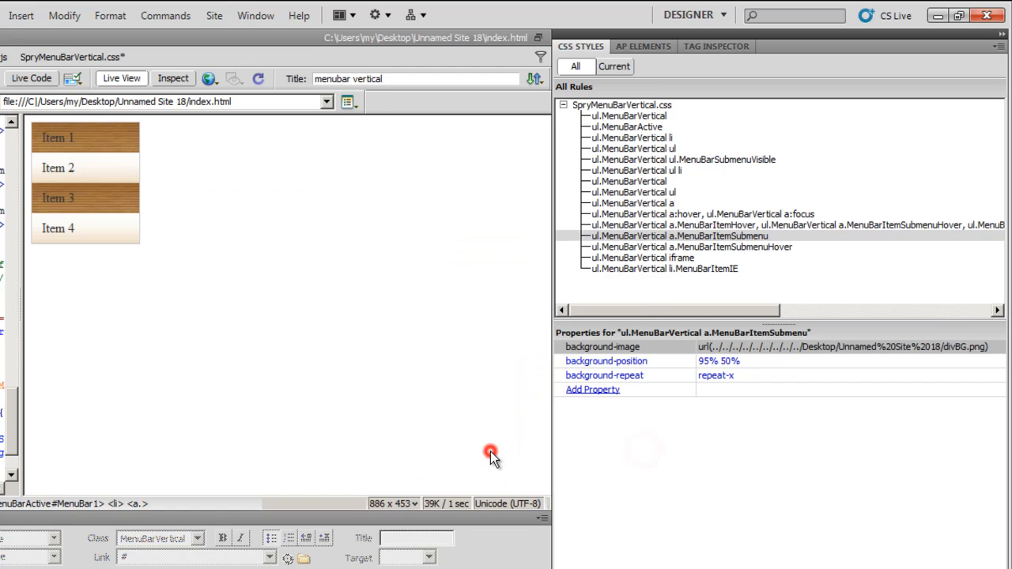
mouse_move(85, 138)
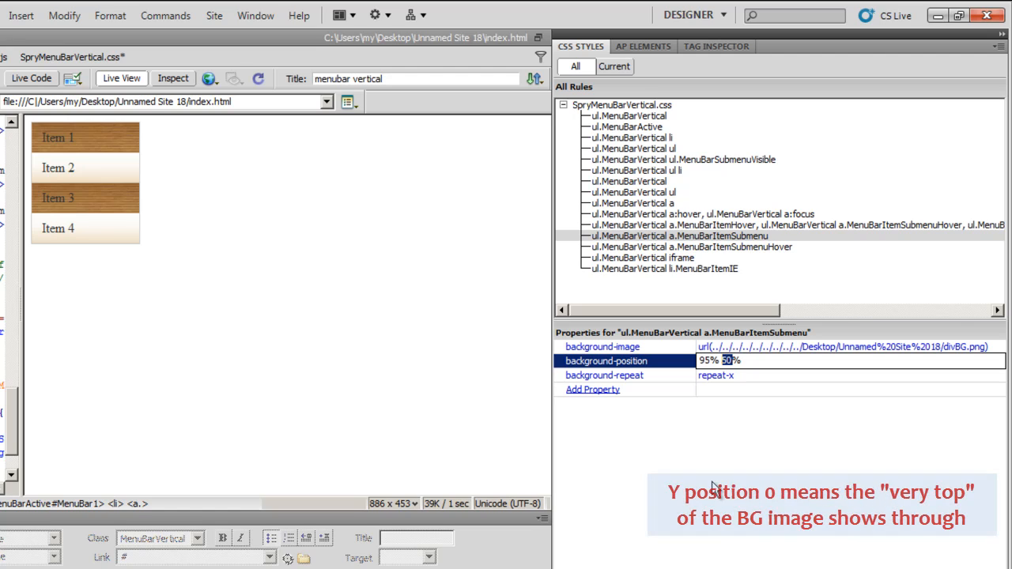
Step: Set the MenuBarItemSubmenu background-position to 95% 00% and preview Item 1 in Live View
text(00)
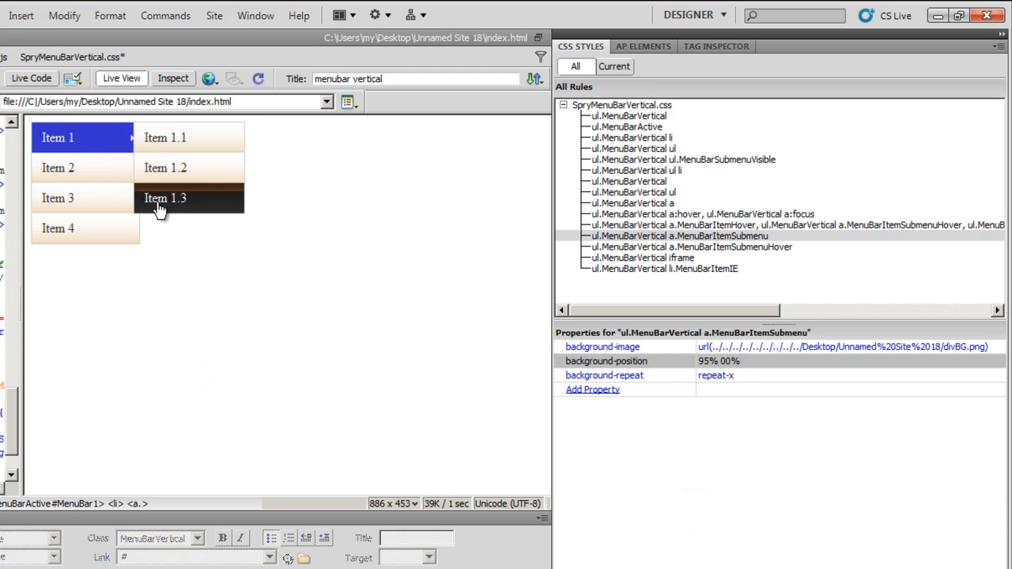
mouse_move(96, 154)
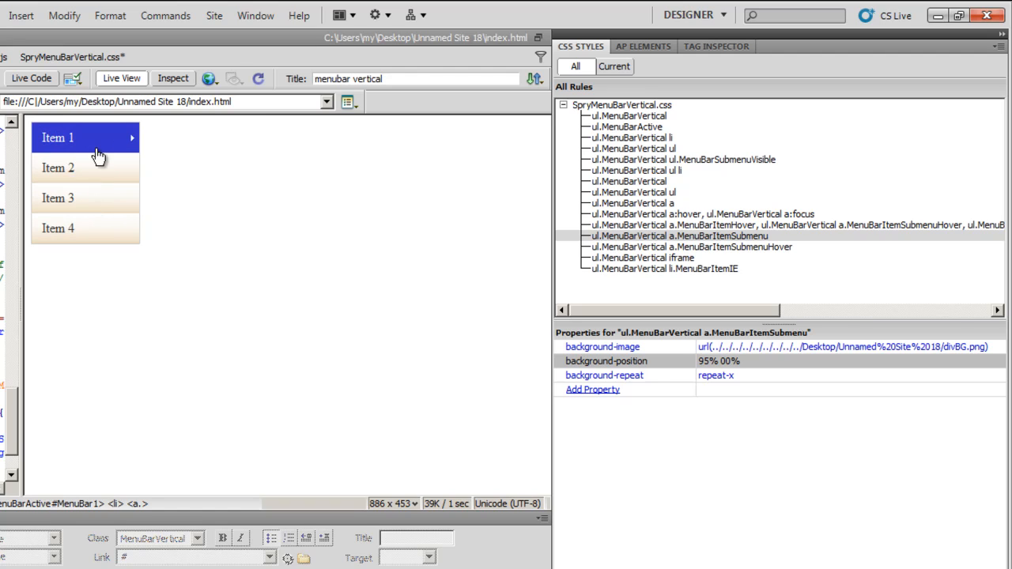
mouse_move(99, 137)
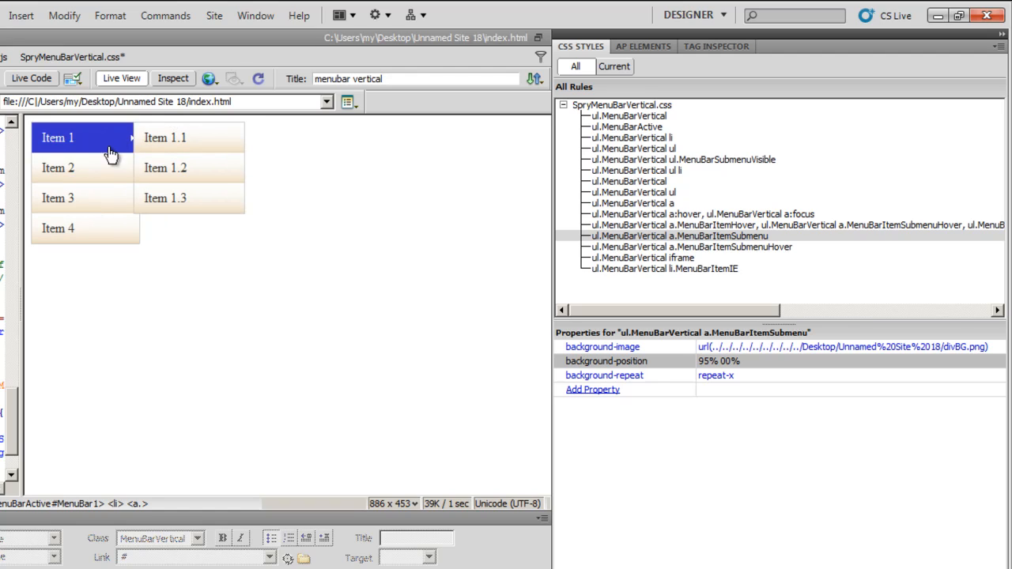
mouse_move(165, 198)
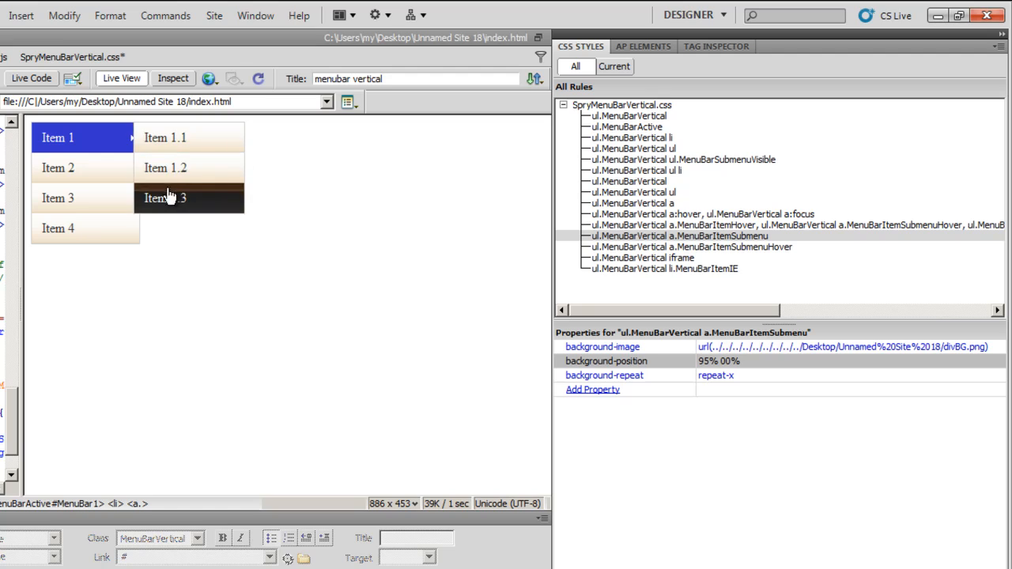
mouse_move(448, 361)
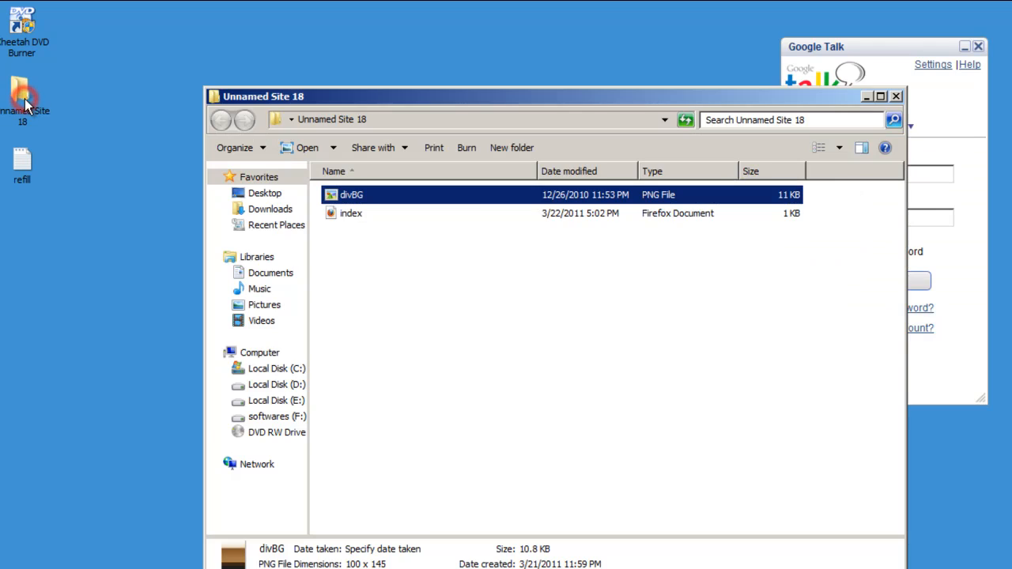
Step: Open divBG.png from Unnamed Site 18 in Windows Photo Viewer
double_click(351, 194)
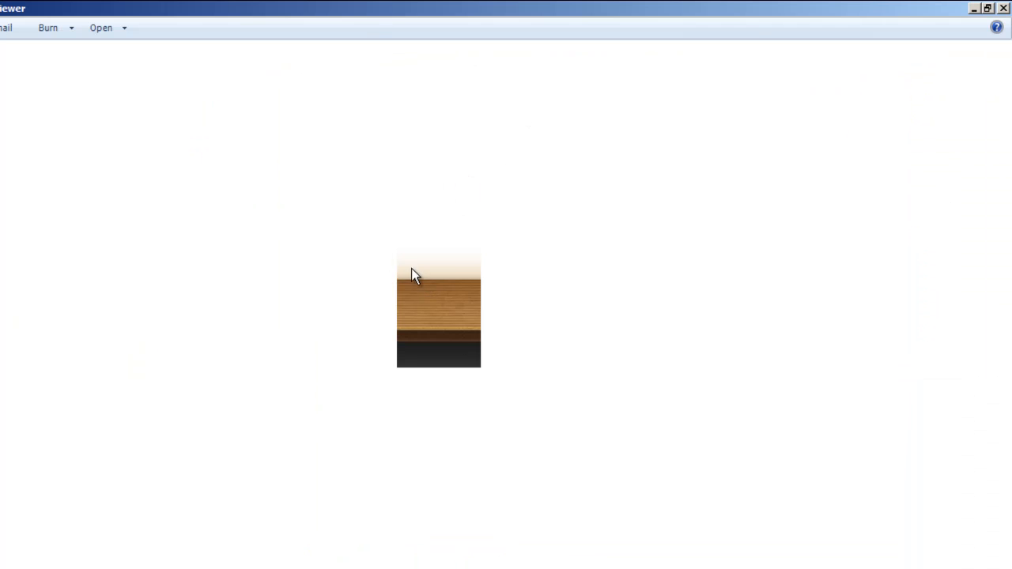
mouse_move(414, 267)
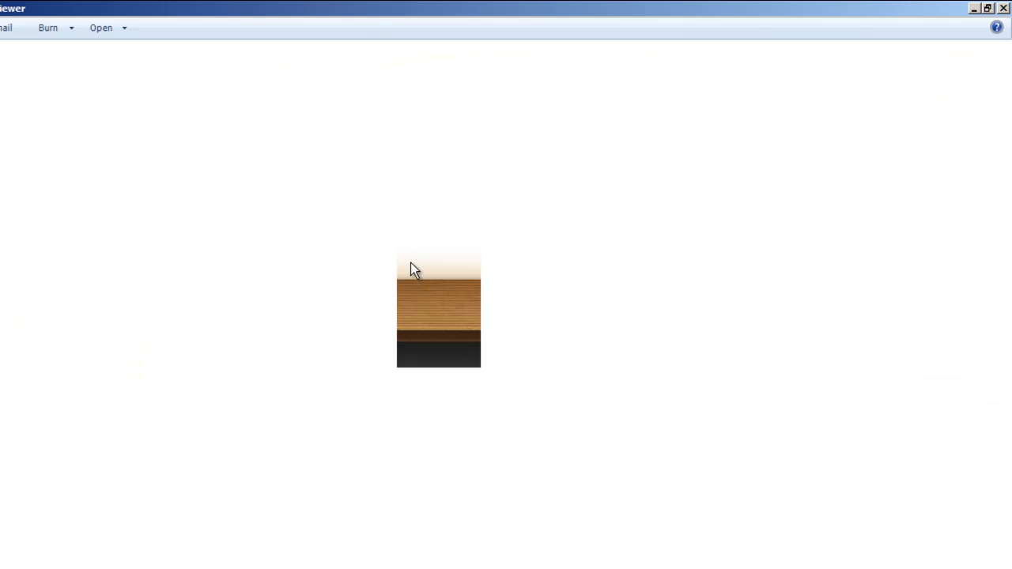
mouse_move(402, 302)
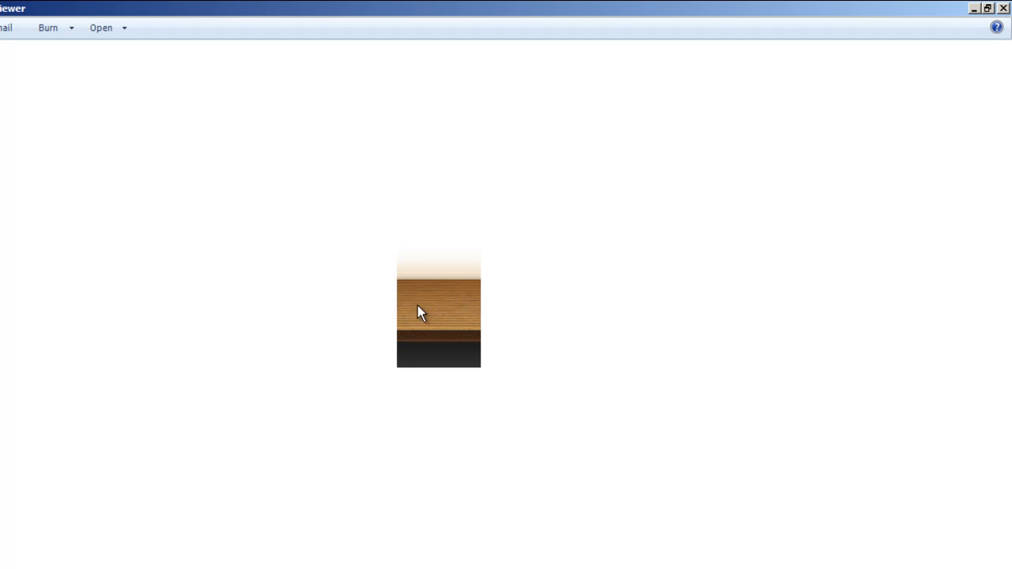
mouse_move(407, 356)
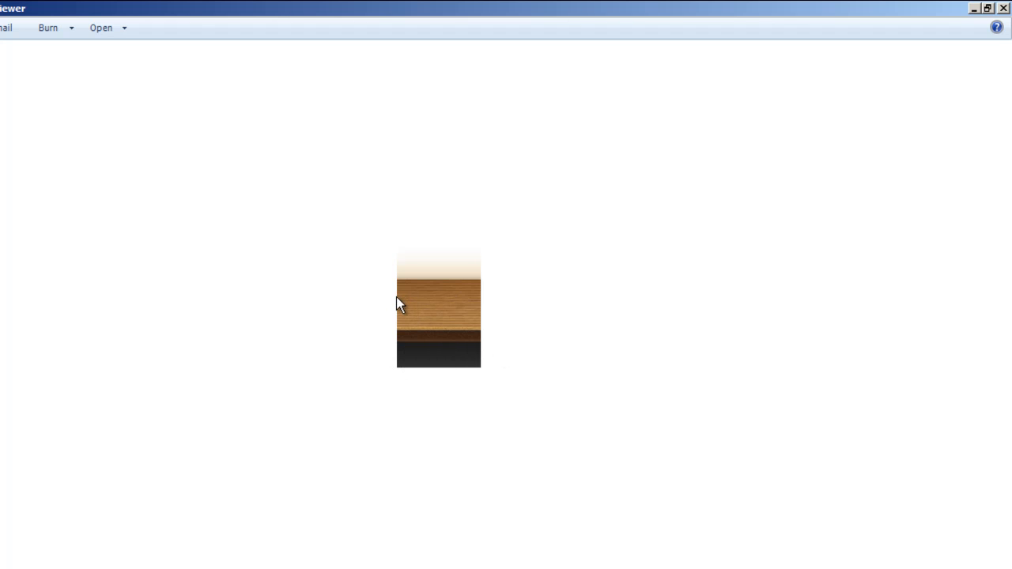
mouse_move(488, 311)
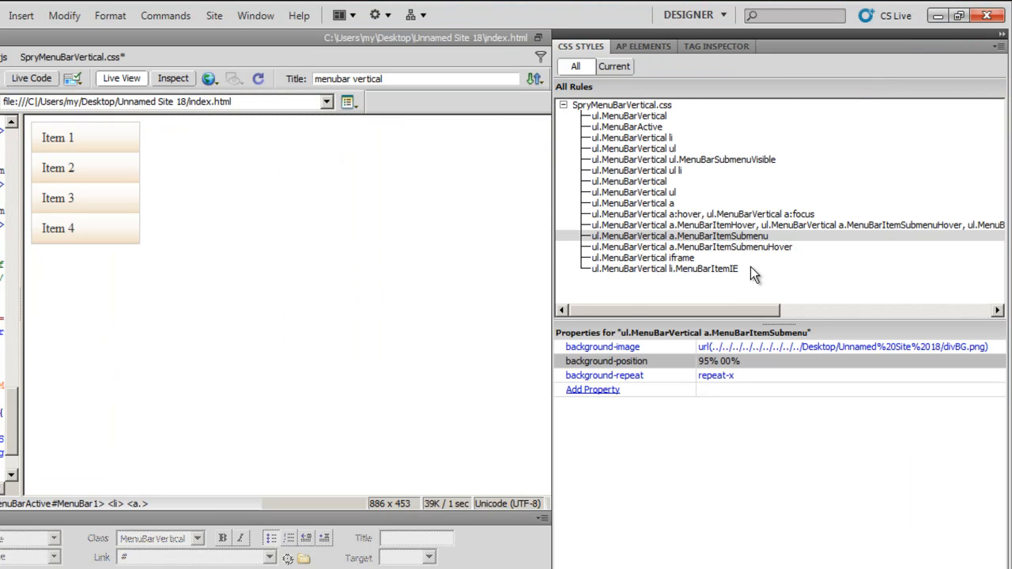
Step: Open the CSS Rule Definition dialog for ul.MenuBarVertical a.MenuBarItemSubmenuHover
click(689, 246)
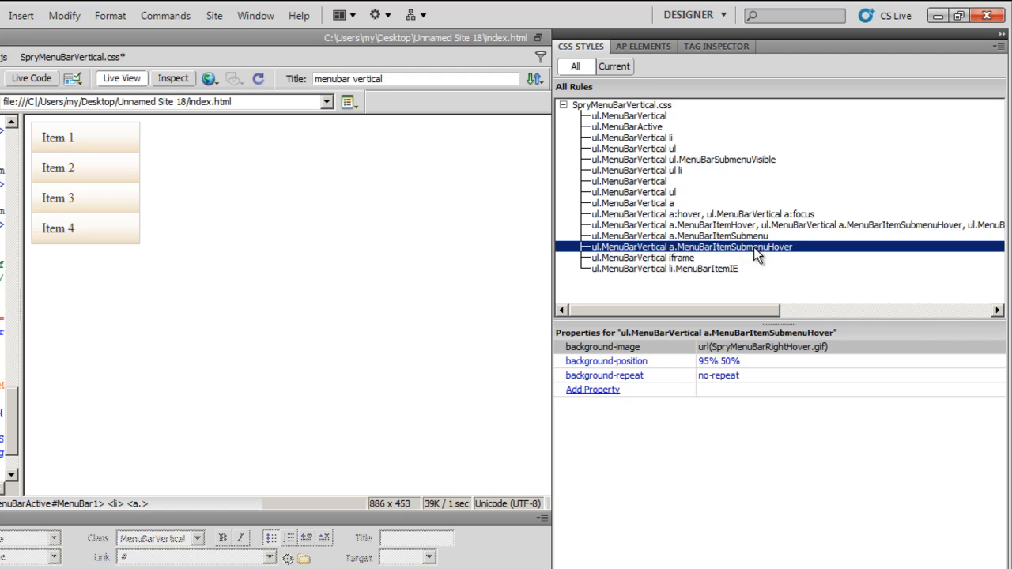
double_click(689, 246)
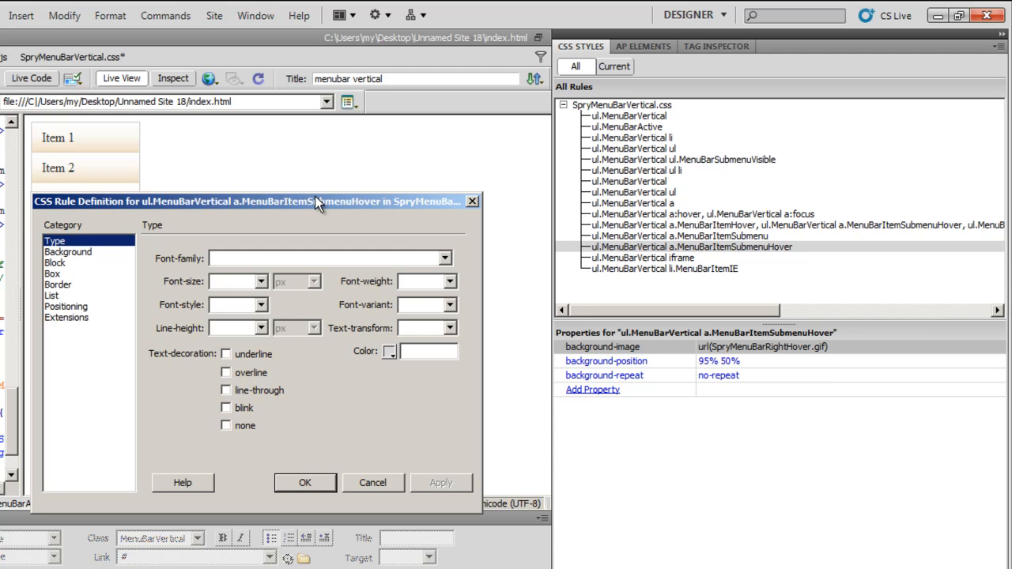
Step: Replace SpryMenuBarRightHover.gif with divBG from the site root as the hover rule's background image
click(68, 252)
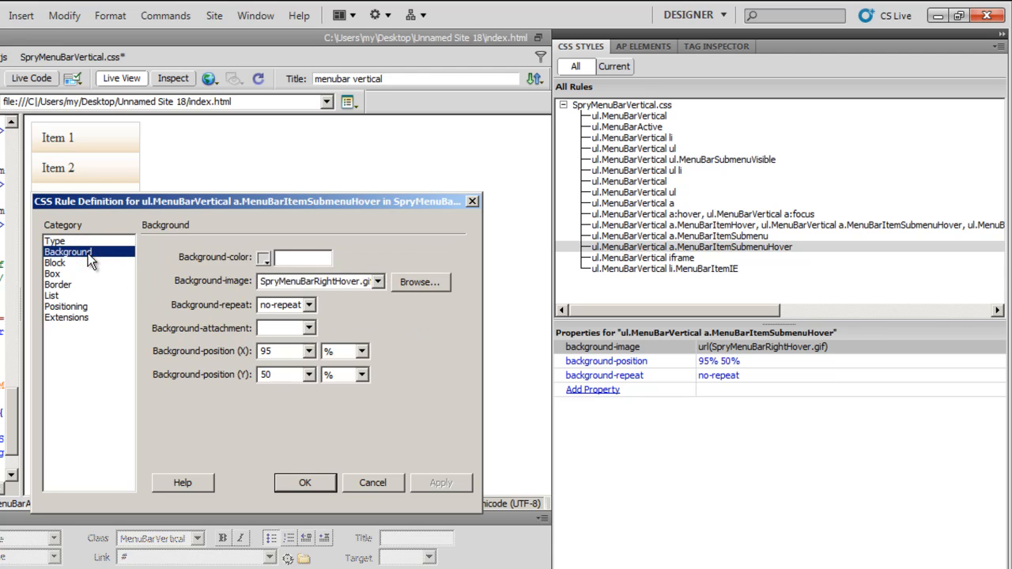
mouse_move(454, 286)
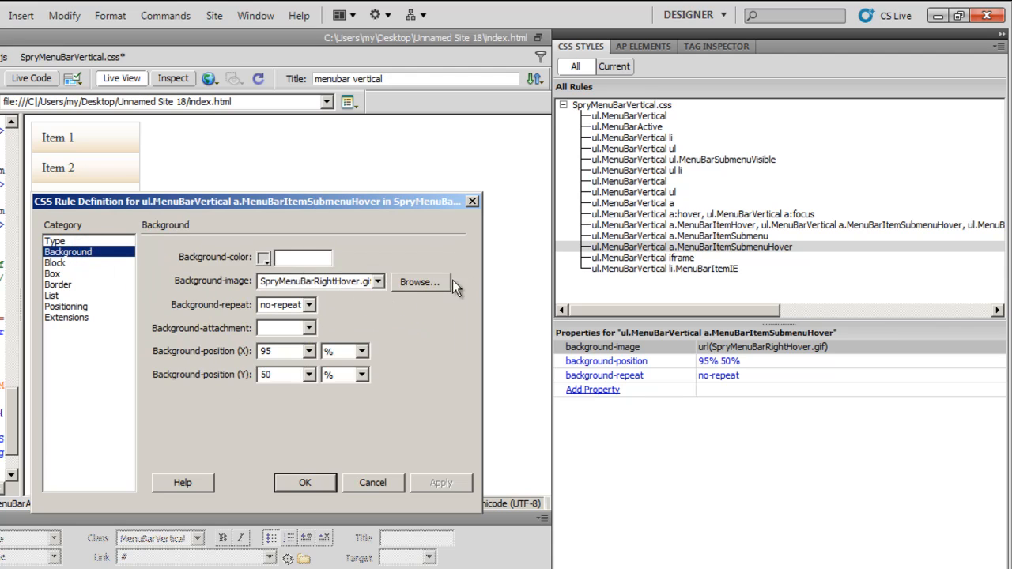
click(420, 282)
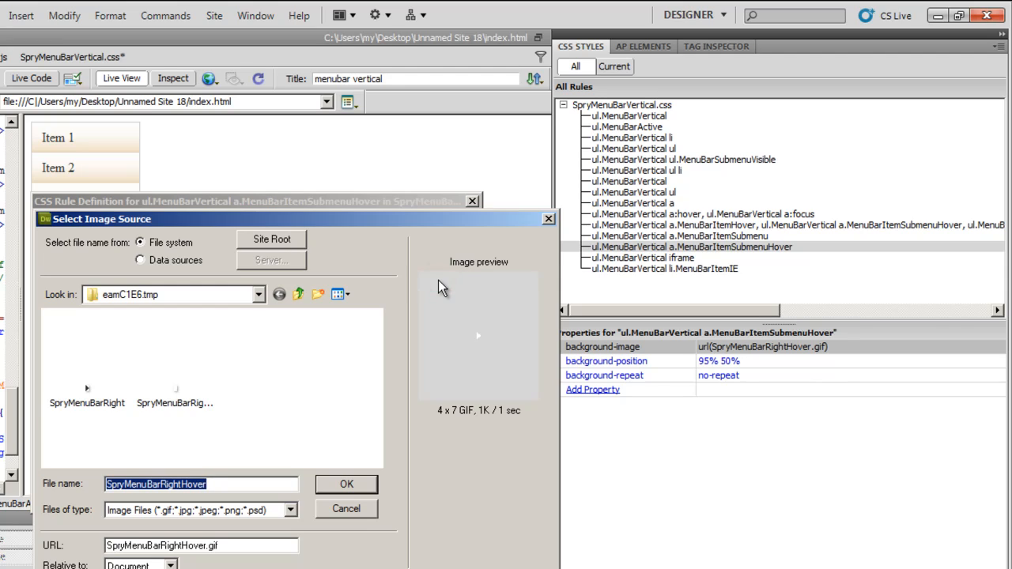
mouse_move(473, 297)
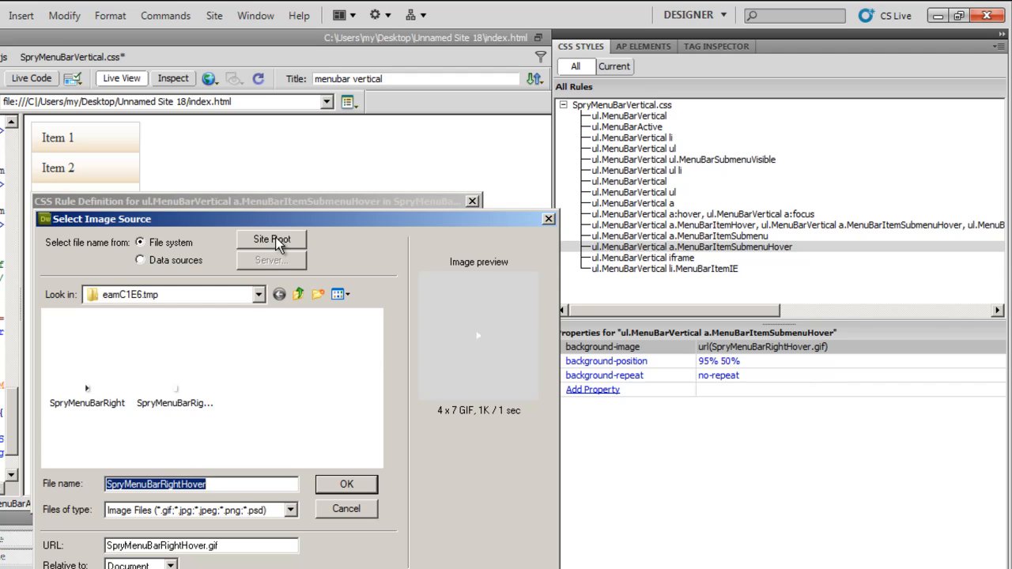
click(271, 240)
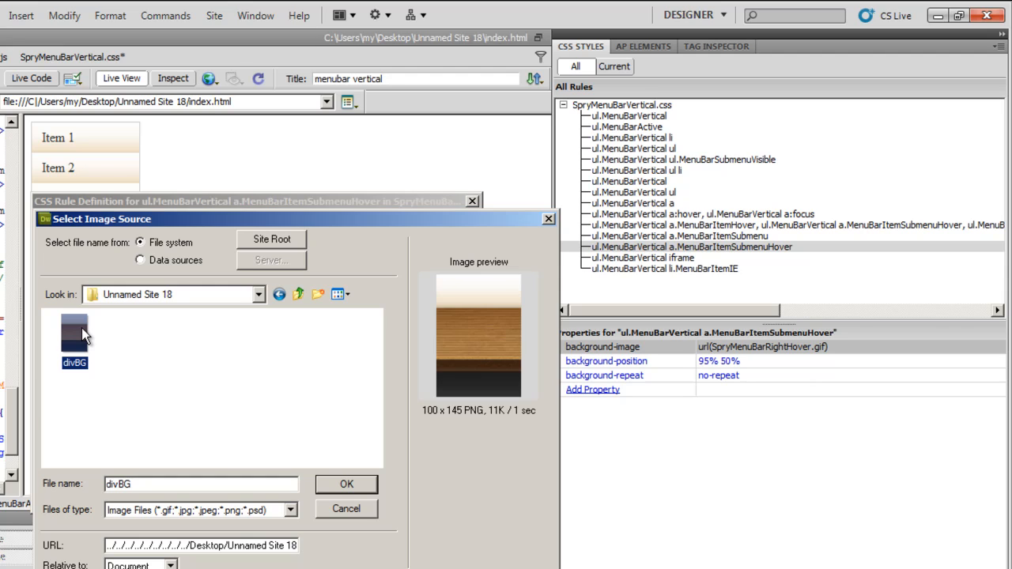
click(345, 484)
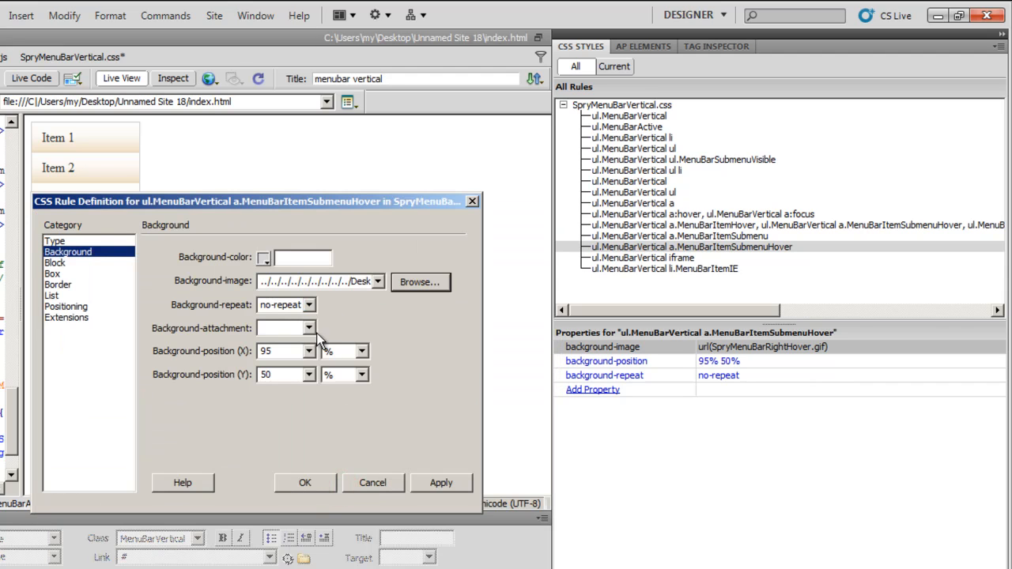
Step: Set the hover background to repeat-x with position 95% 95%, and apply
click(285, 304)
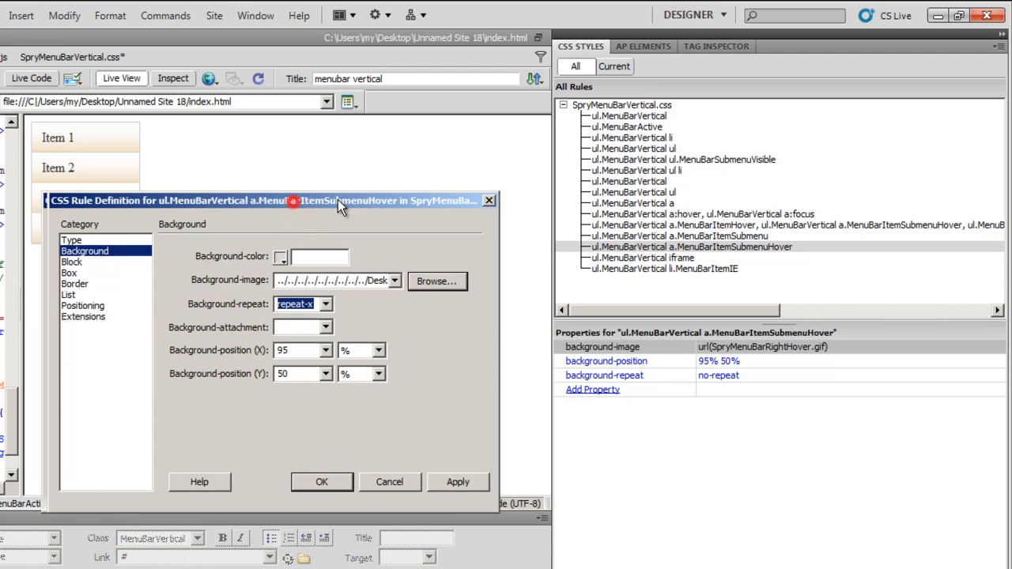
drag(340, 200, 316, 192)
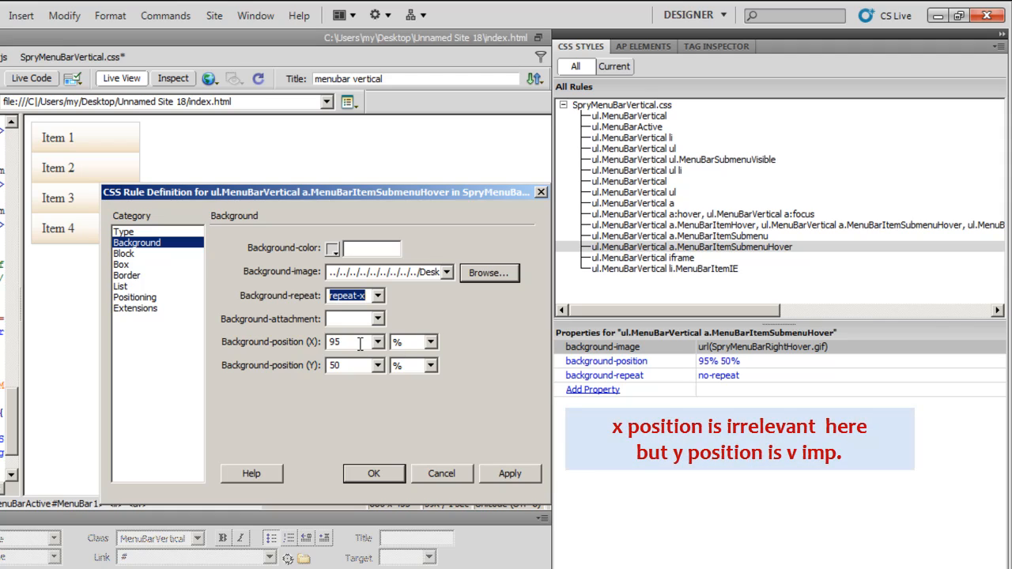
mouse_move(360, 364)
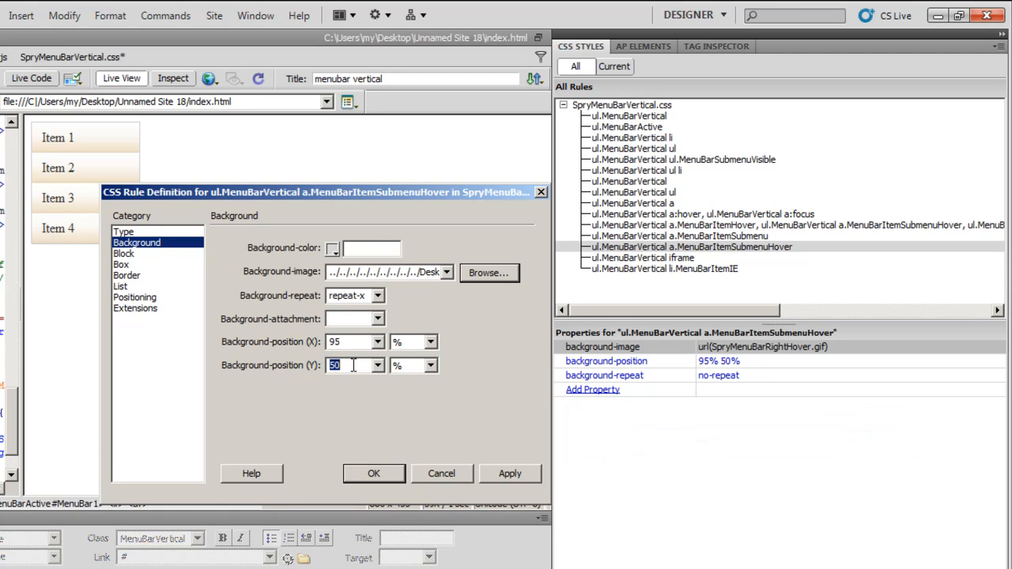
click(348, 342)
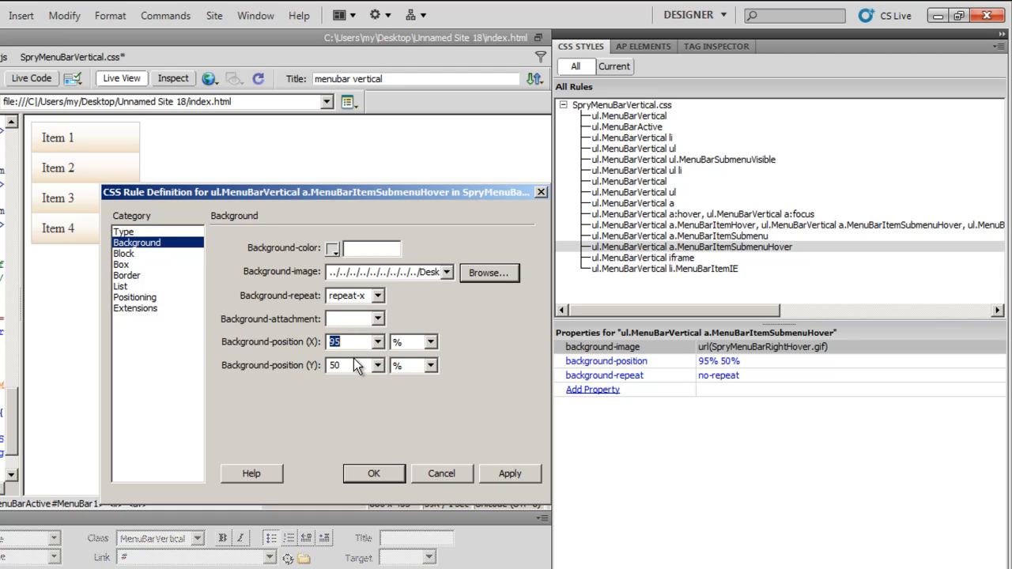
click(348, 365)
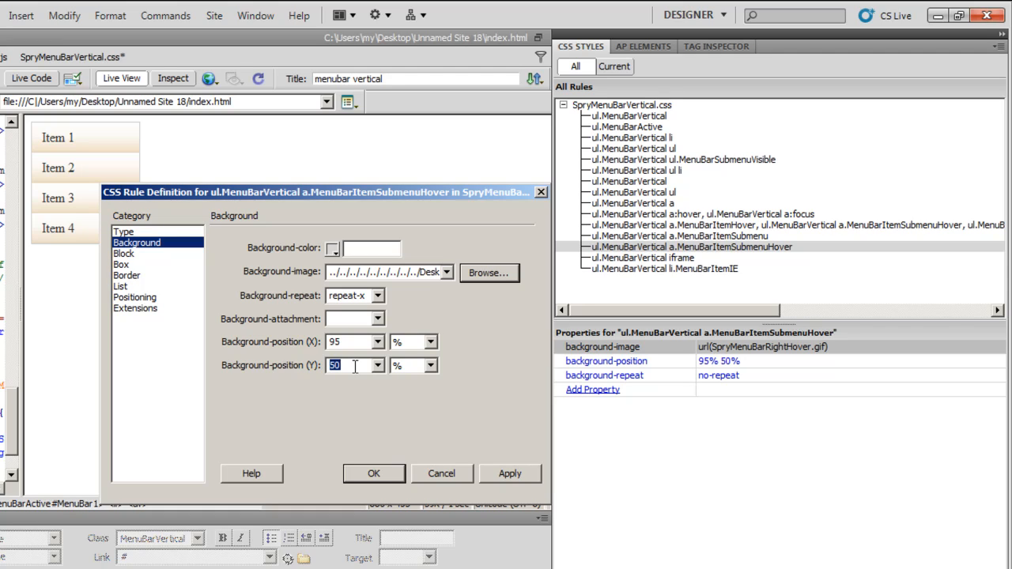
text(95)
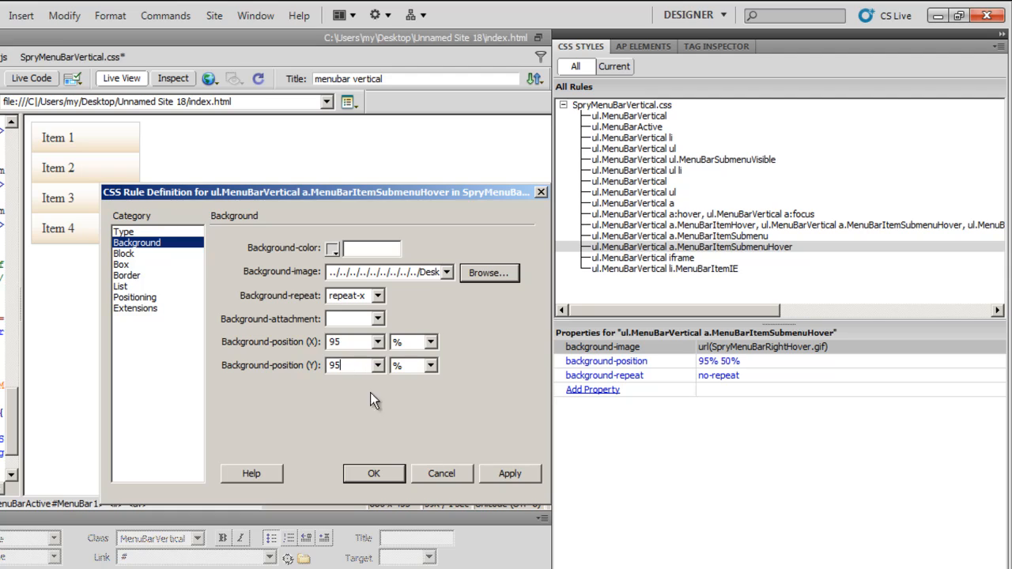
click(509, 473)
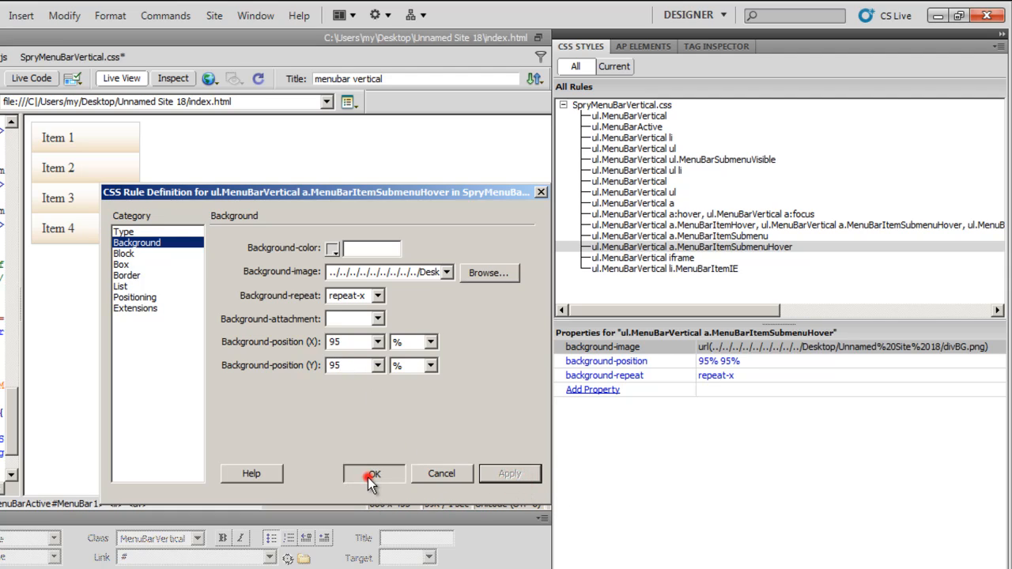
Step: Save the hover rule, preview white text on dark wood, then turn Live View off
click(373, 473)
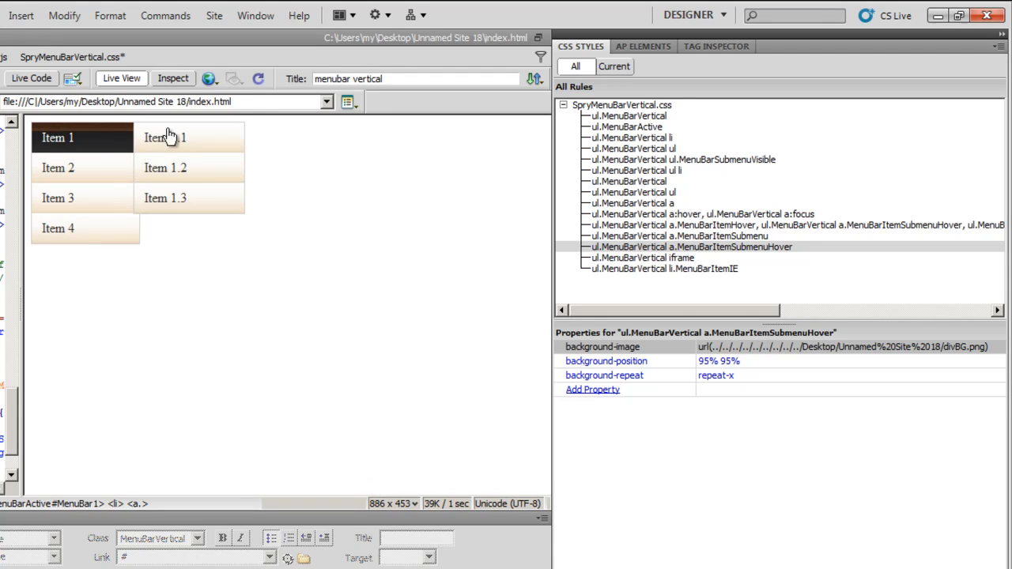
mouse_move(85, 228)
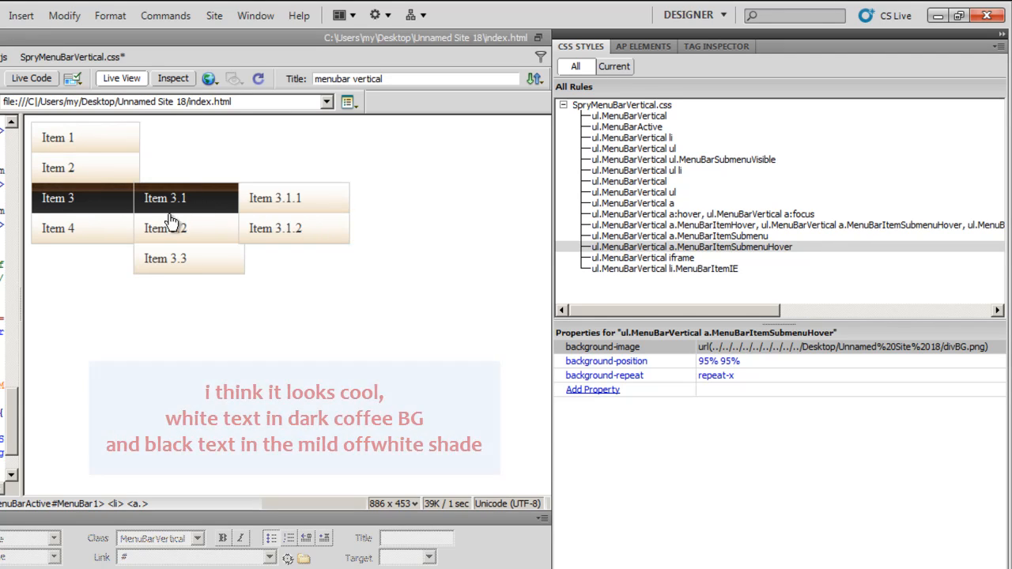
mouse_move(97, 156)
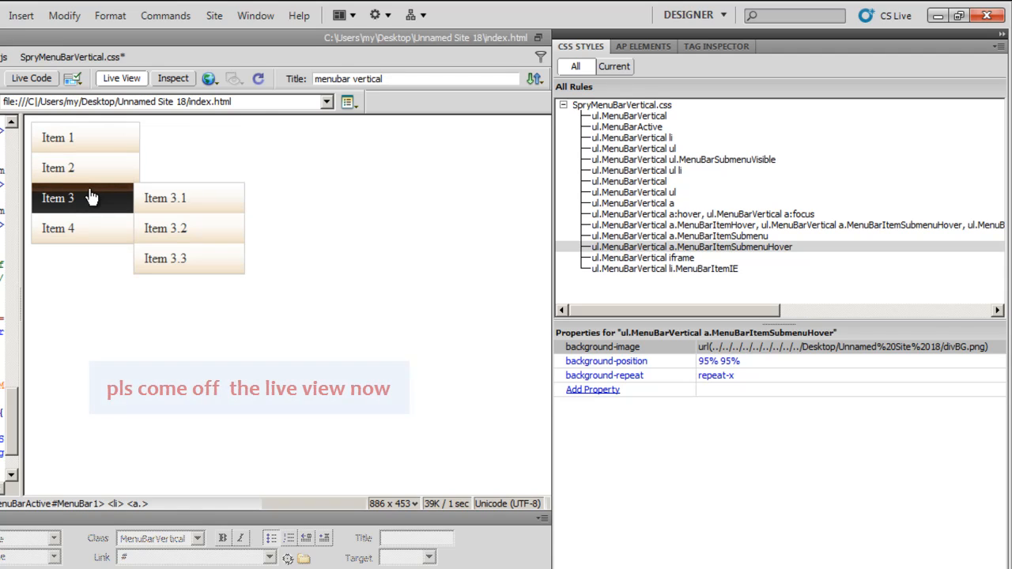
mouse_move(164, 197)
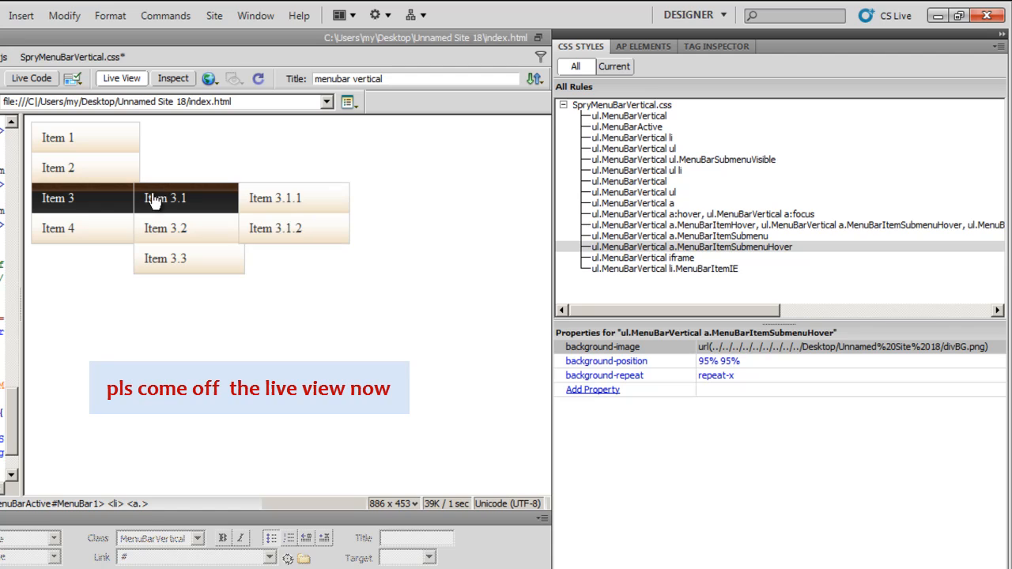
click(121, 77)
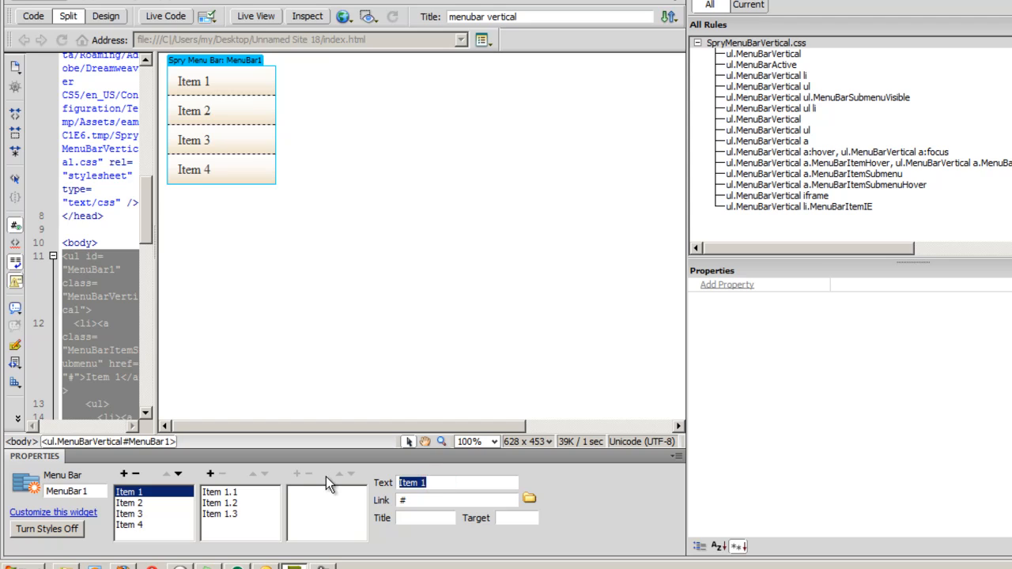
Step: Rename Item 1 to 'Home' and Item 1.1 to 'about me', then reselect the menu bar
text(HOme)
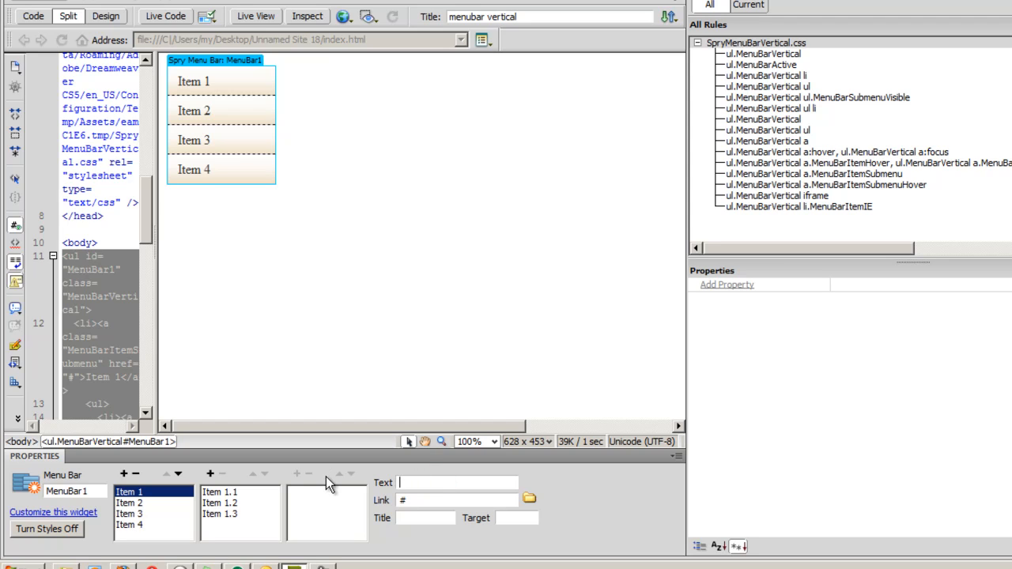
text(Home)
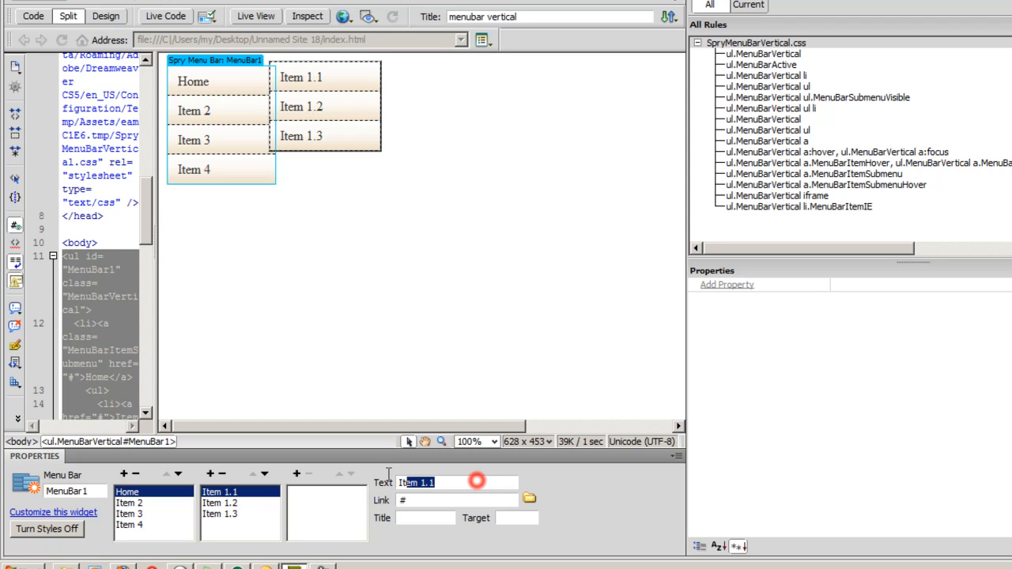
text(a)
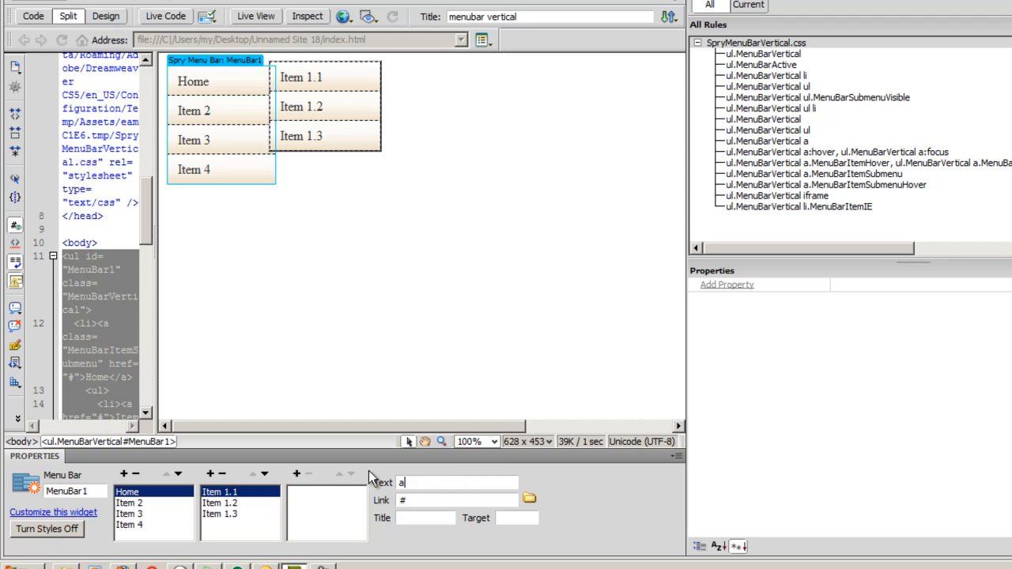
text(about me)
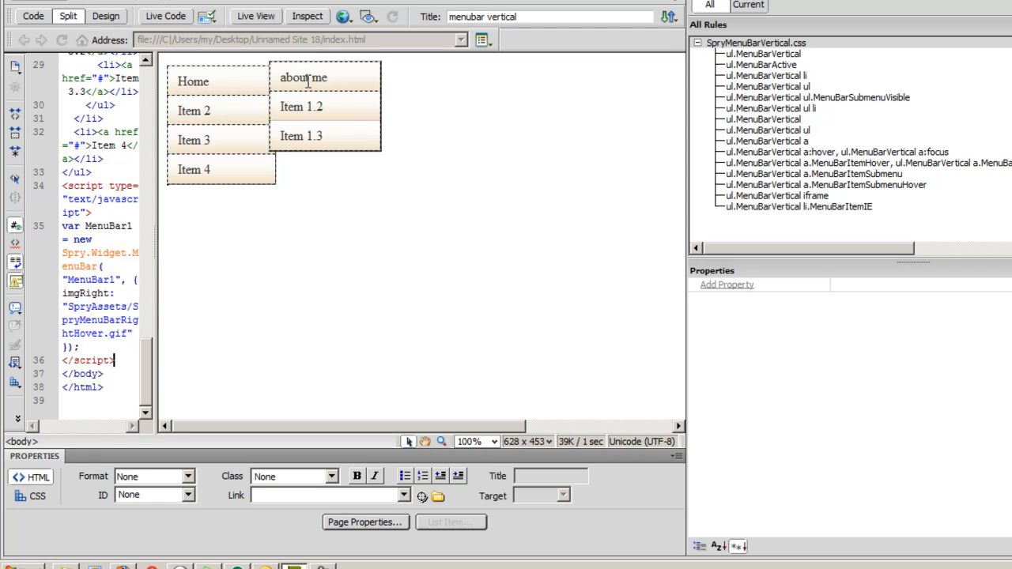
click(214, 60)
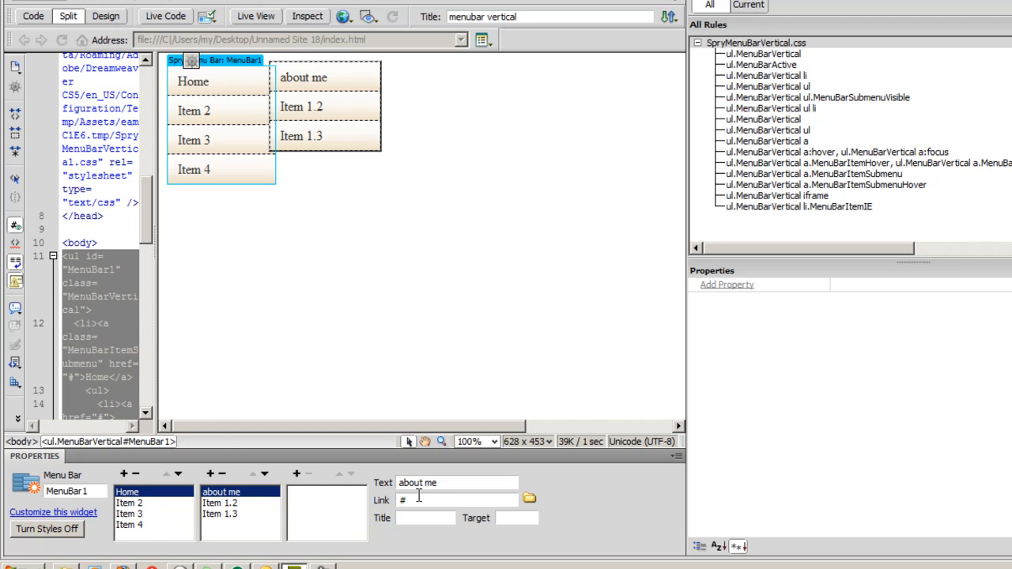
Step: Give the Home menu item the link index.html
click(127, 491)
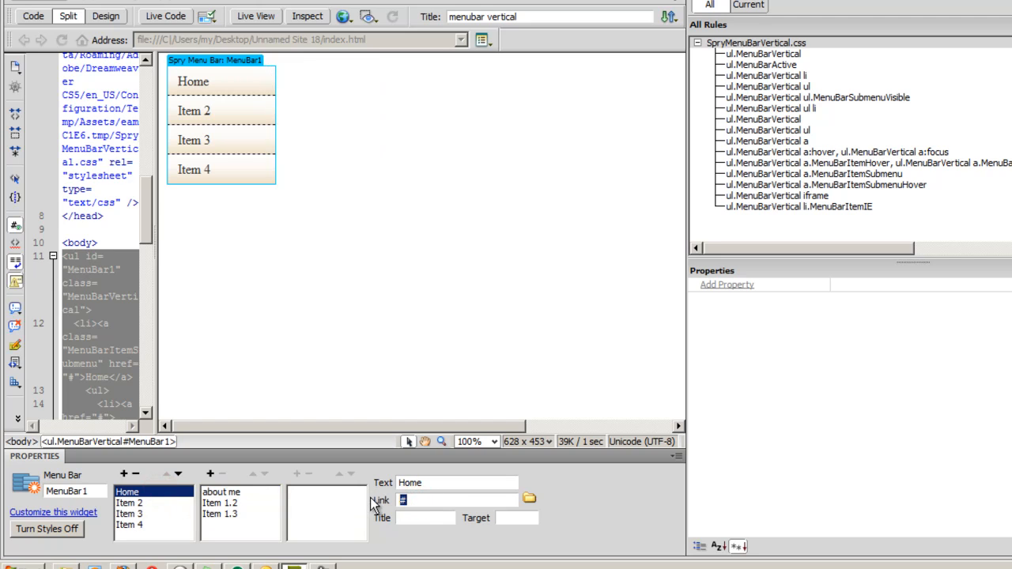
text(index.html)
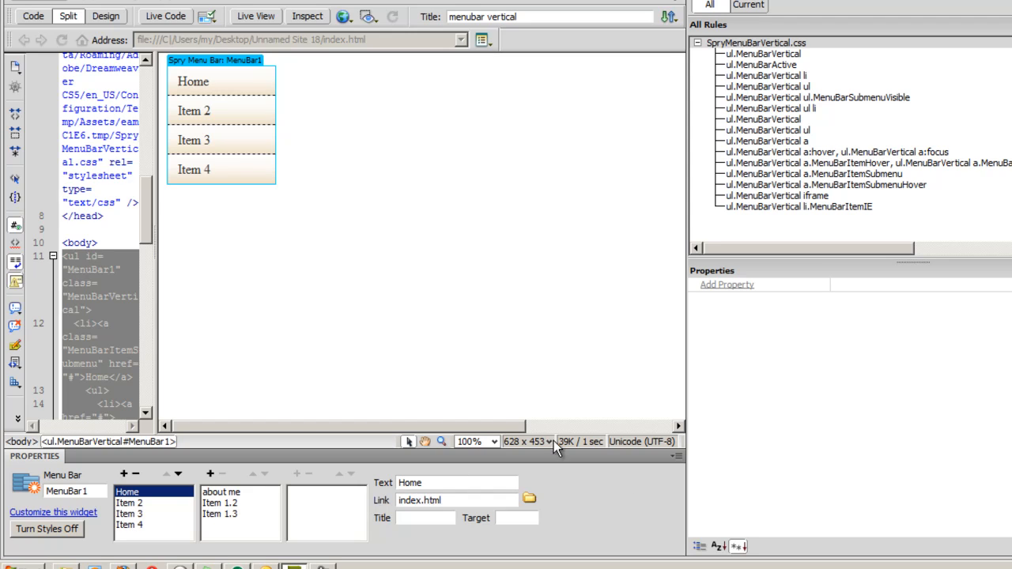
click(425, 518)
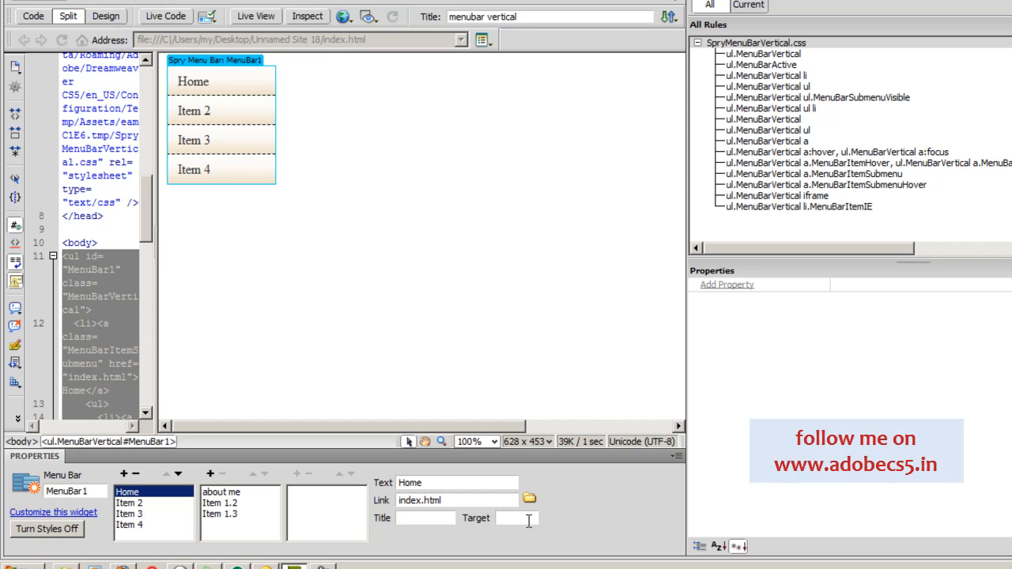
click(506, 518)
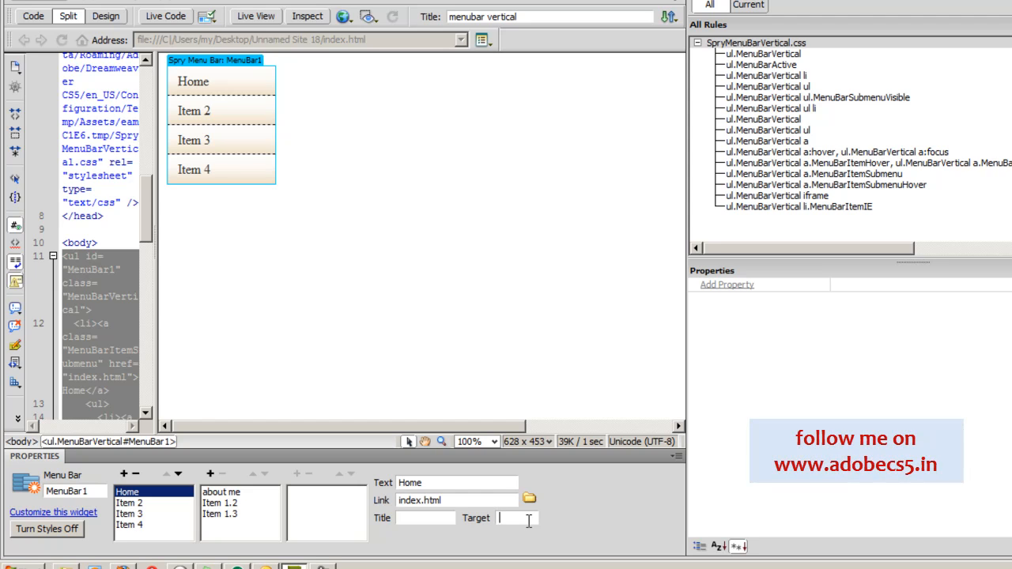